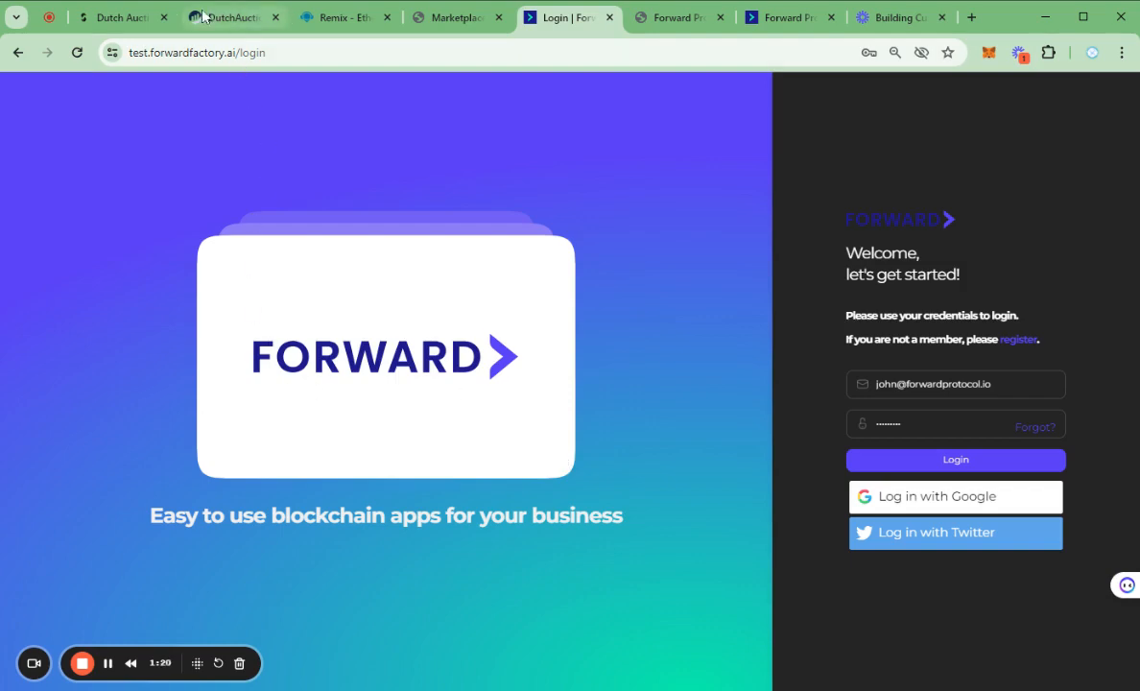
View the Dutch Auction example, then the verified DutchAuction contract code on Sepolia Etherscan
click(115, 18)
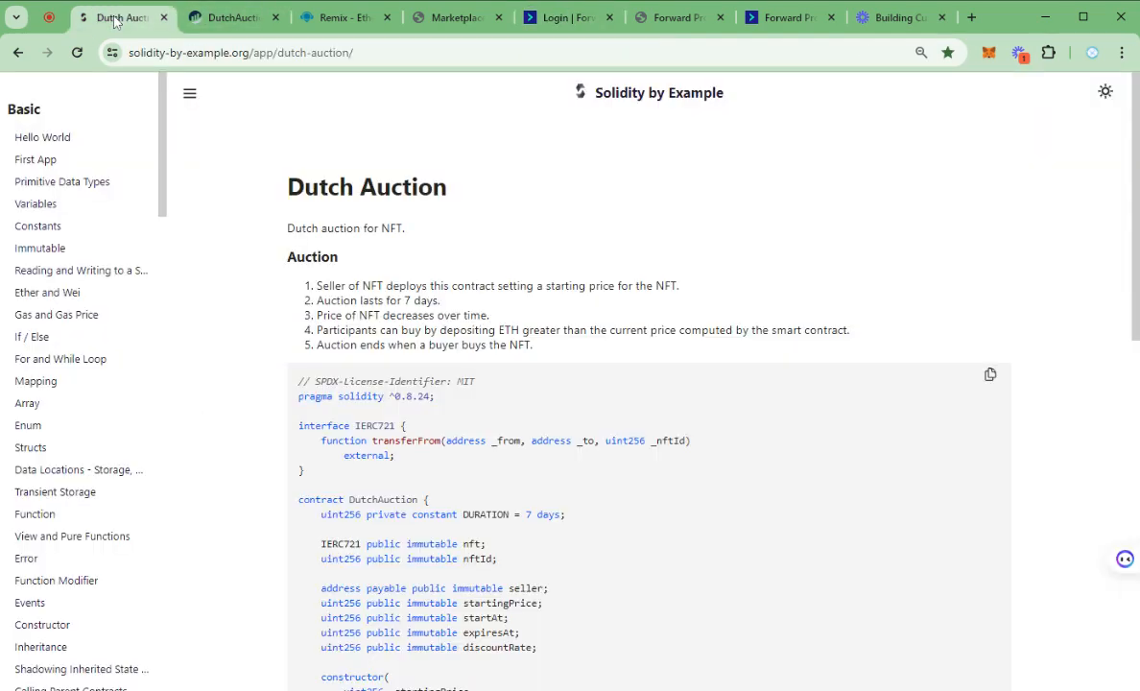
scroll(down, 3)
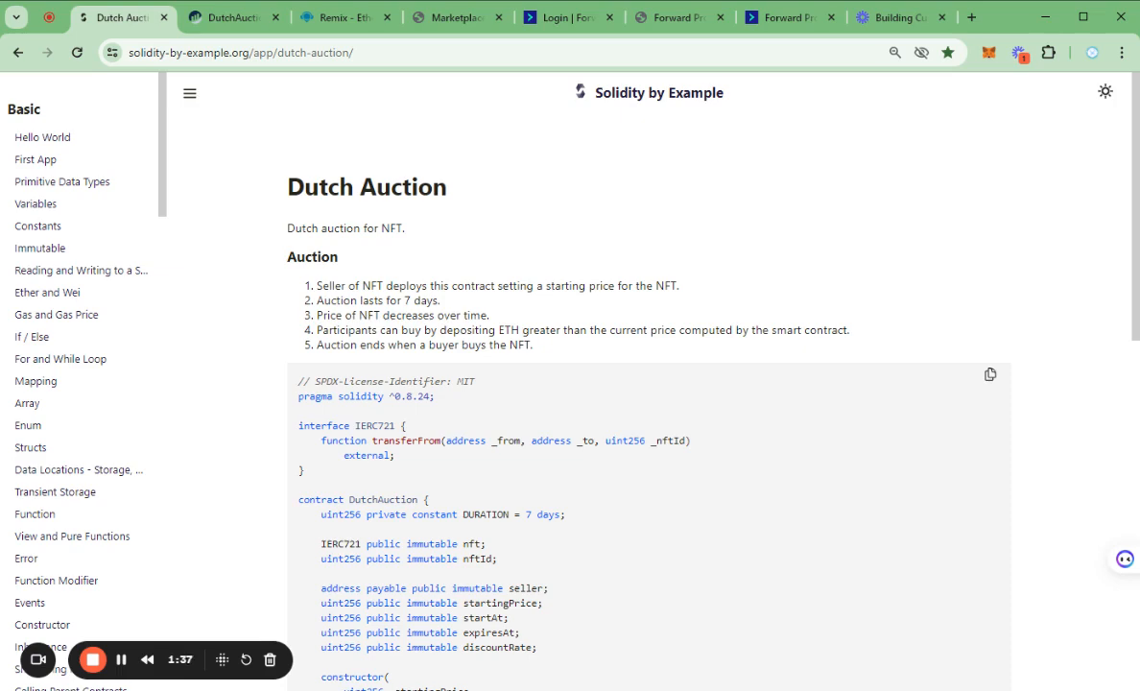
click(230, 19)
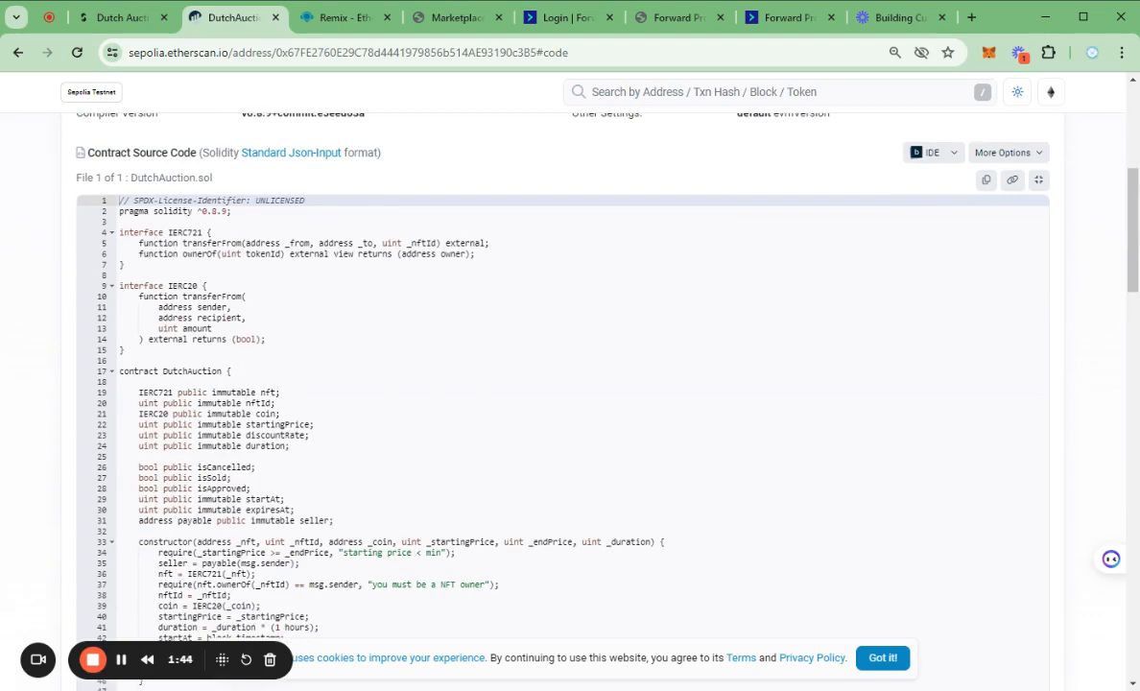
scroll(down, 3)
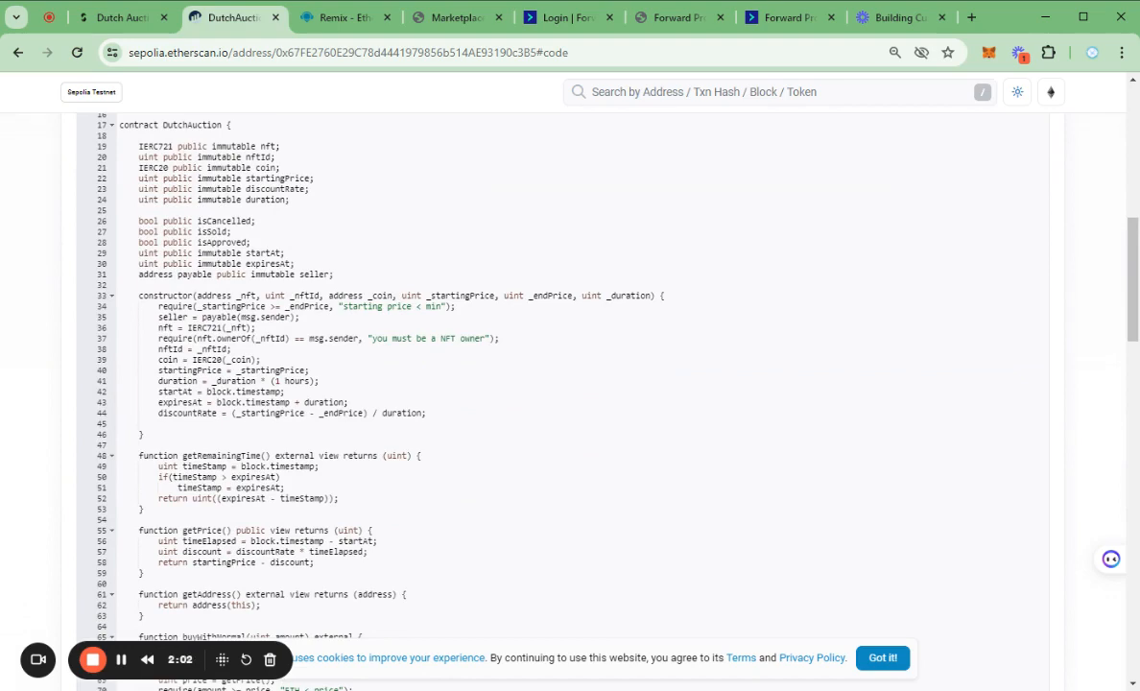
drag(138, 295, 259, 369)
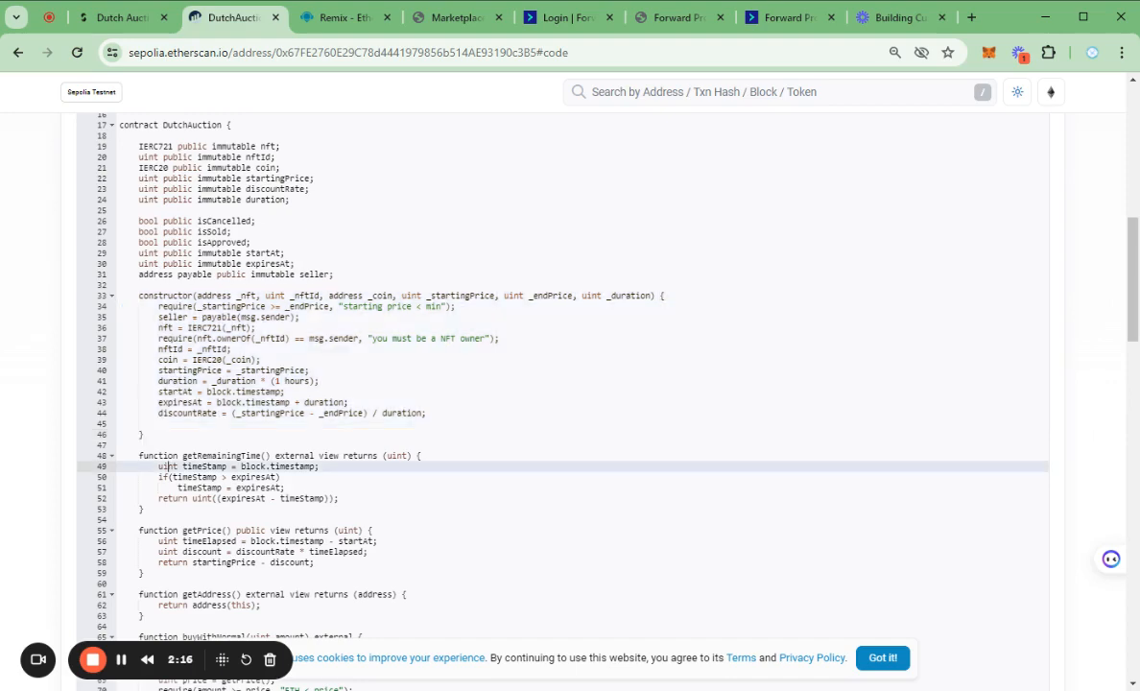
drag(138, 455, 142, 508)
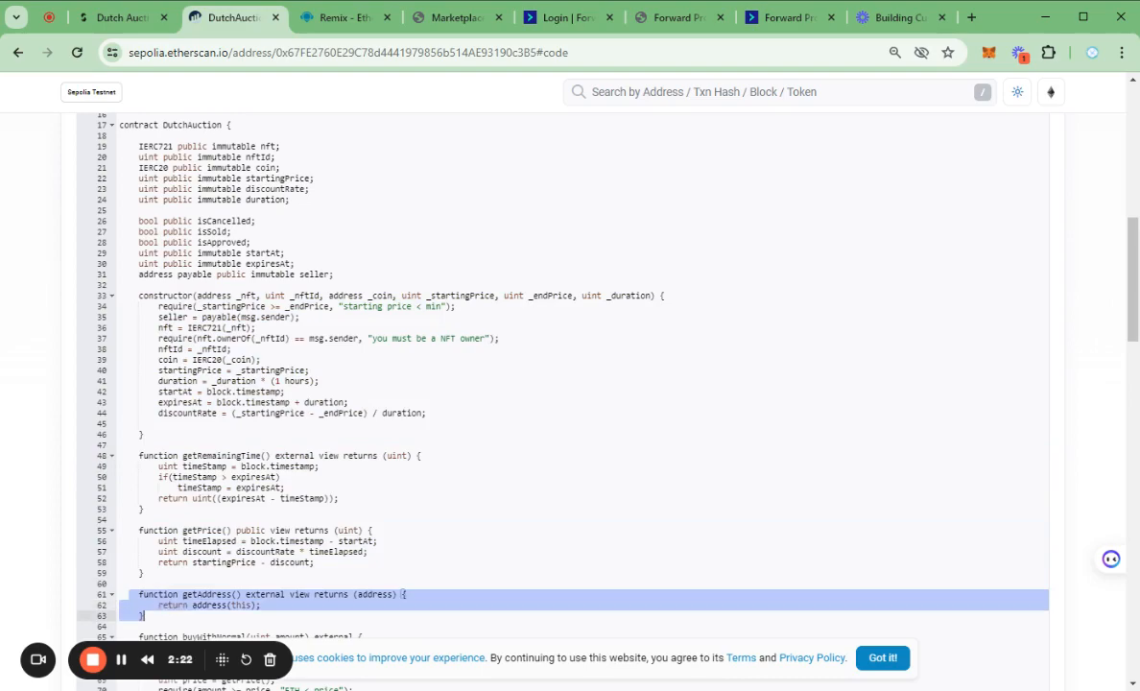
scroll(down, 3)
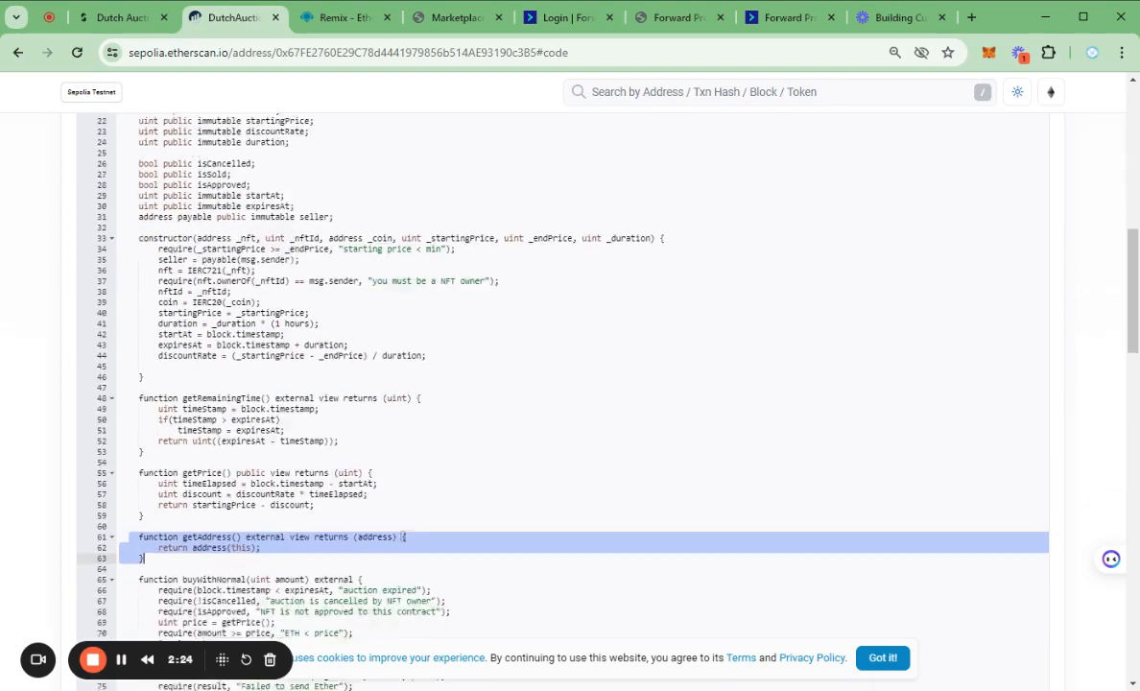
scroll(down, 3)
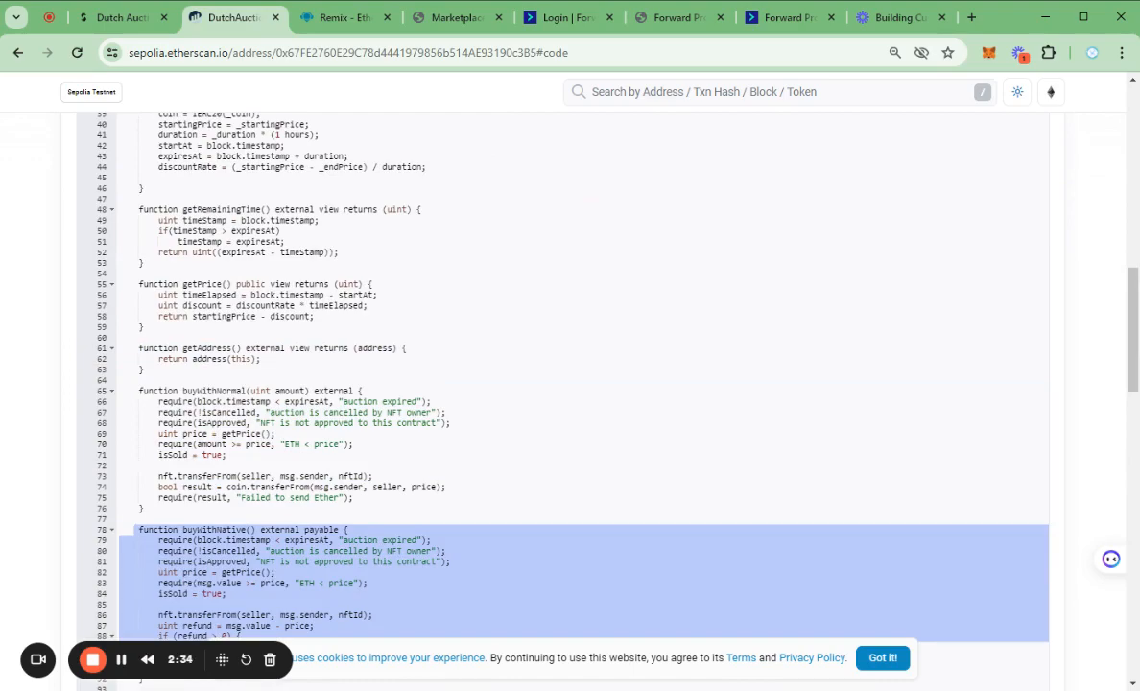
scroll(down, 3)
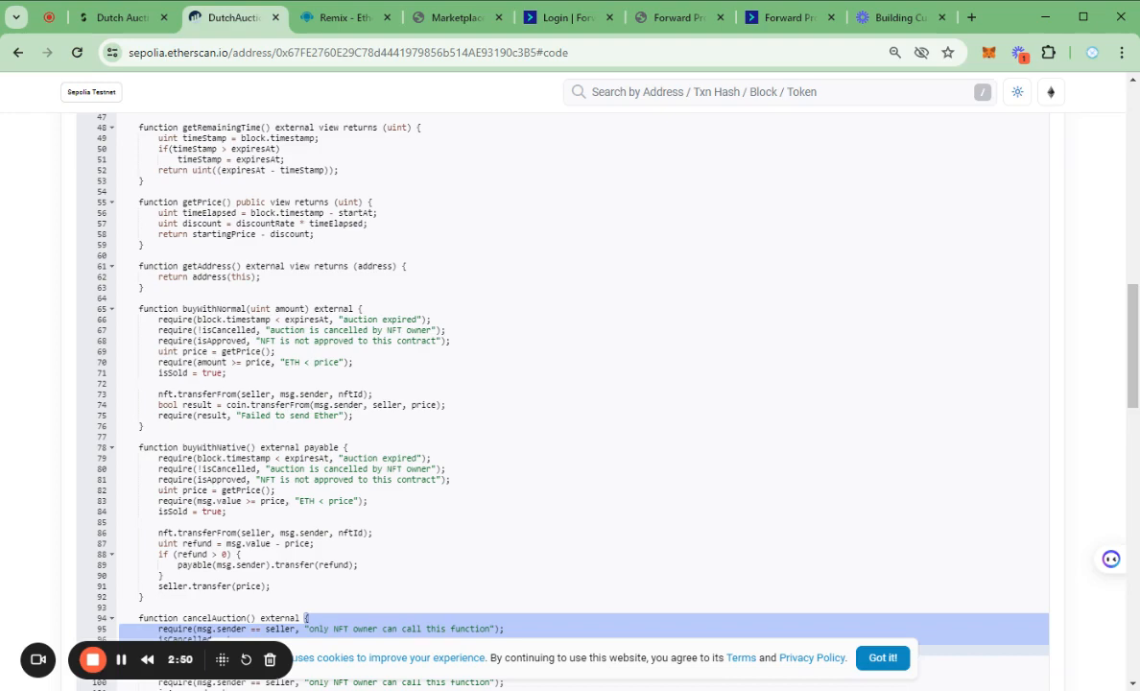
click(344, 18)
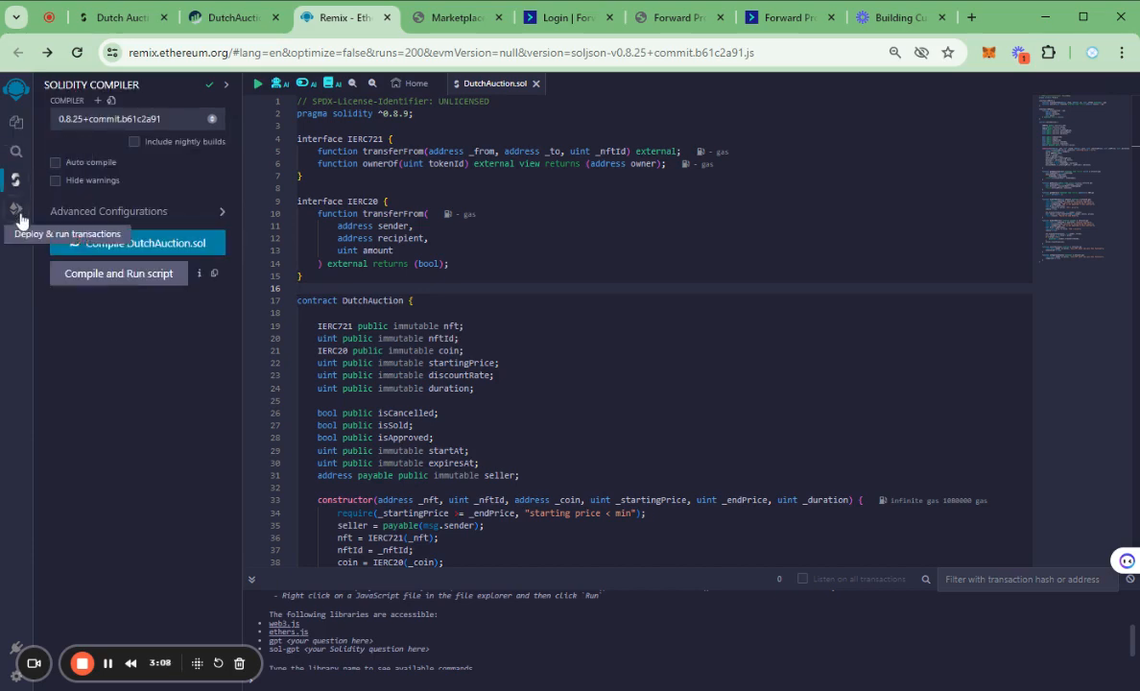
Compile DutchAuction.sol and expand the Deploy constructor arguments for the DutchAuction contract
click(15, 207)
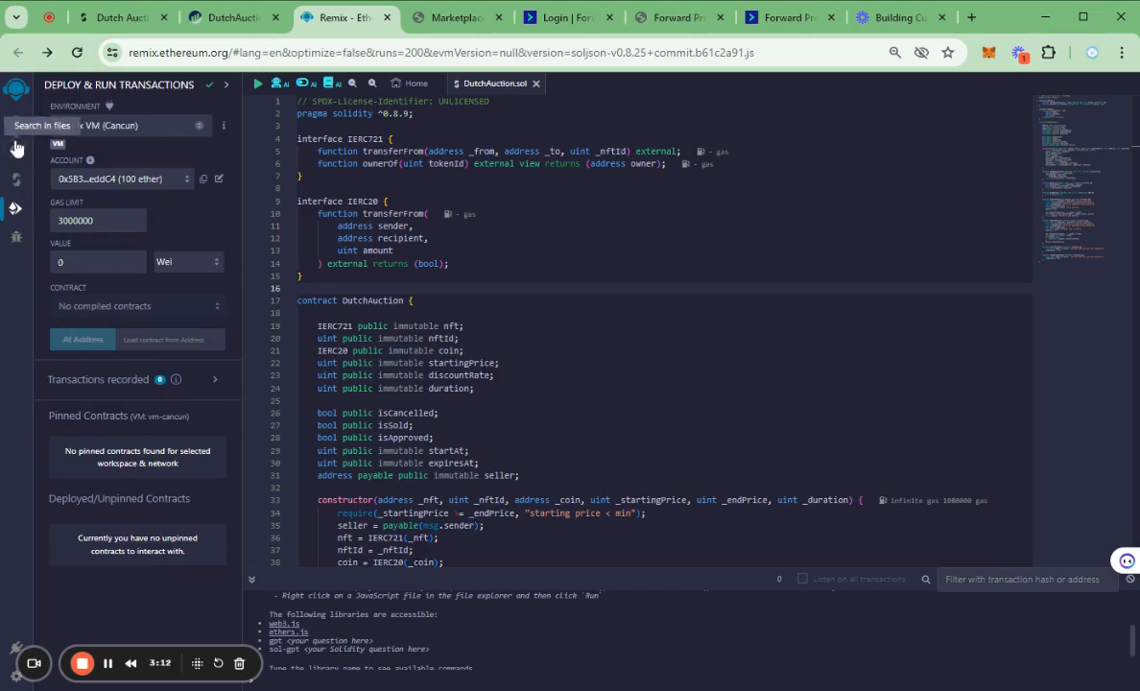
click(16, 182)
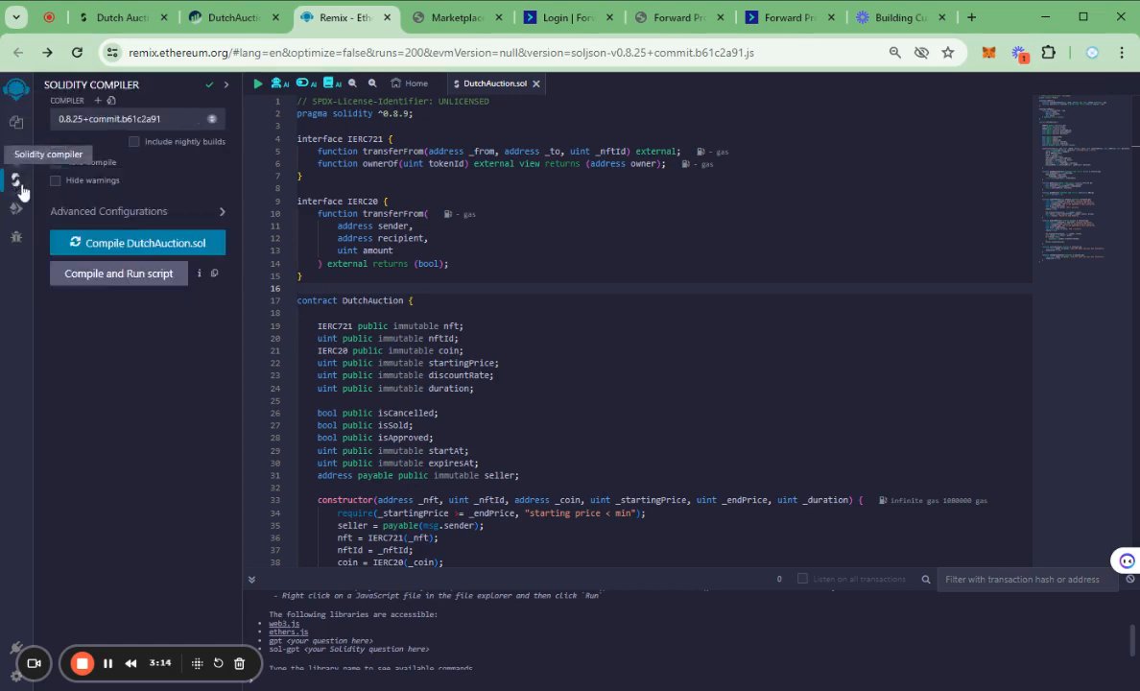
mouse_move(138, 242)
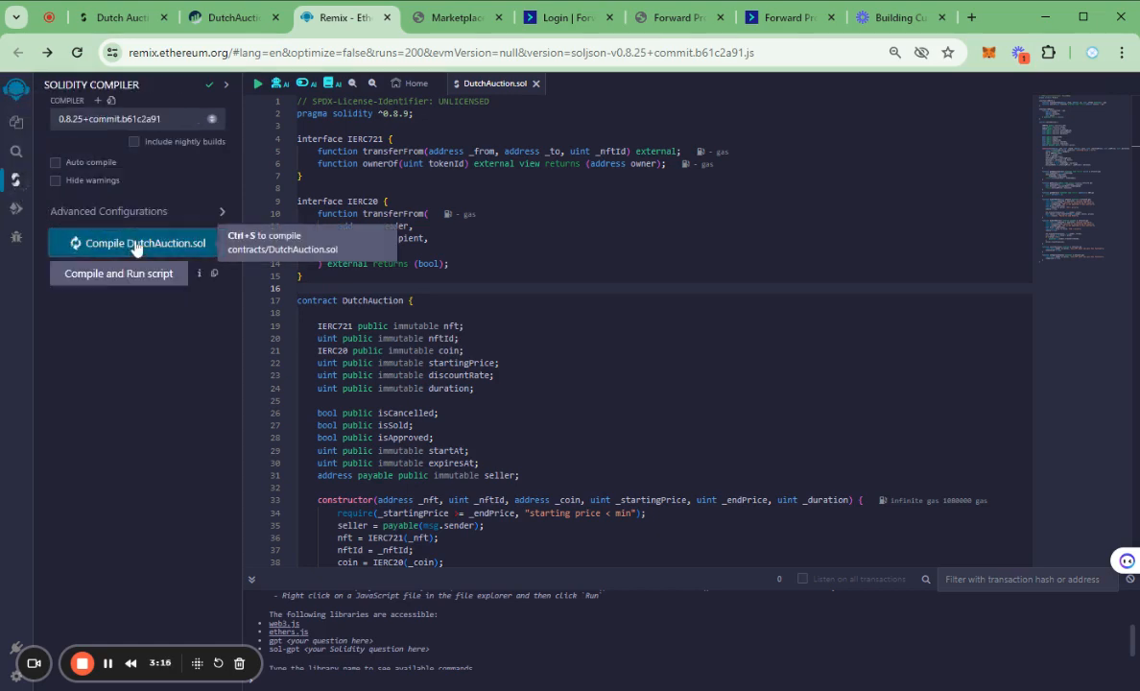
click(134, 242)
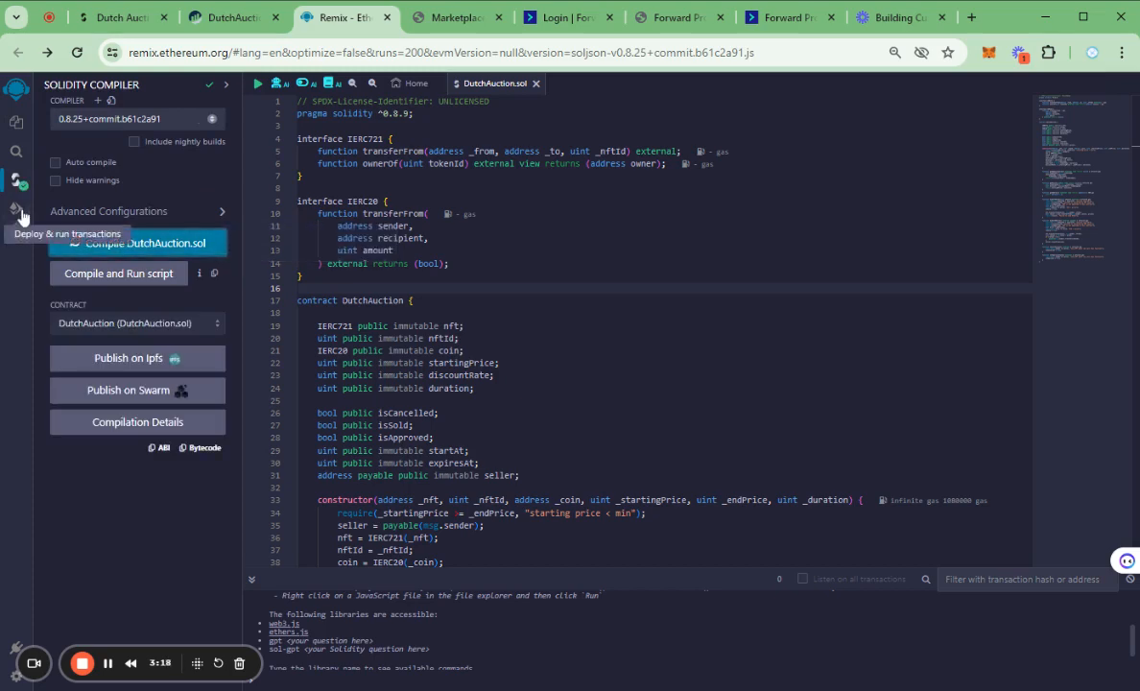
click(16, 208)
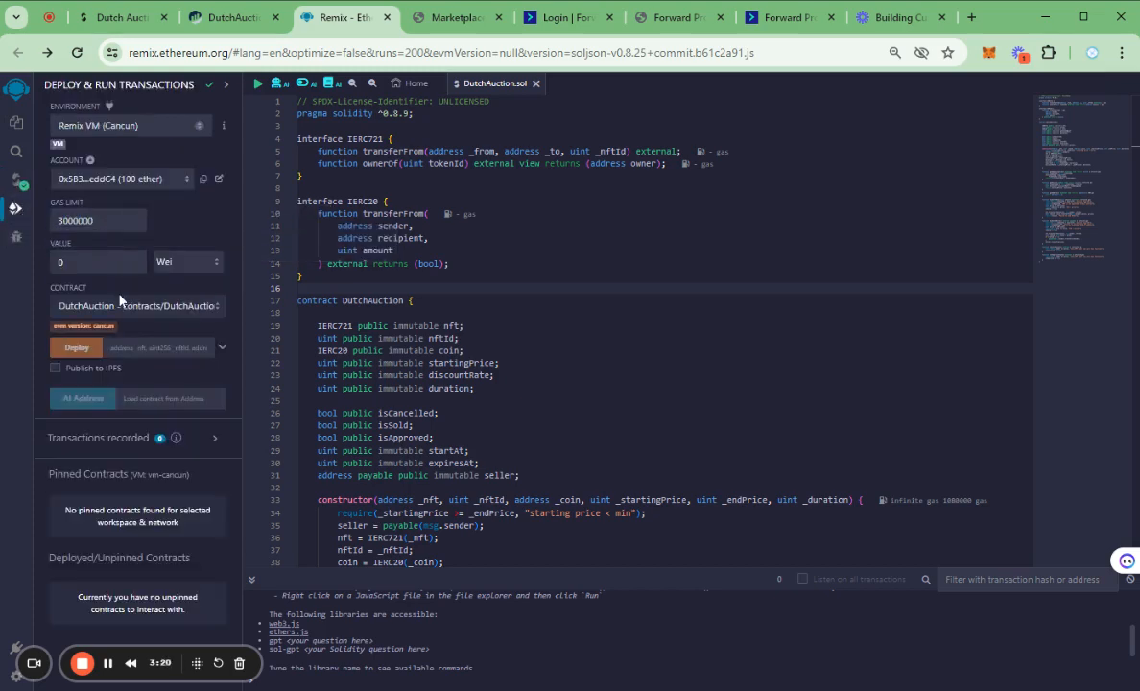
click(77, 347)
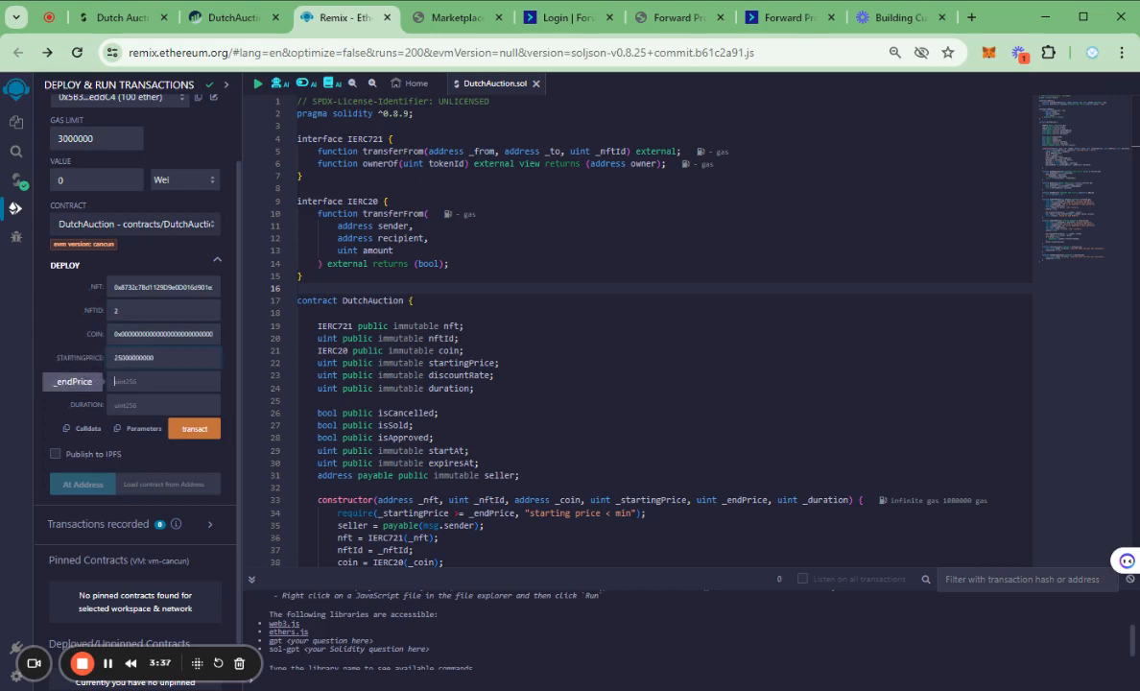
Deploy DutchAuction with end price 120000 and duration 1 via transact
text(120000)
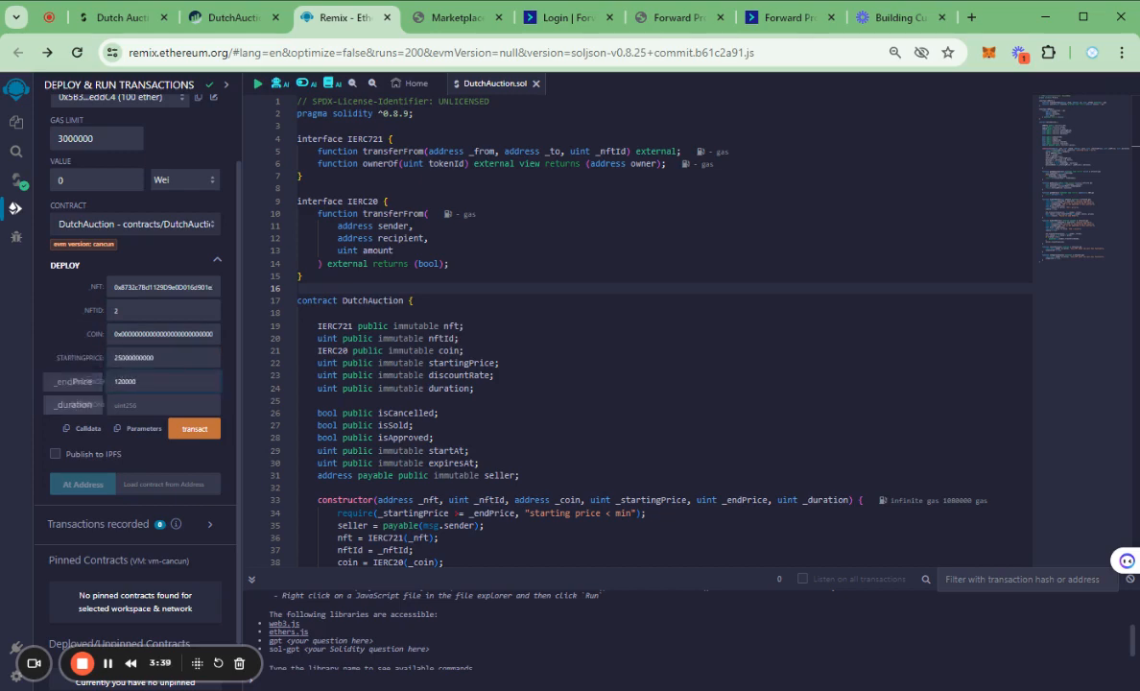
click(194, 428)
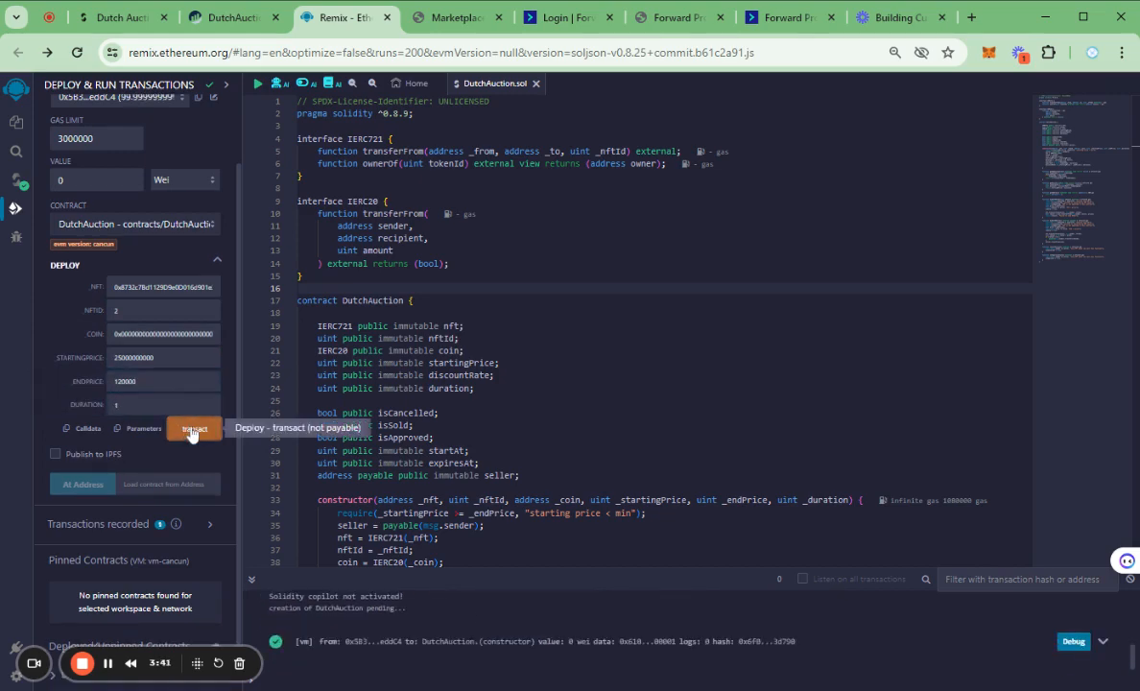
click(193, 428)
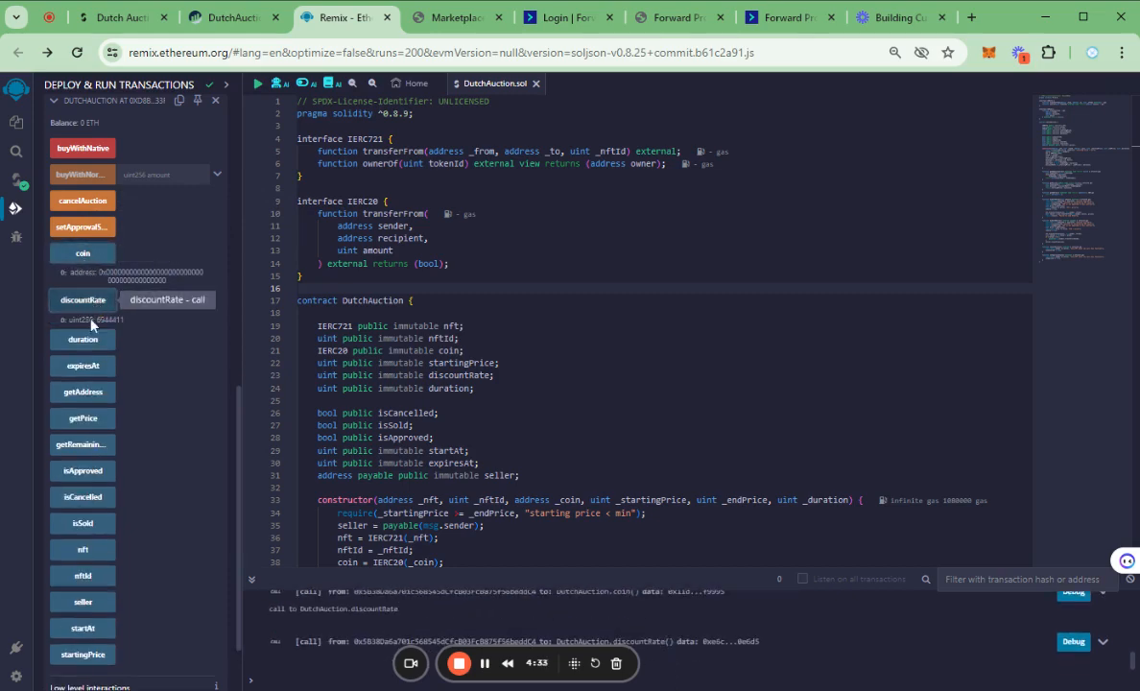
Query the deployed auction's duration and expiresAt, then return to the Forward Factory marketplace
click(81, 337)
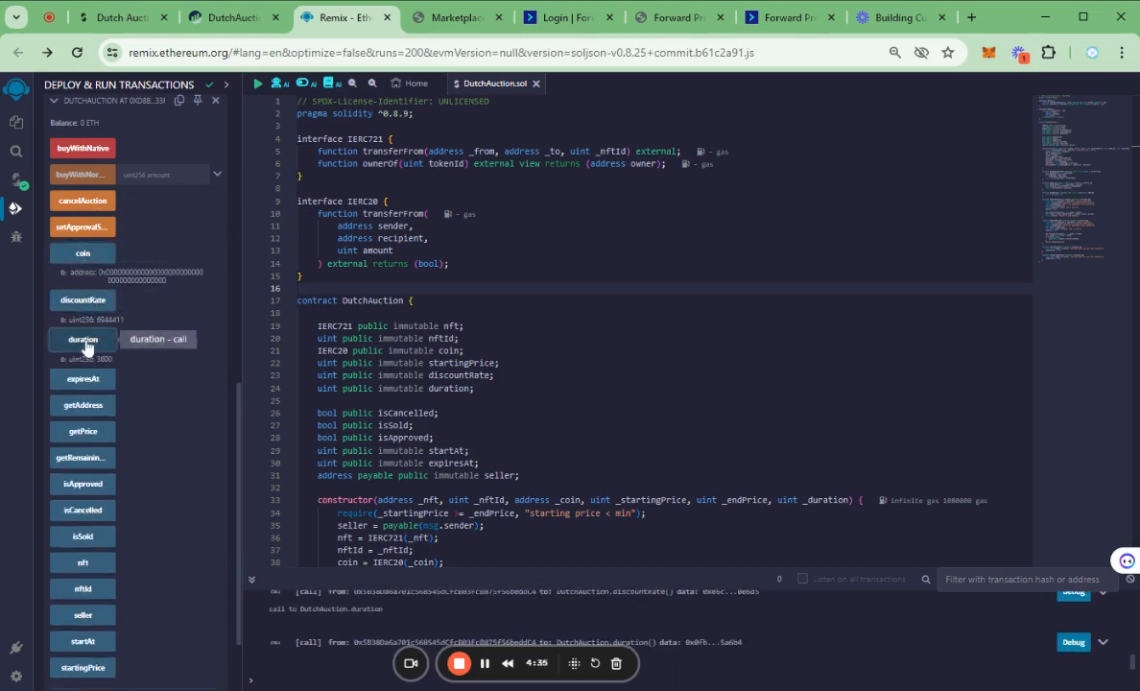
click(80, 380)
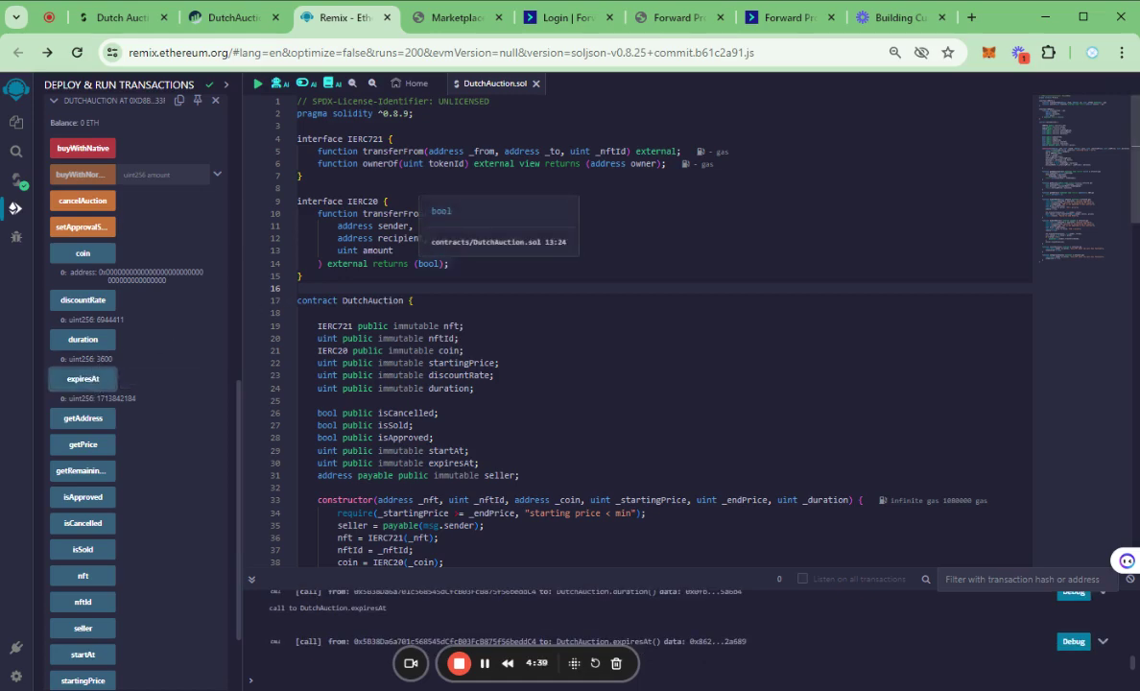
mouse_move(449, 242)
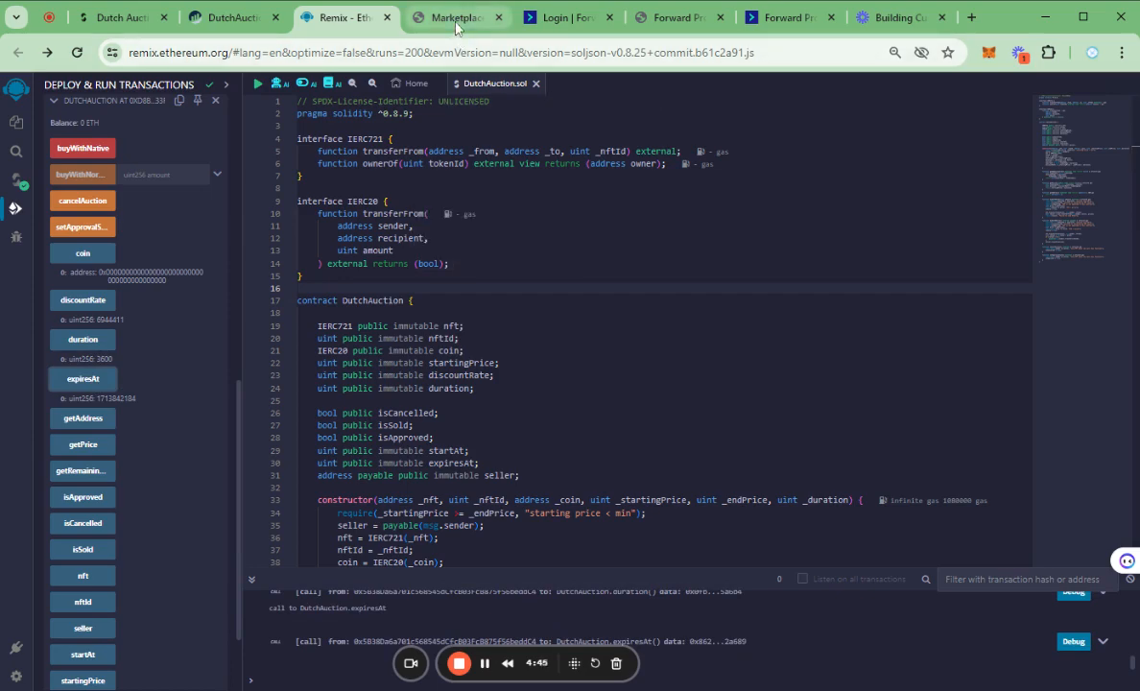
click(457, 17)
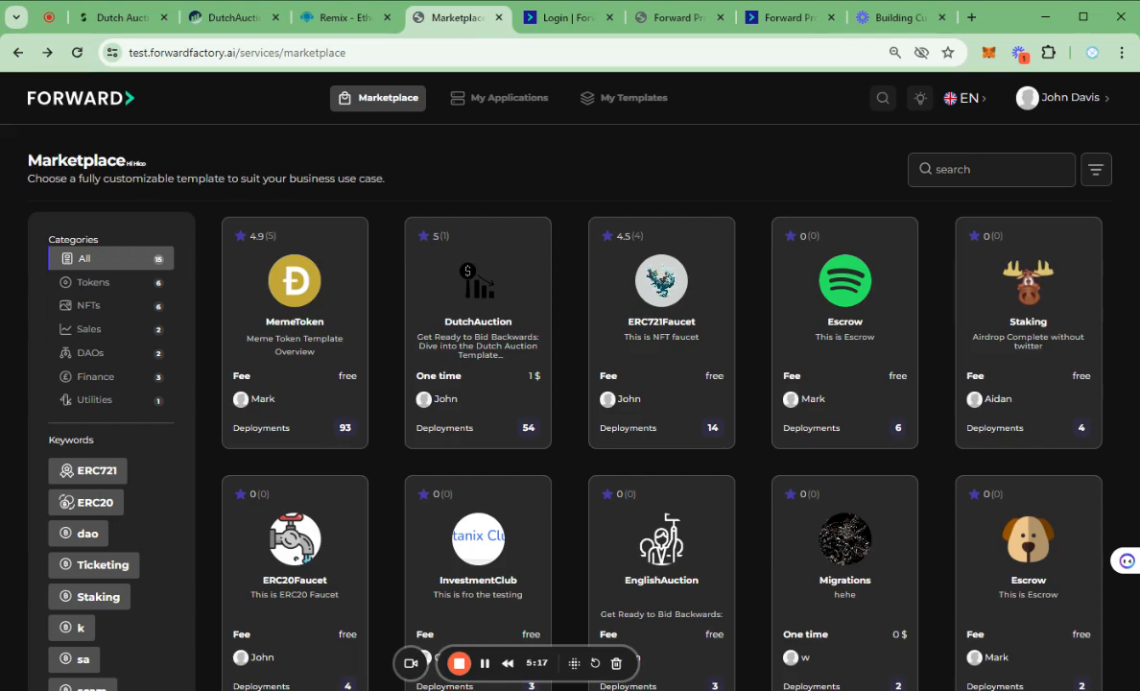
mouse_move(560, 120)
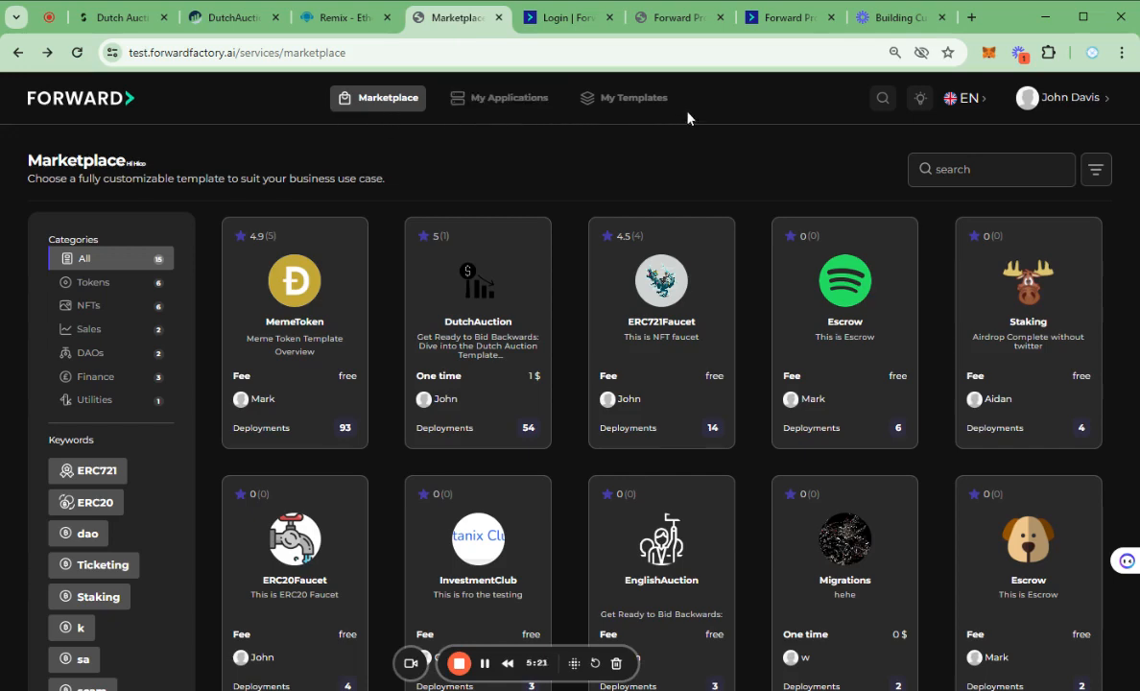
mouse_move(426, 153)
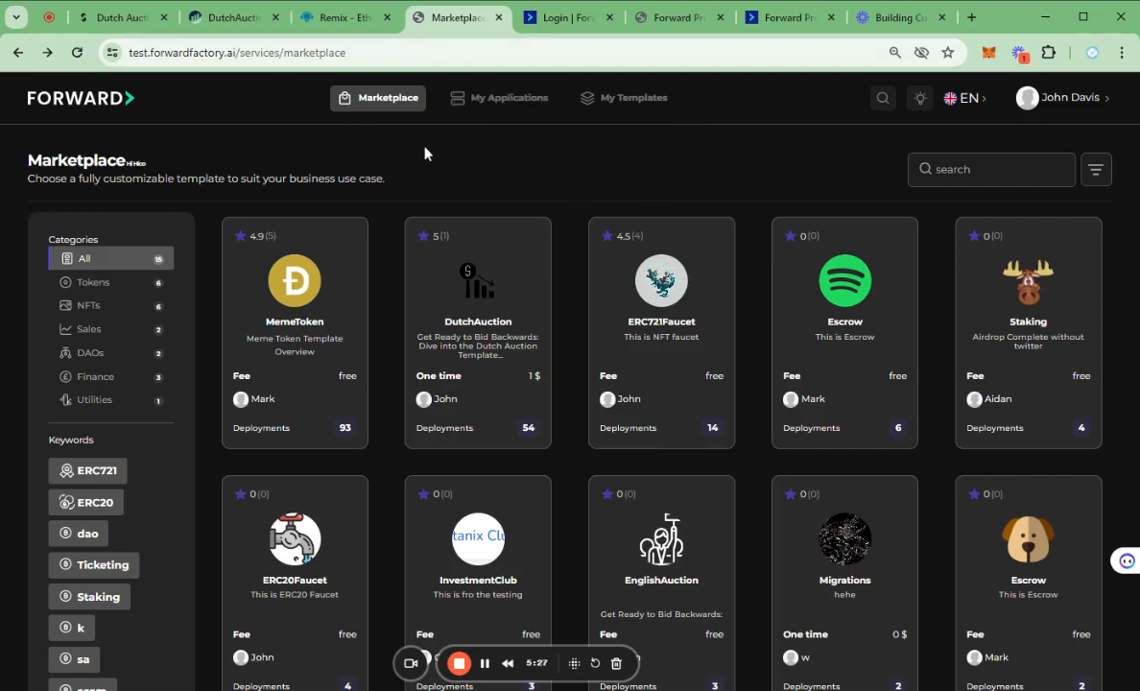
mouse_move(427, 169)
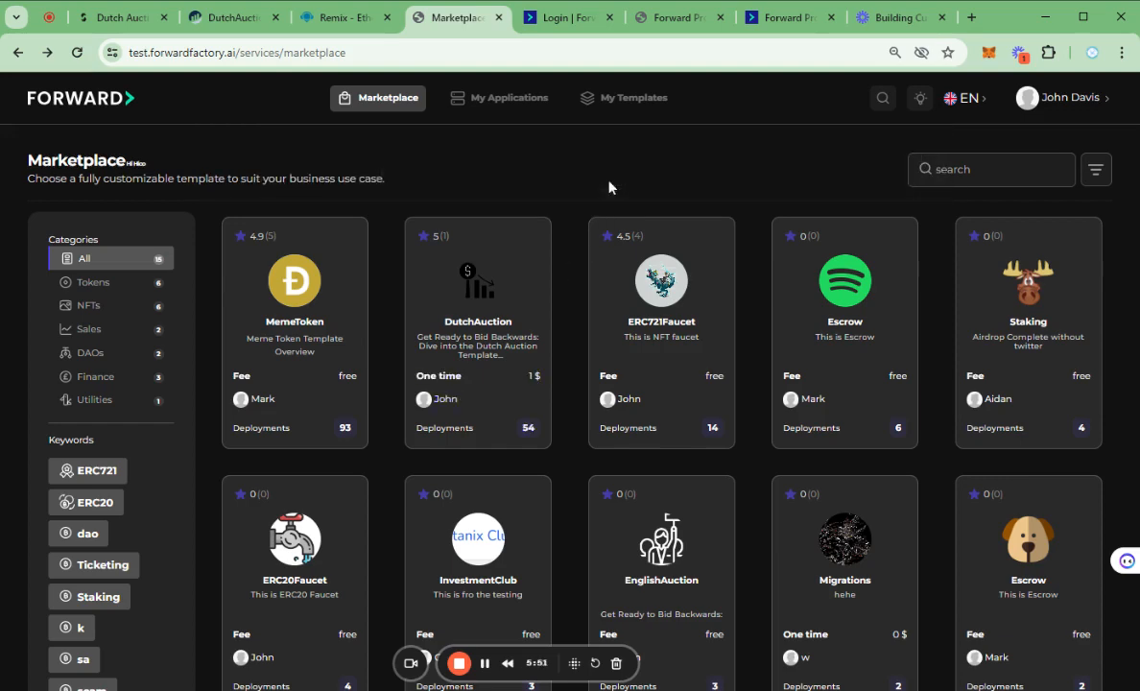
mouse_move(654, 136)
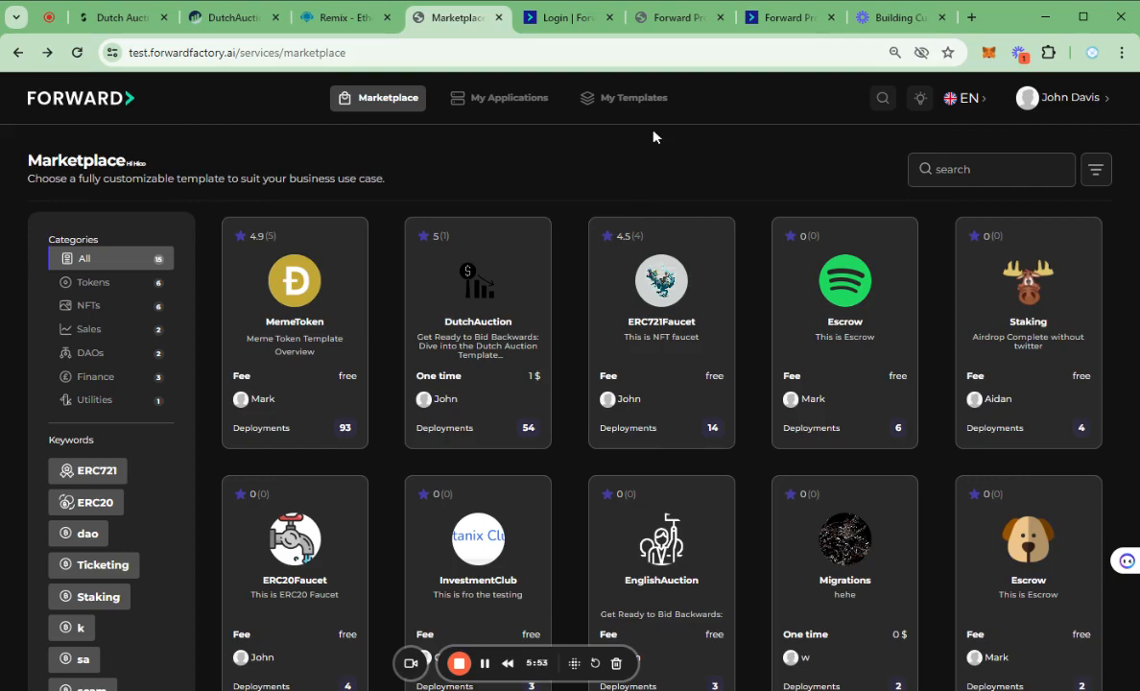
click(633, 96)
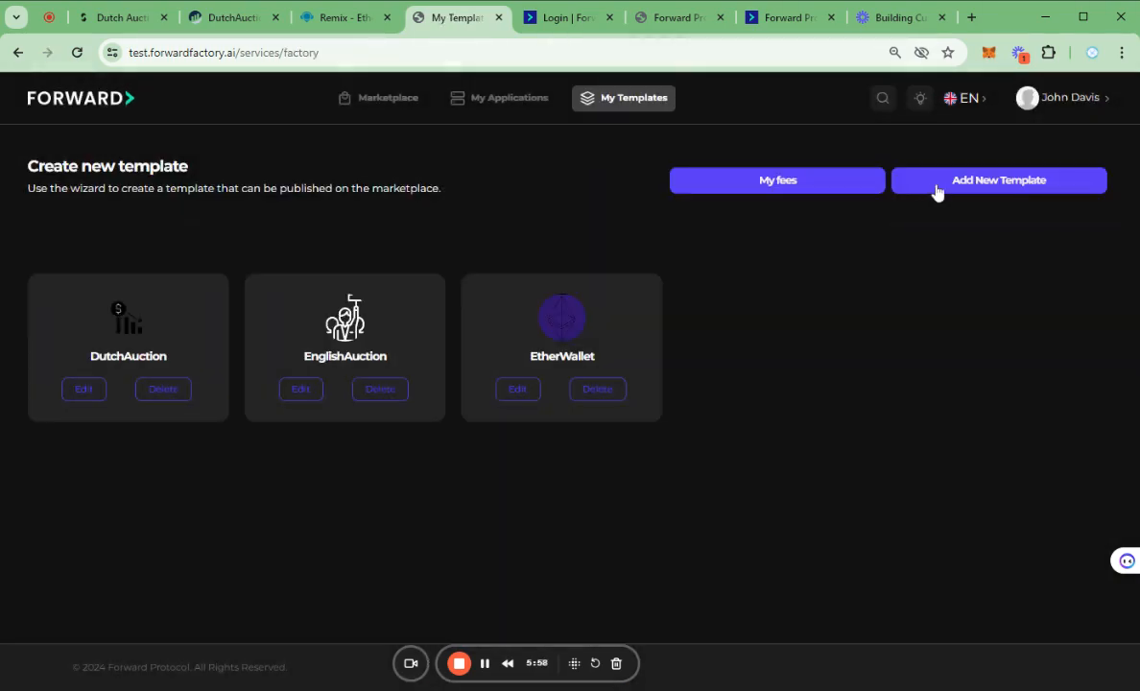
Start a new template with Add New Template, reaching the Upload contract step
click(998, 180)
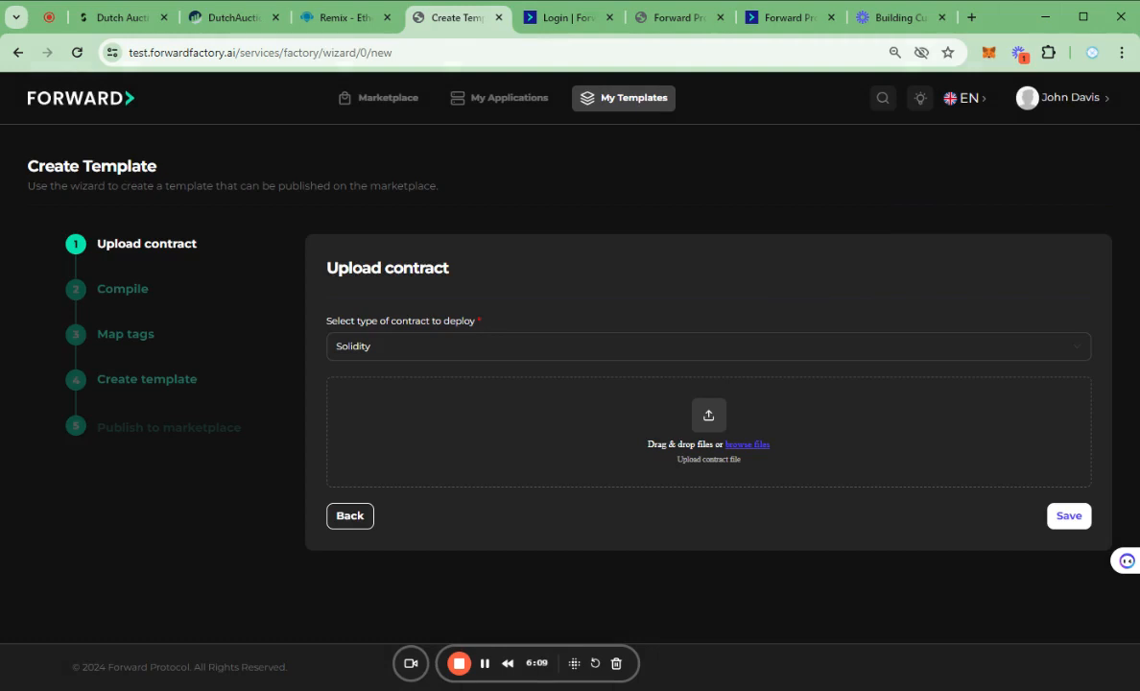
mouse_move(223, 261)
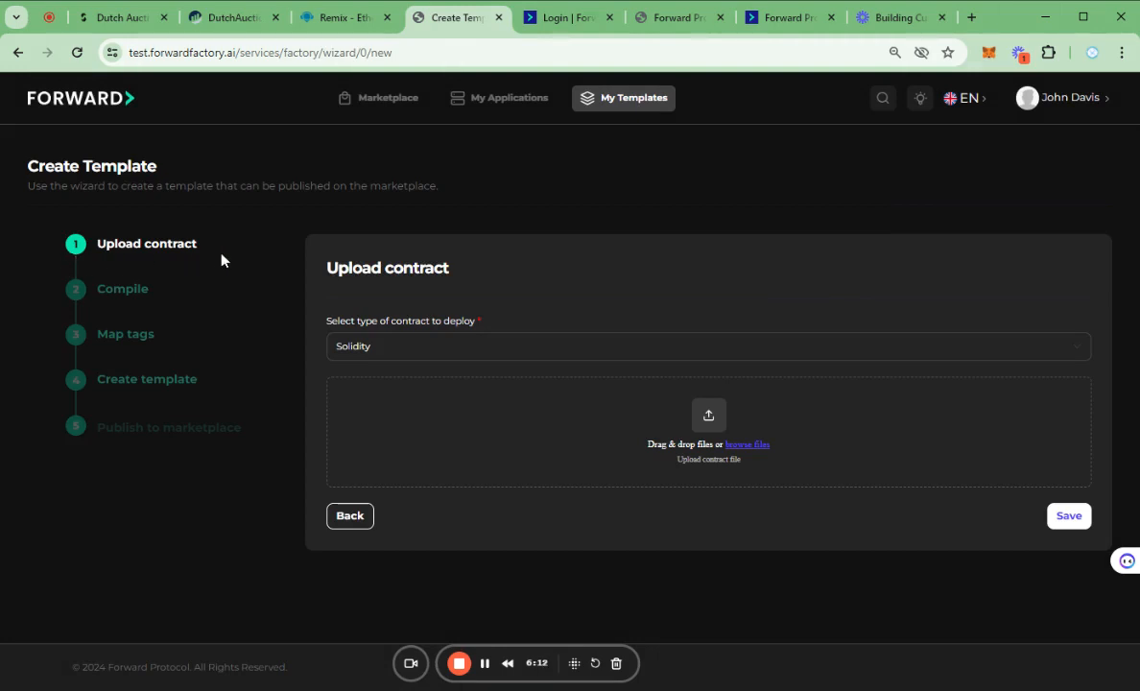
mouse_move(100, 349)
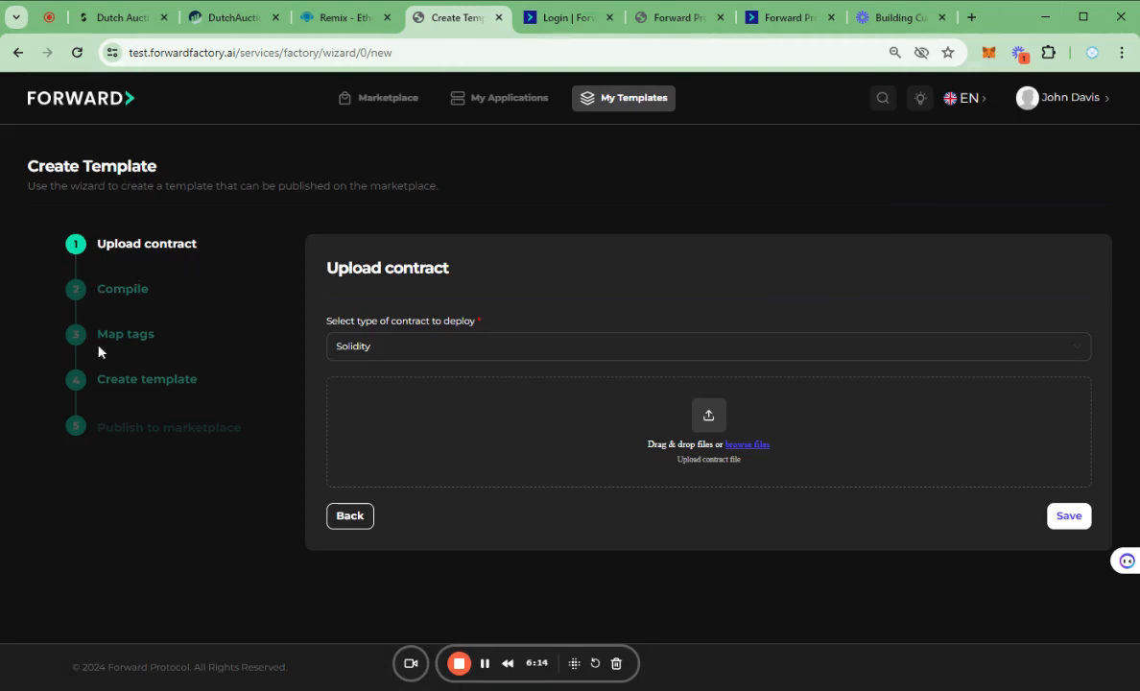
mouse_move(138, 403)
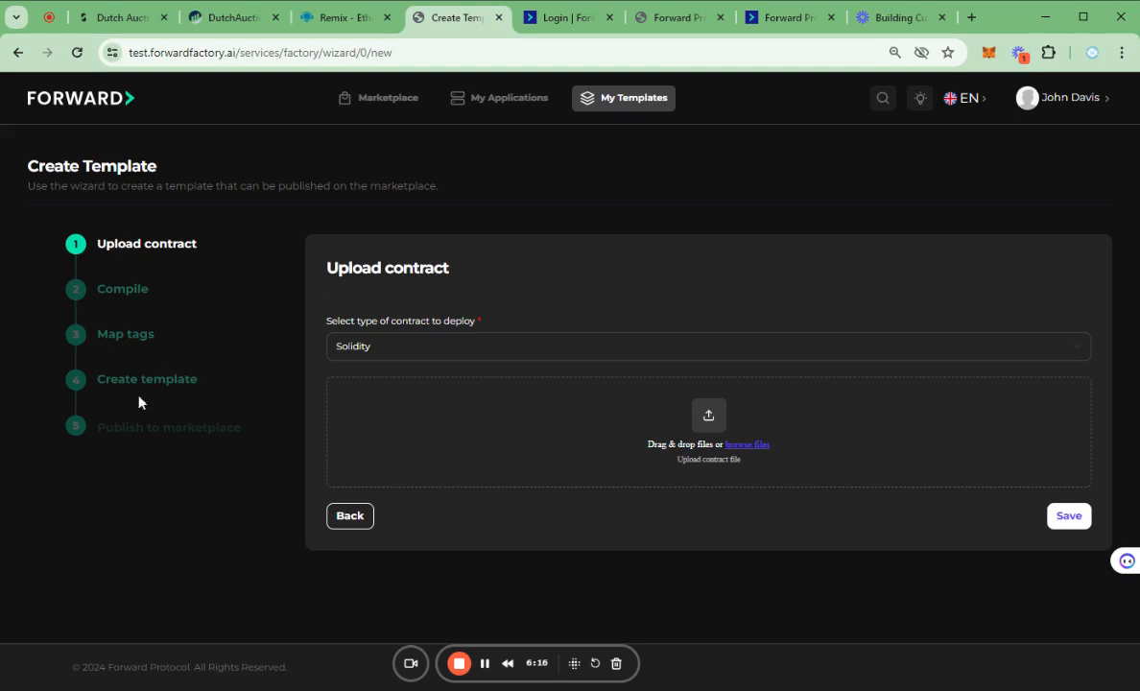
mouse_move(173, 447)
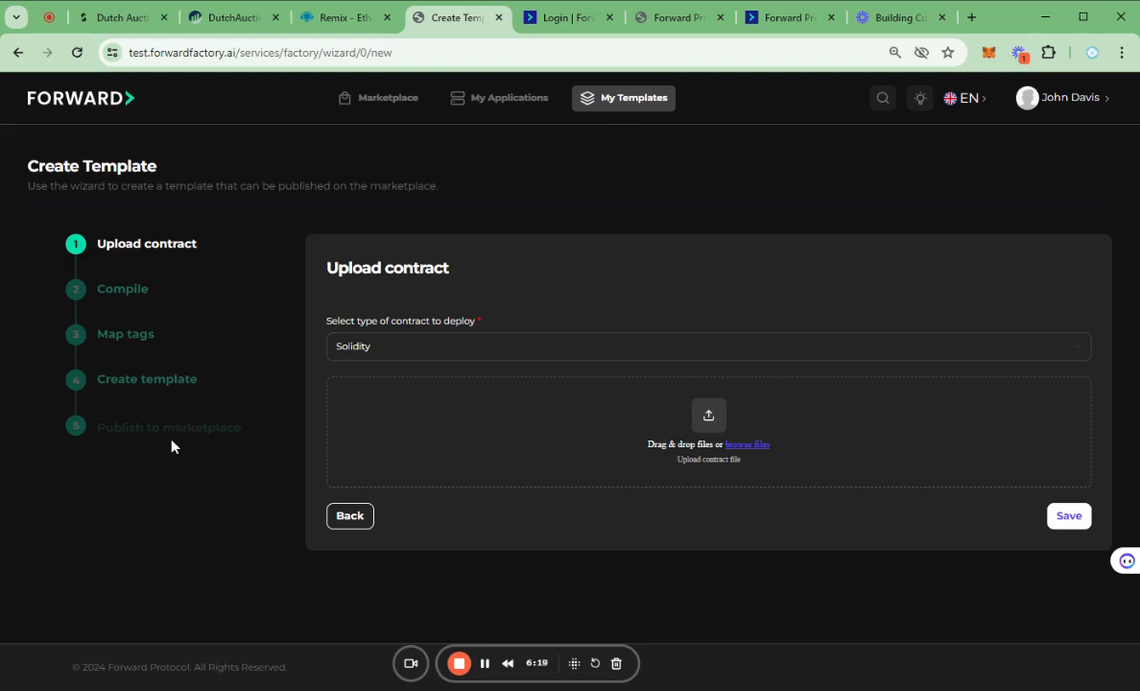
mouse_move(249, 440)
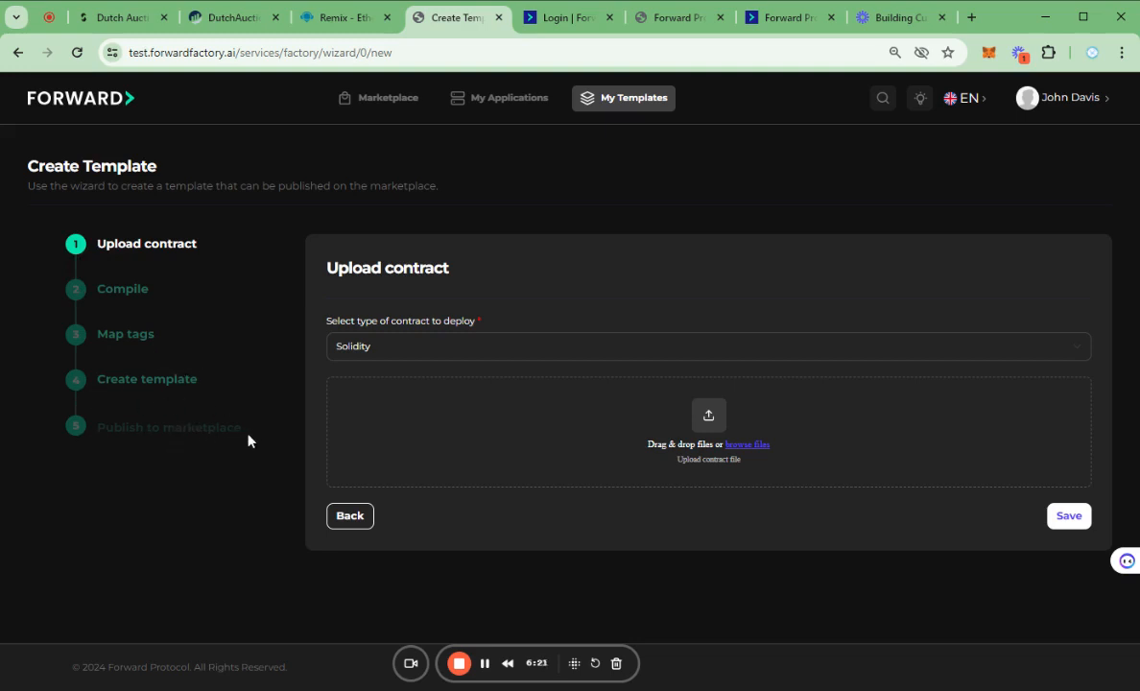
mouse_move(320, 426)
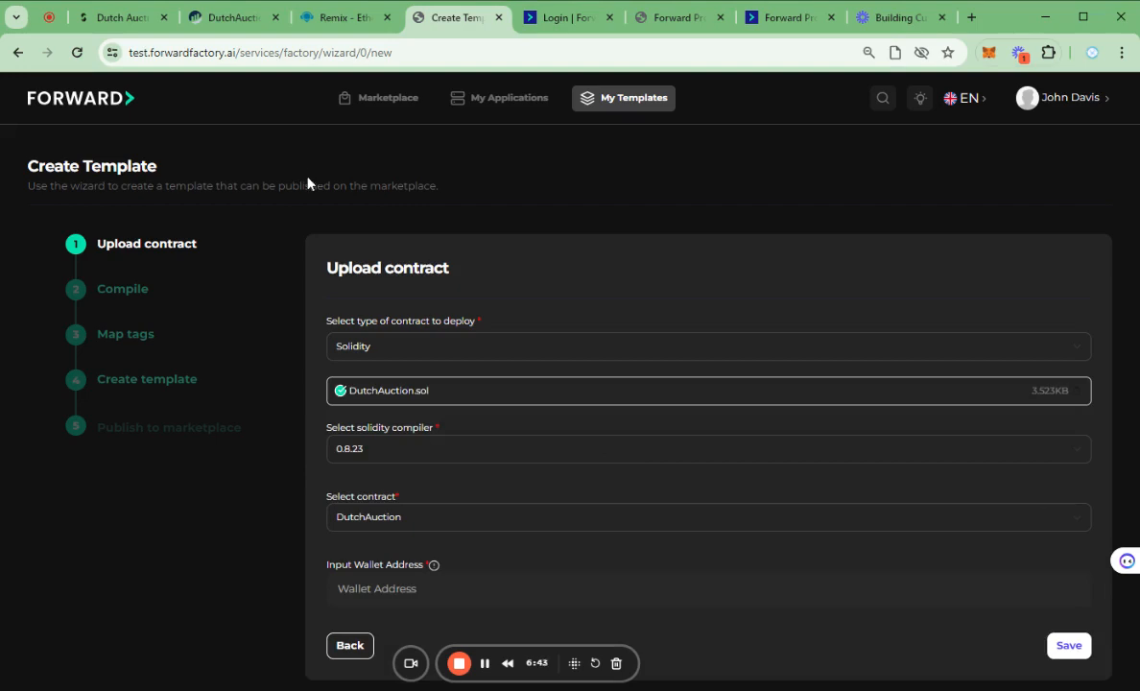
mouse_move(572, 495)
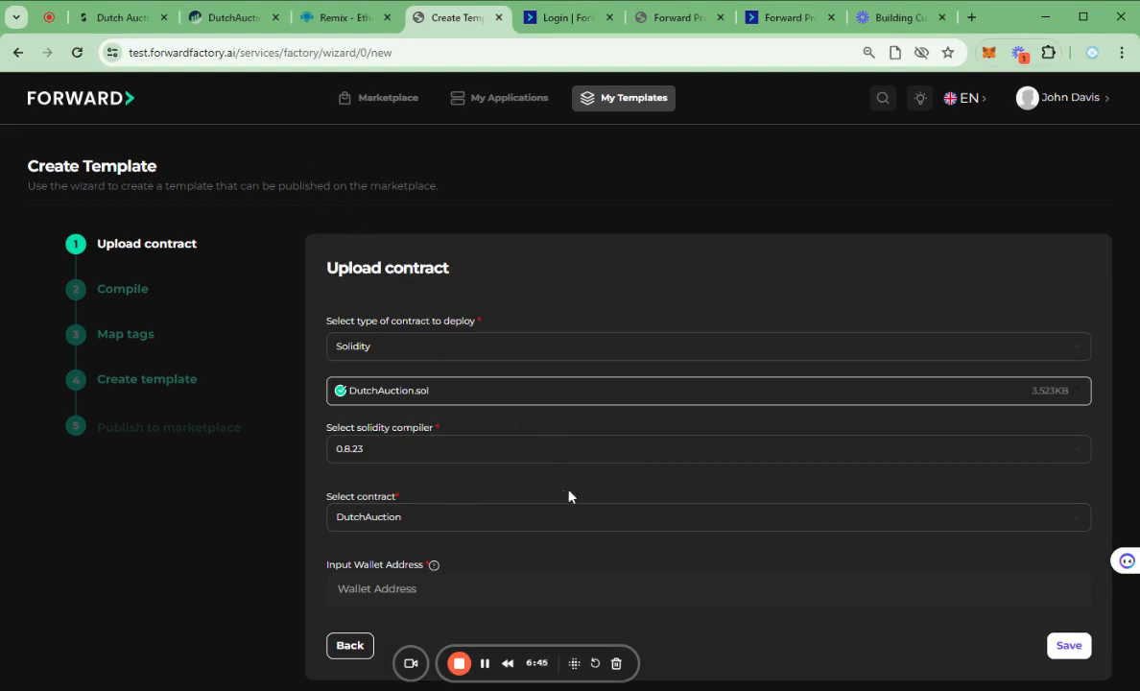
mouse_move(553, 539)
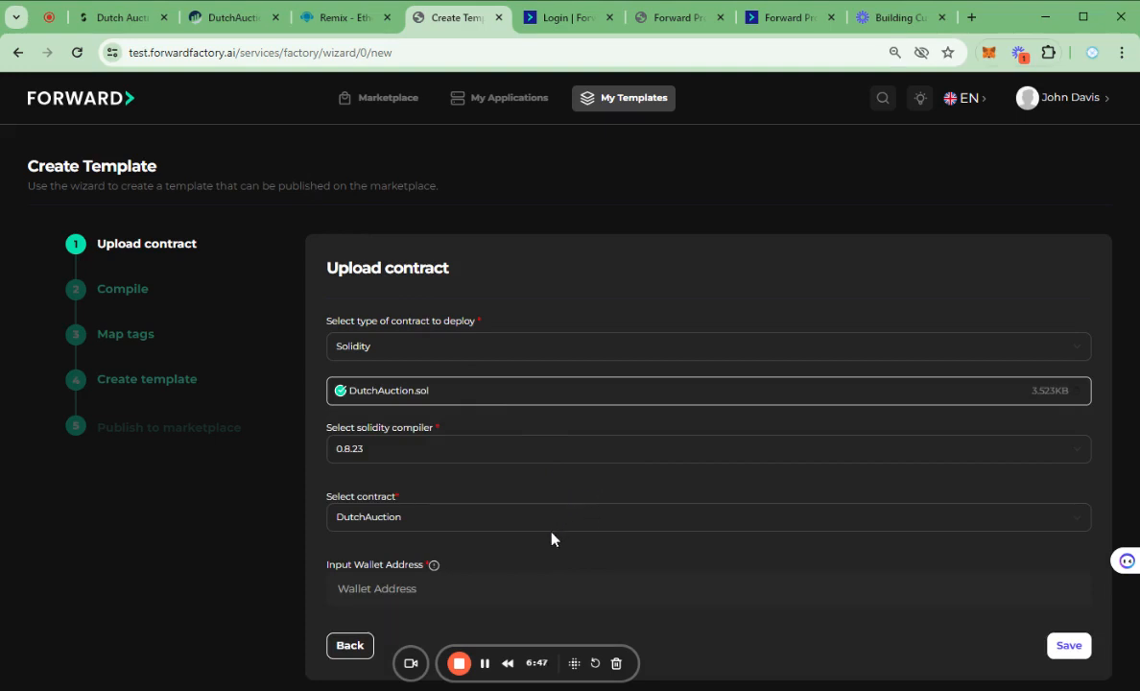
mouse_move(430, 555)
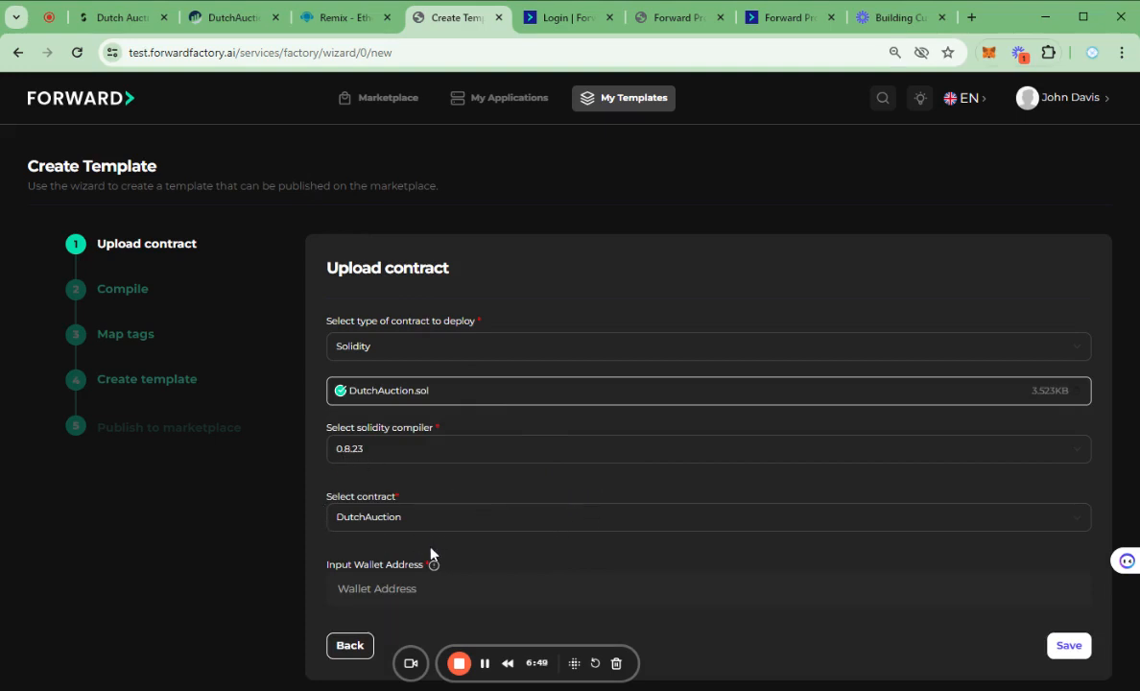
mouse_move(438, 471)
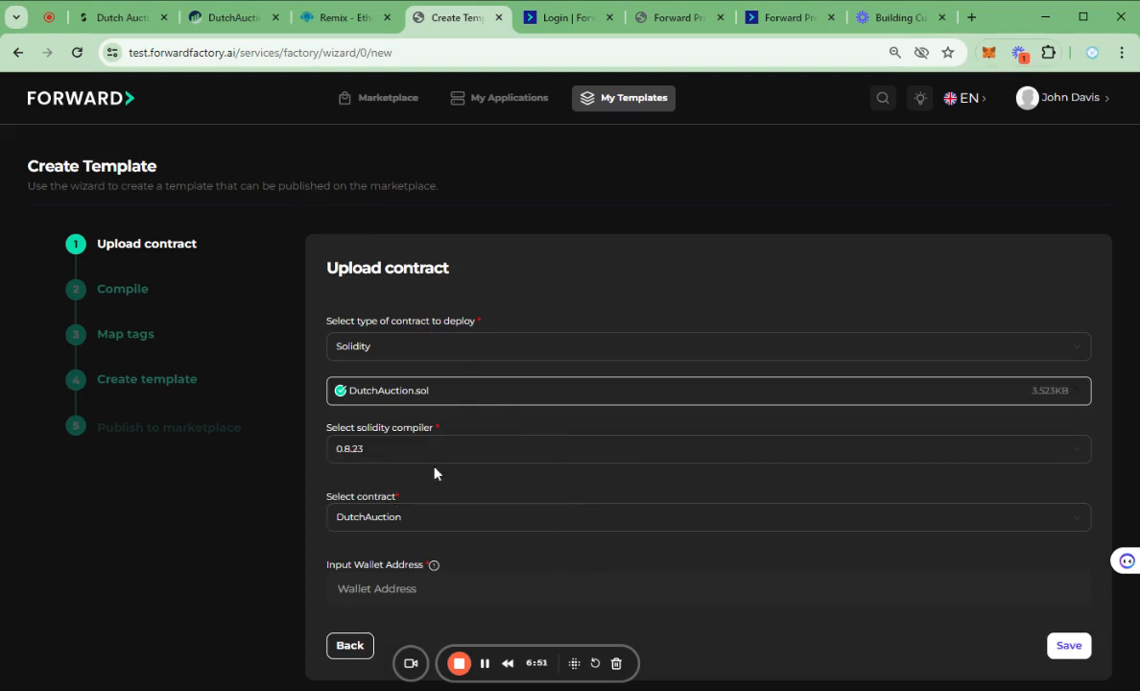
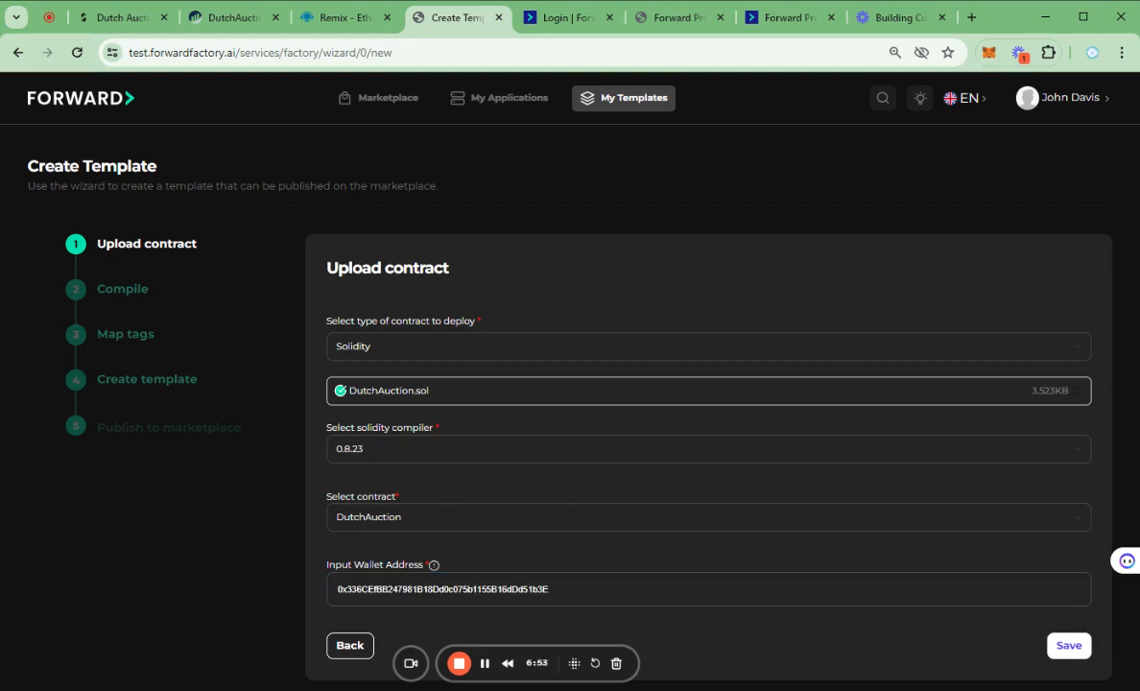
click(1067, 645)
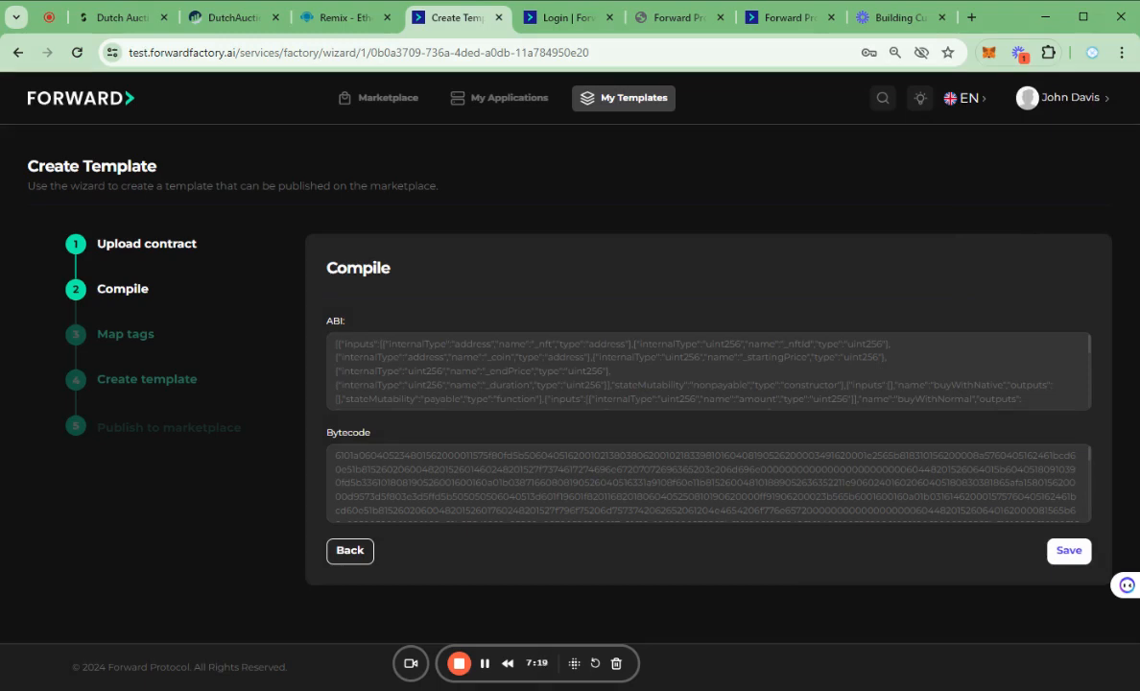
Save the compiled ABI and bytecode and continue to the Map tags step
click(1067, 548)
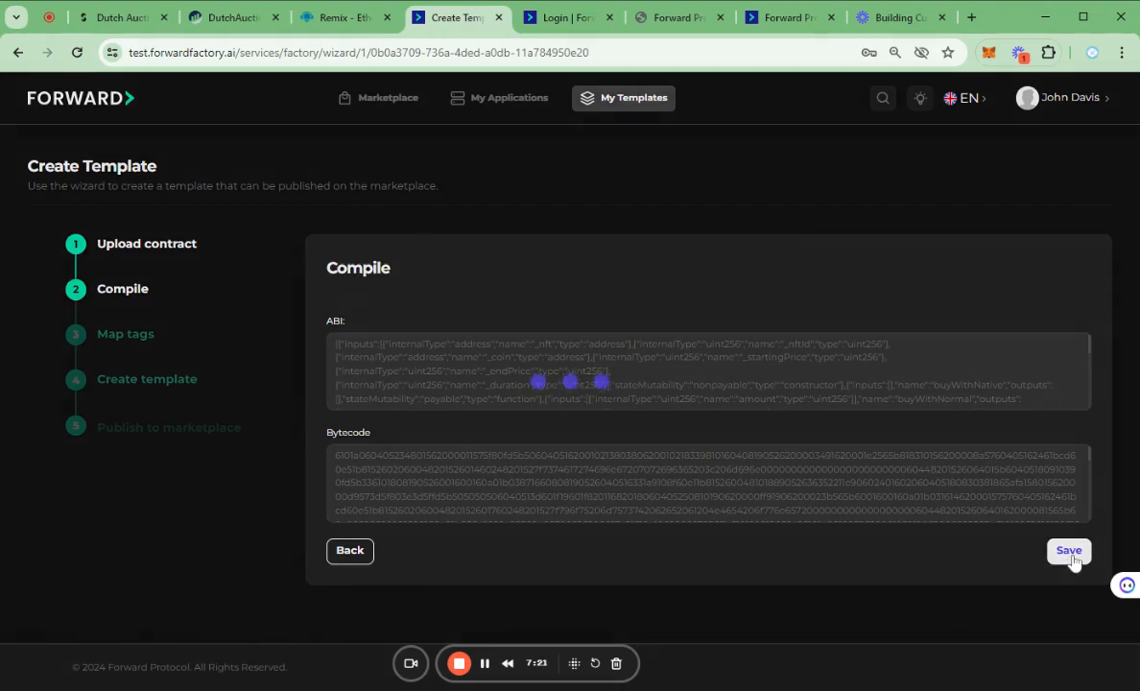
click(1068, 548)
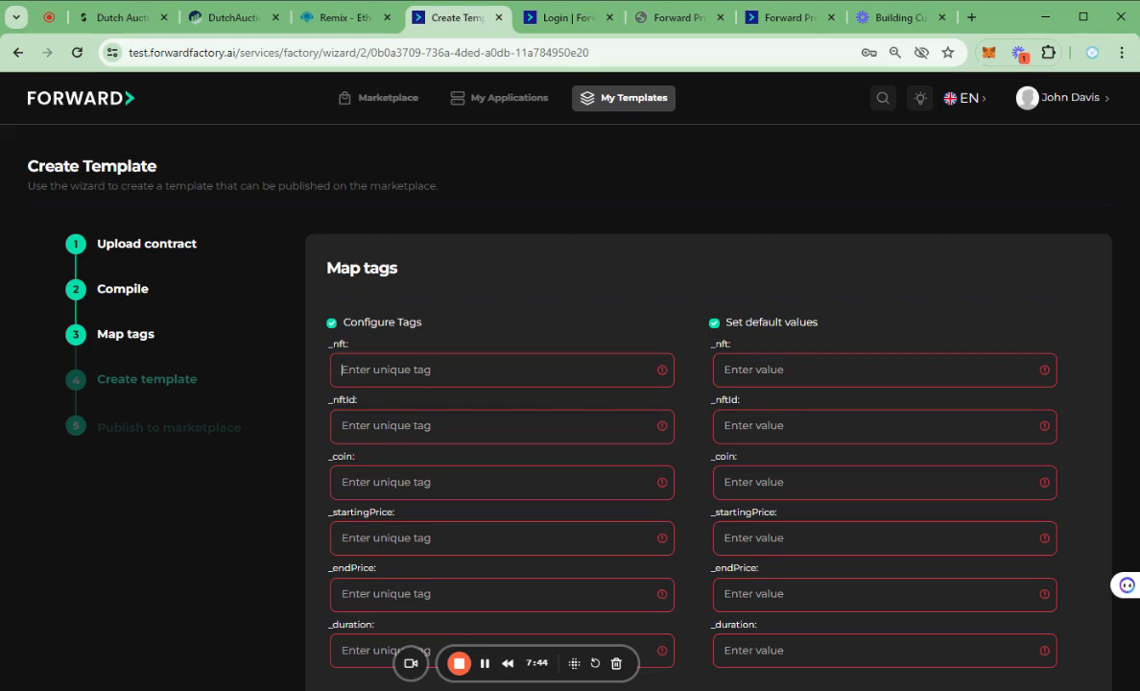
Describe the _nft, _nftId, _coin, _startingPrice, _endPrice and _duration tags and save the mapping
text(Address of NFT the user)
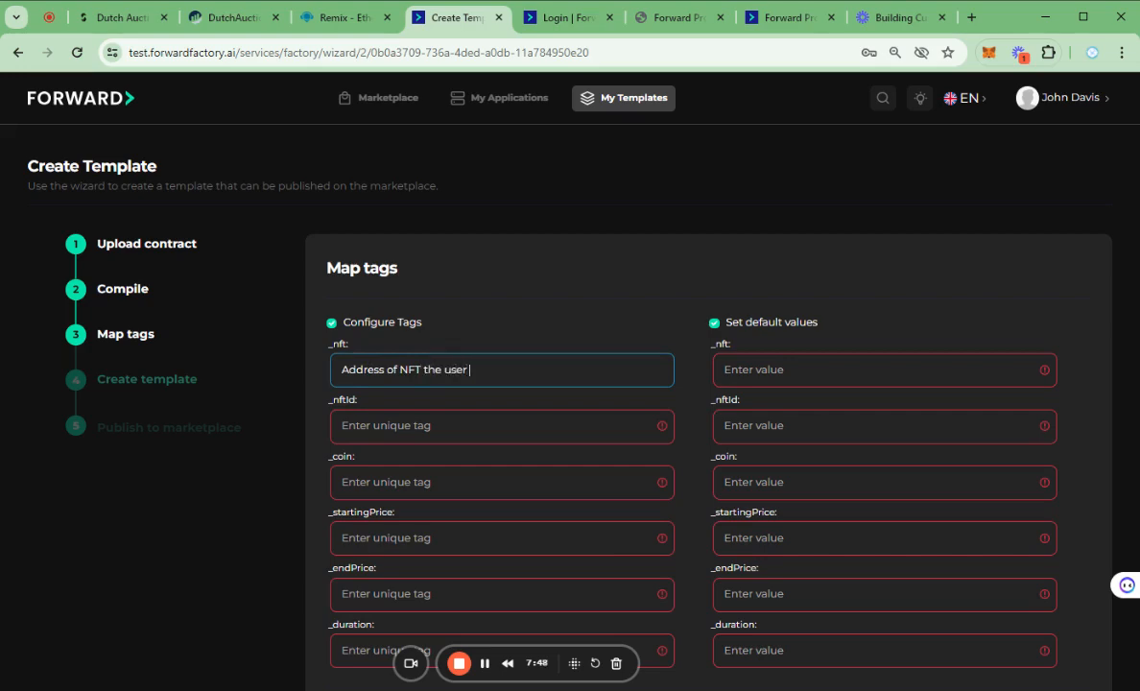
text(wants to se)
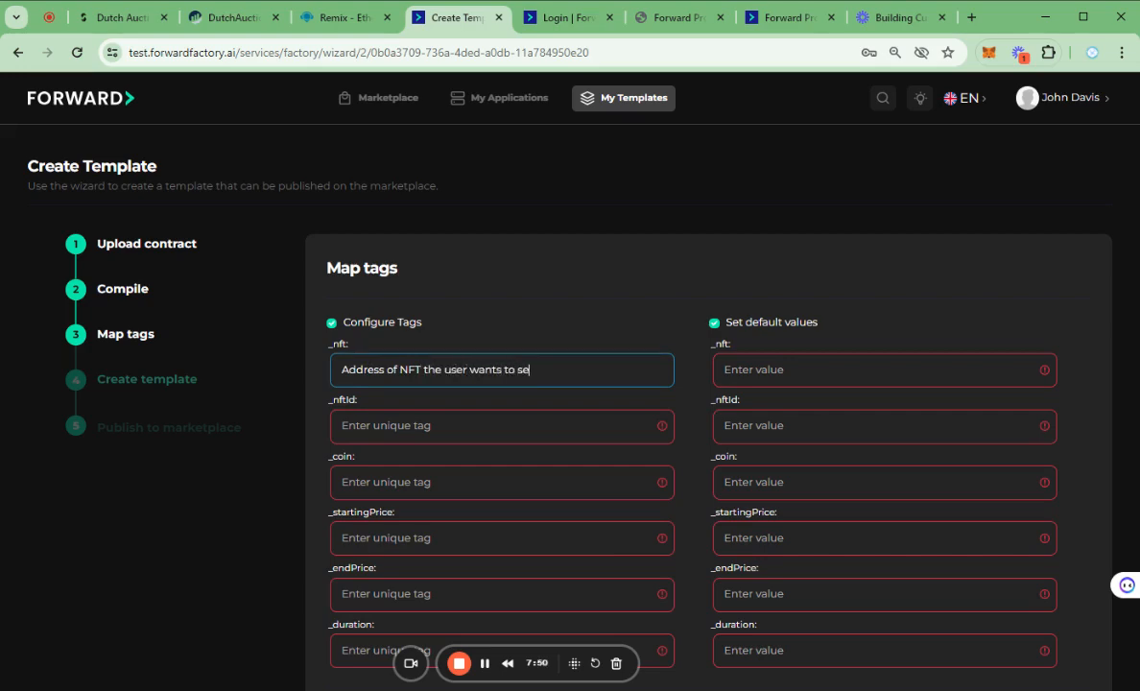
text(ID of NFT)
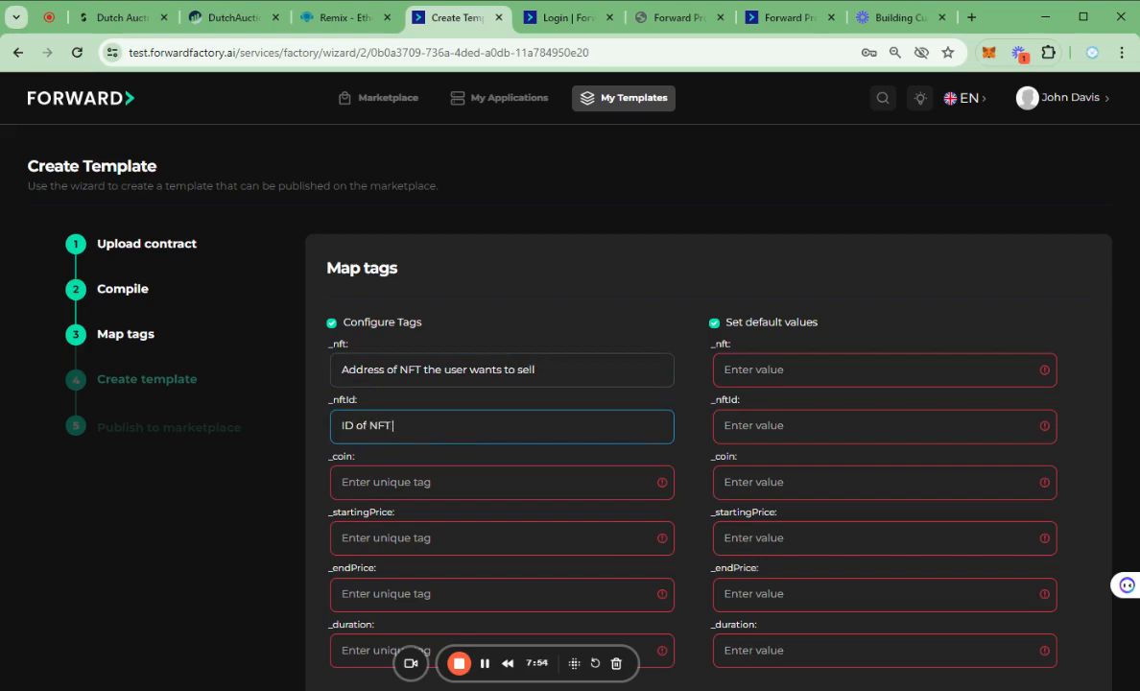
text(the user wants to)
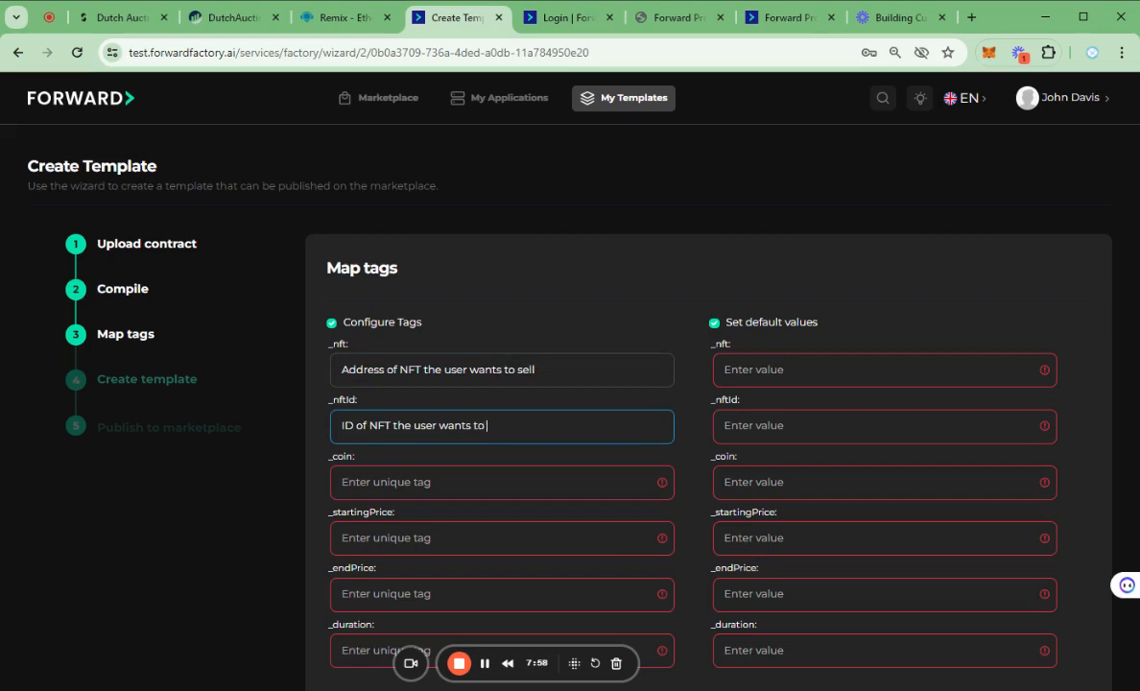
text(Auction duration)
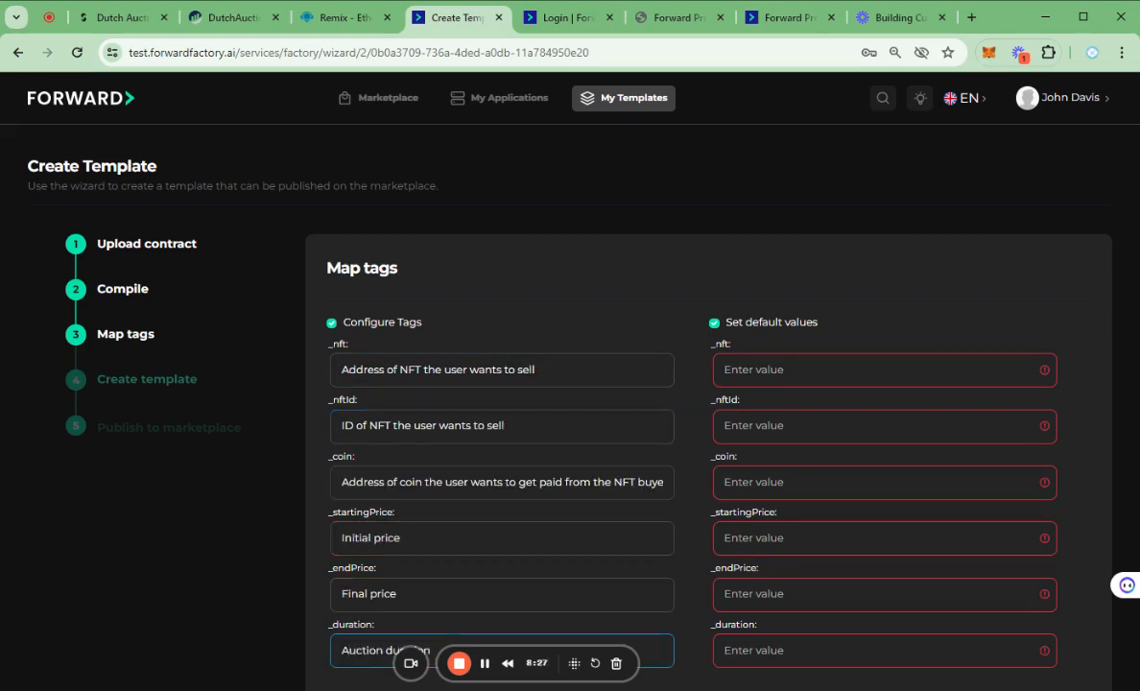
scroll(down, 3)
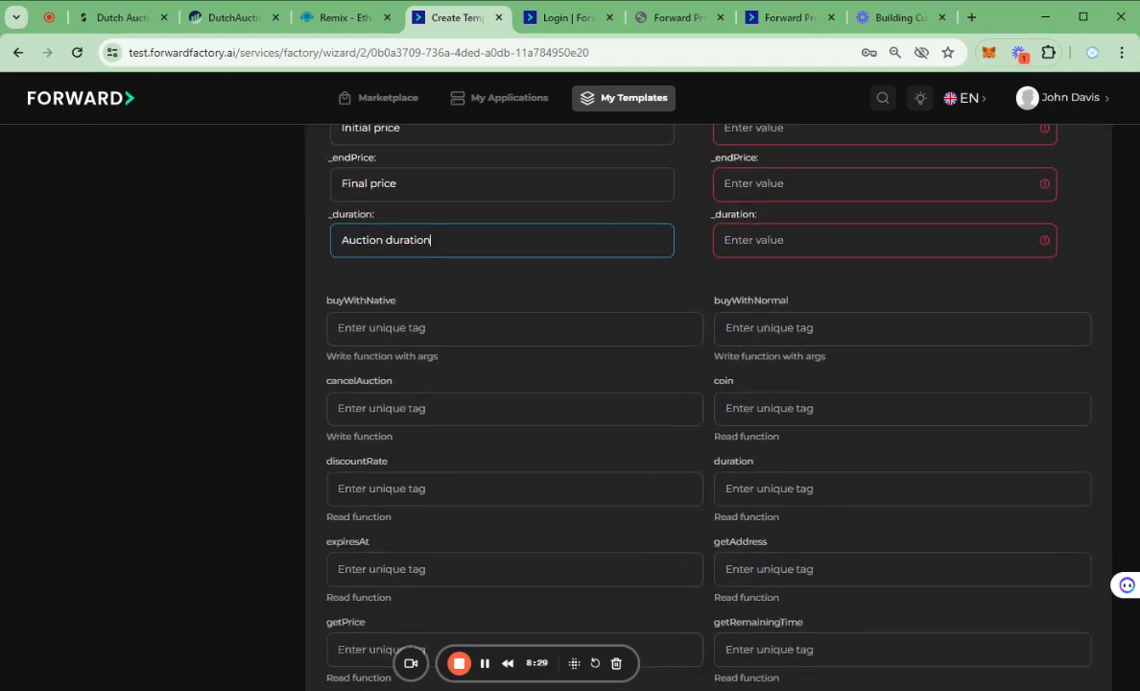
scroll(down, 3)
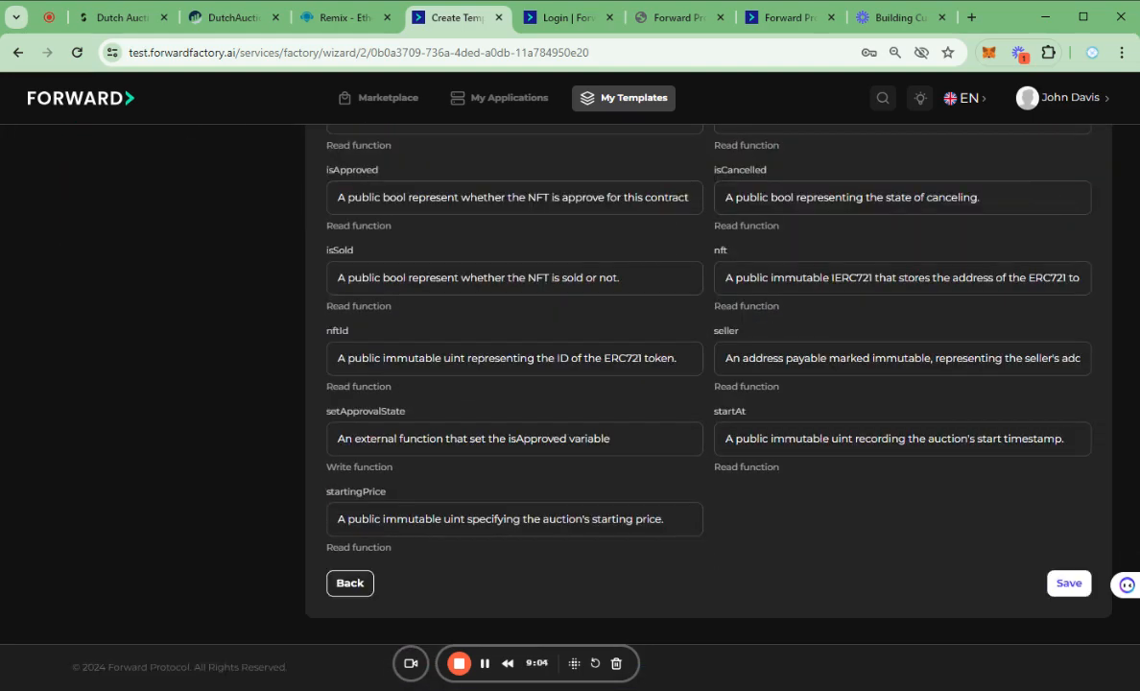
click(1068, 583)
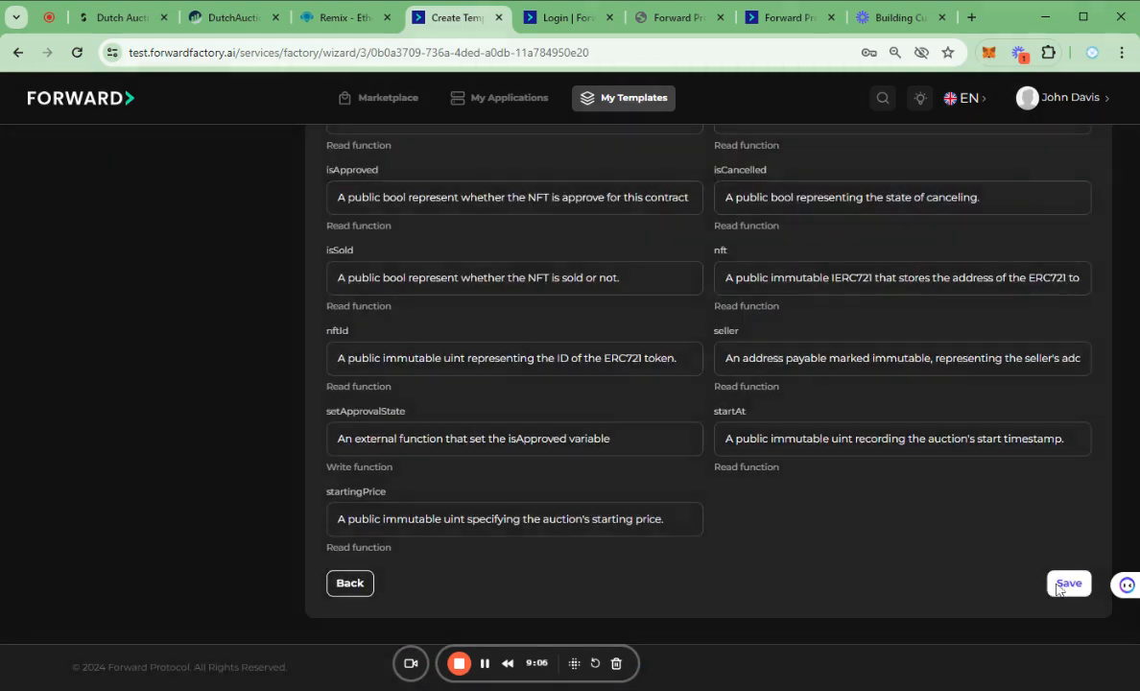
click(1070, 583)
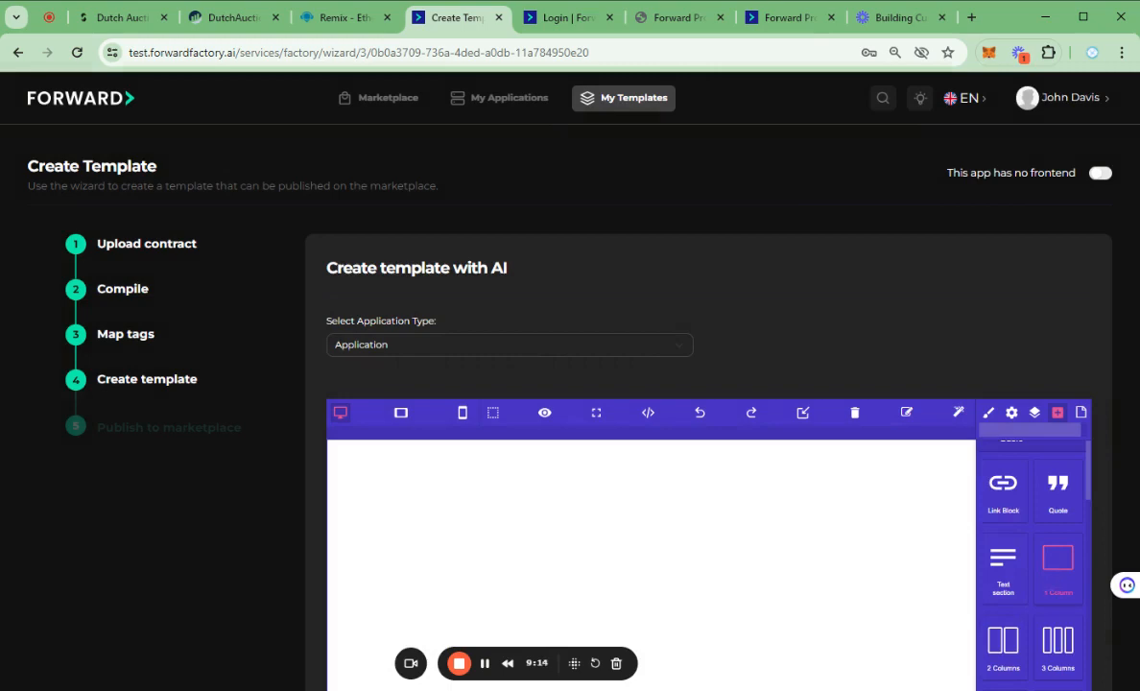
Scroll through the AI template builder with Application as the application type
scroll(down, 3)
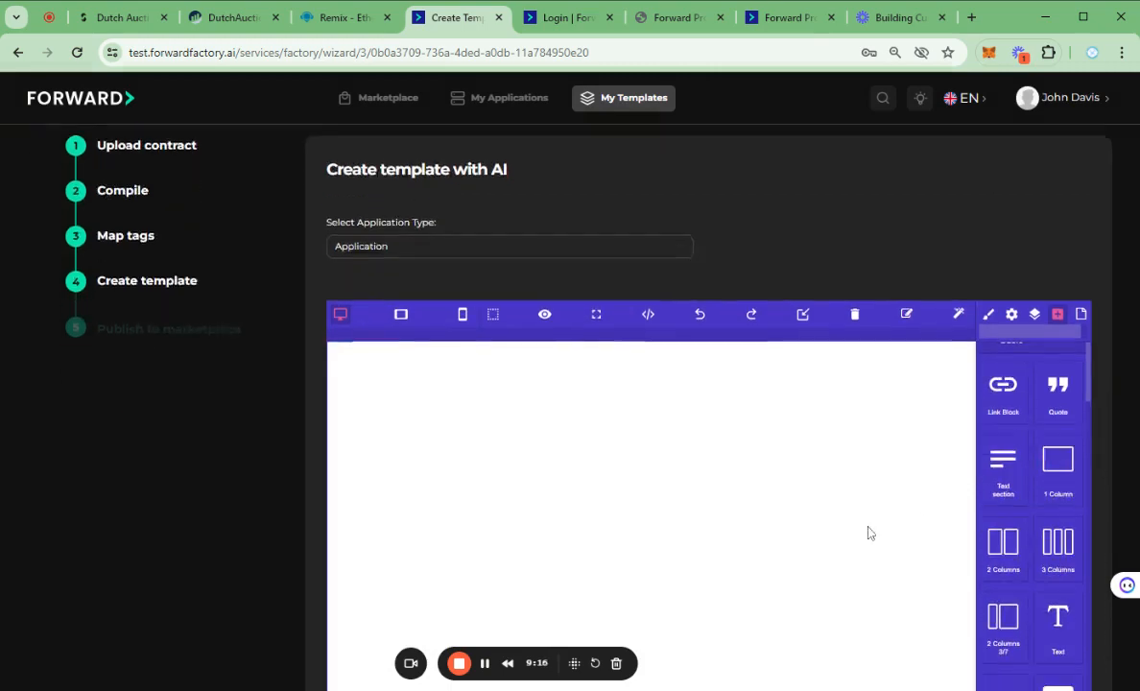
scroll(down, 3)
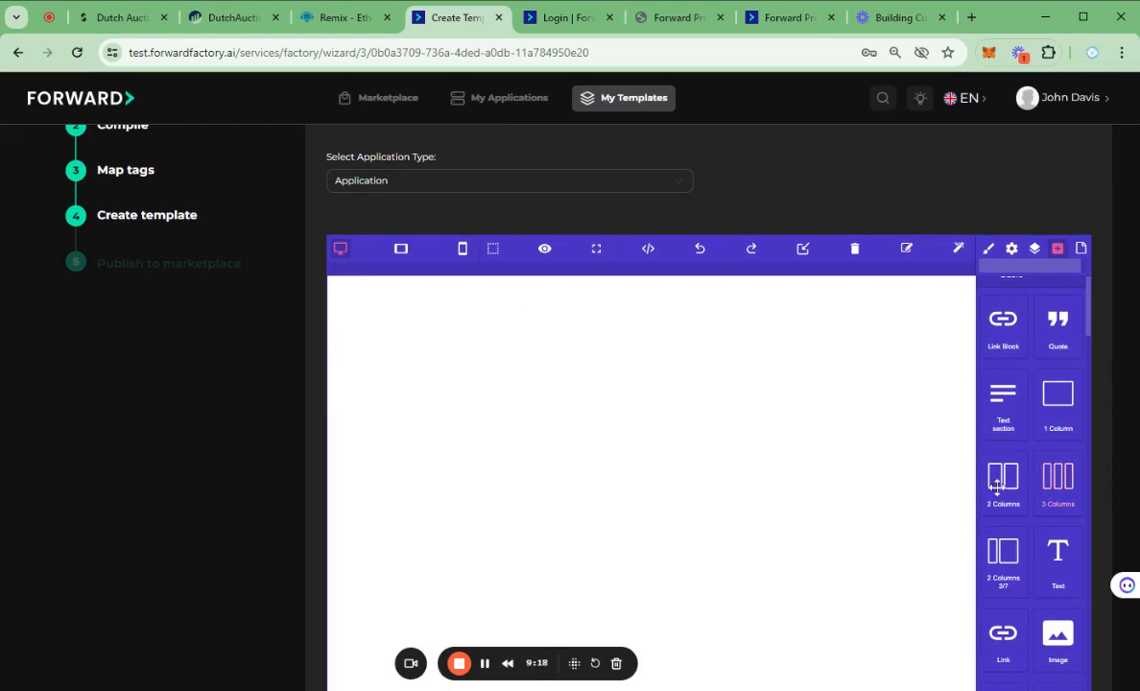
mouse_move(671, 333)
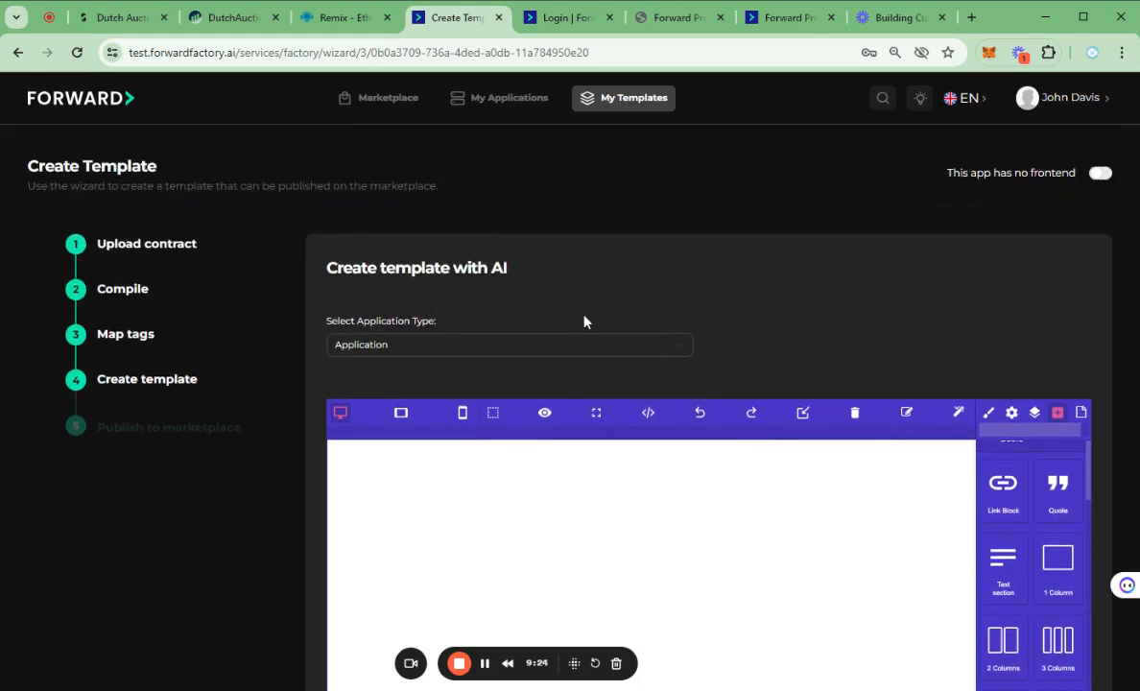
click(509, 345)
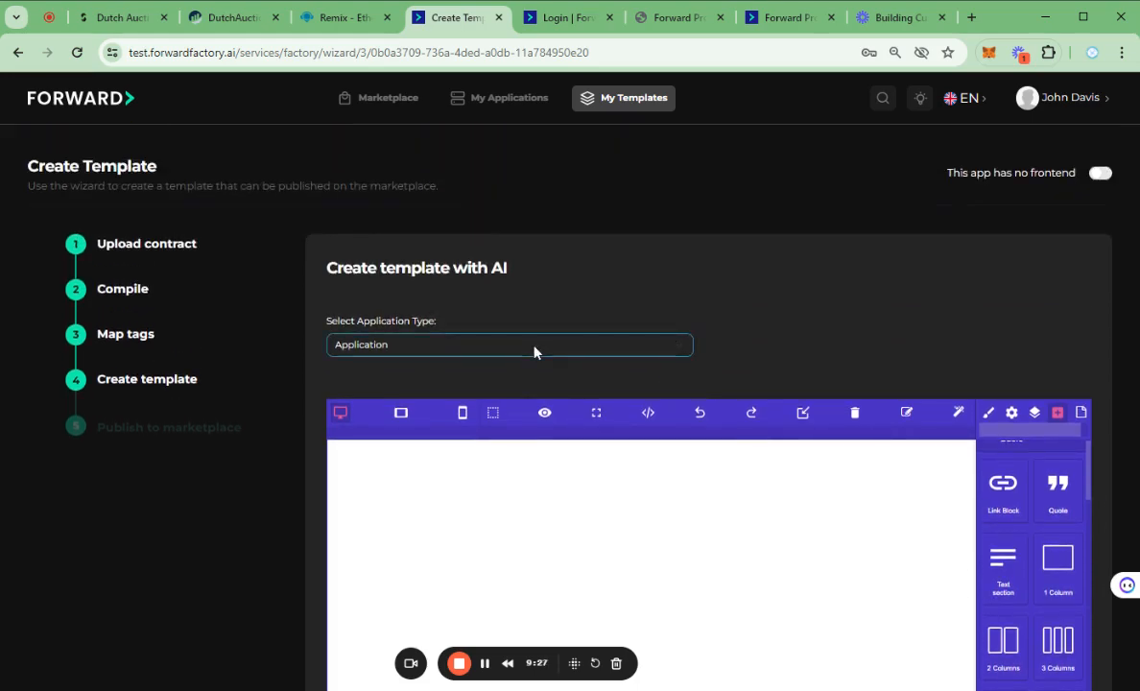
click(511, 345)
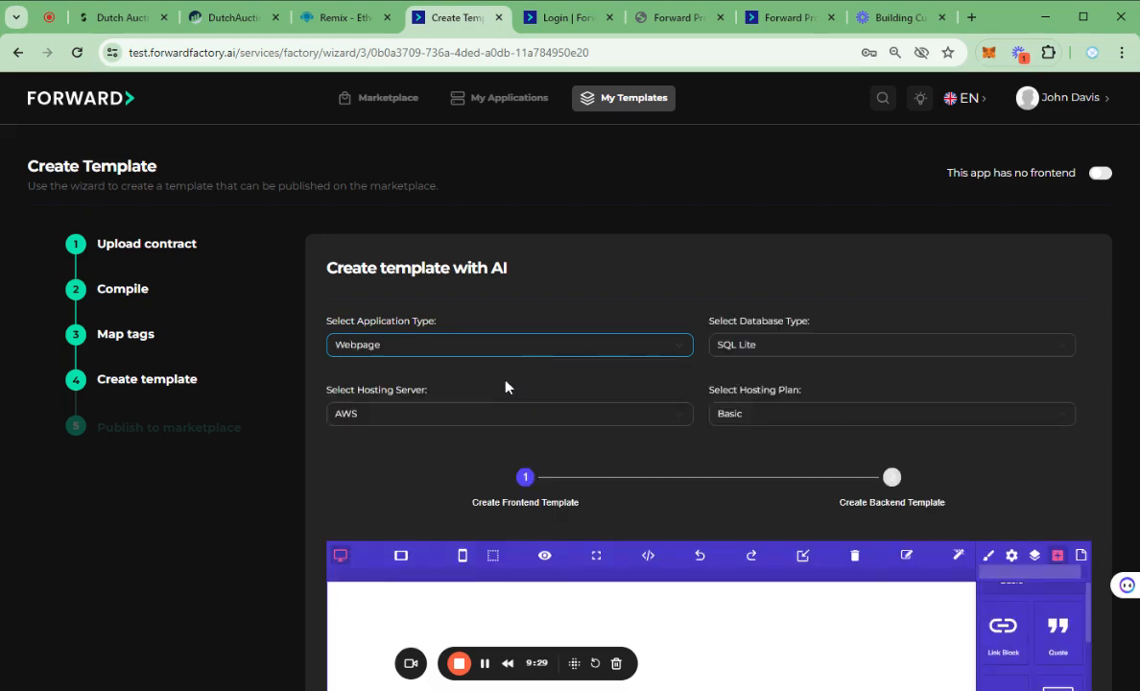
mouse_move(549, 347)
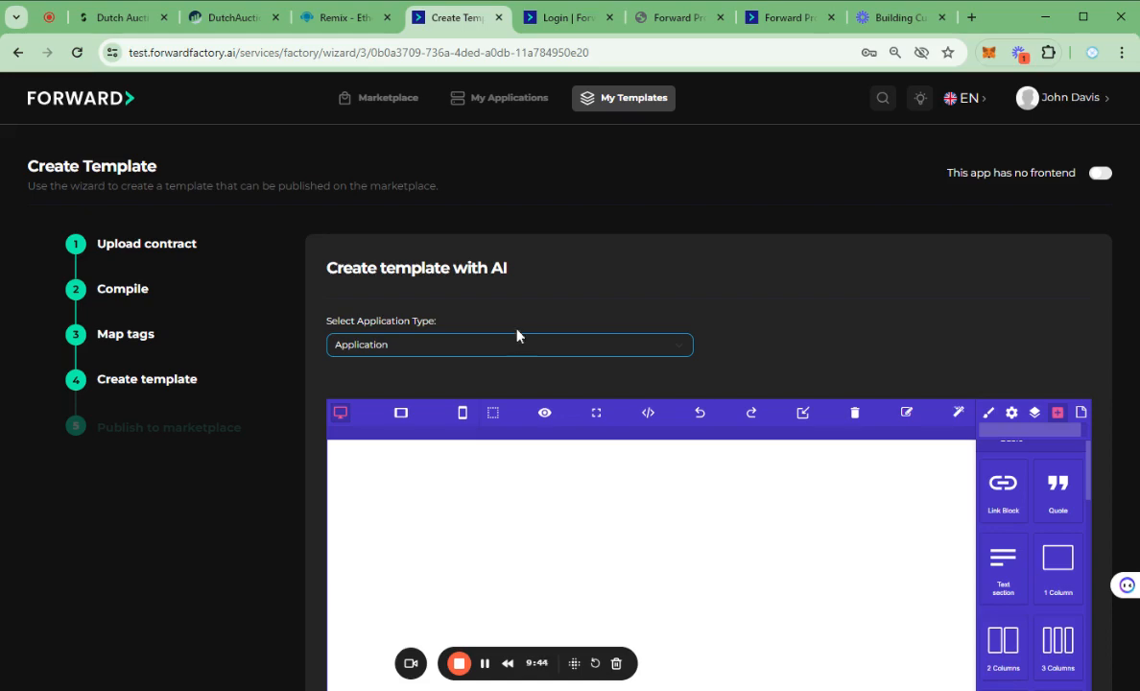
mouse_move(508, 353)
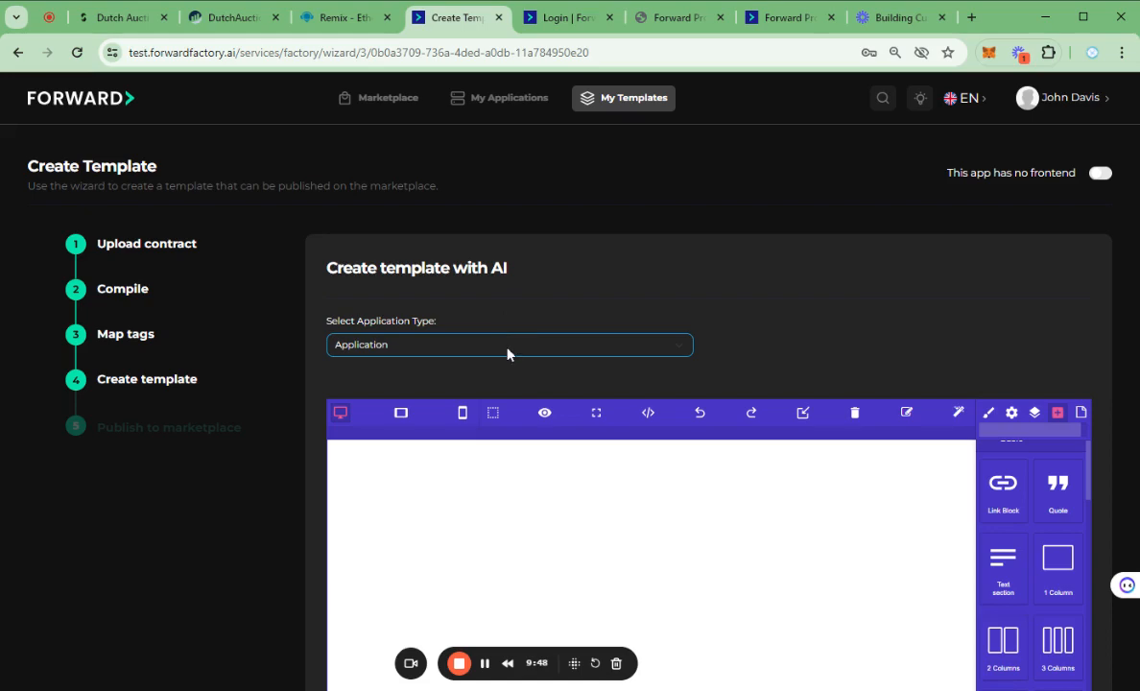
mouse_move(499, 391)
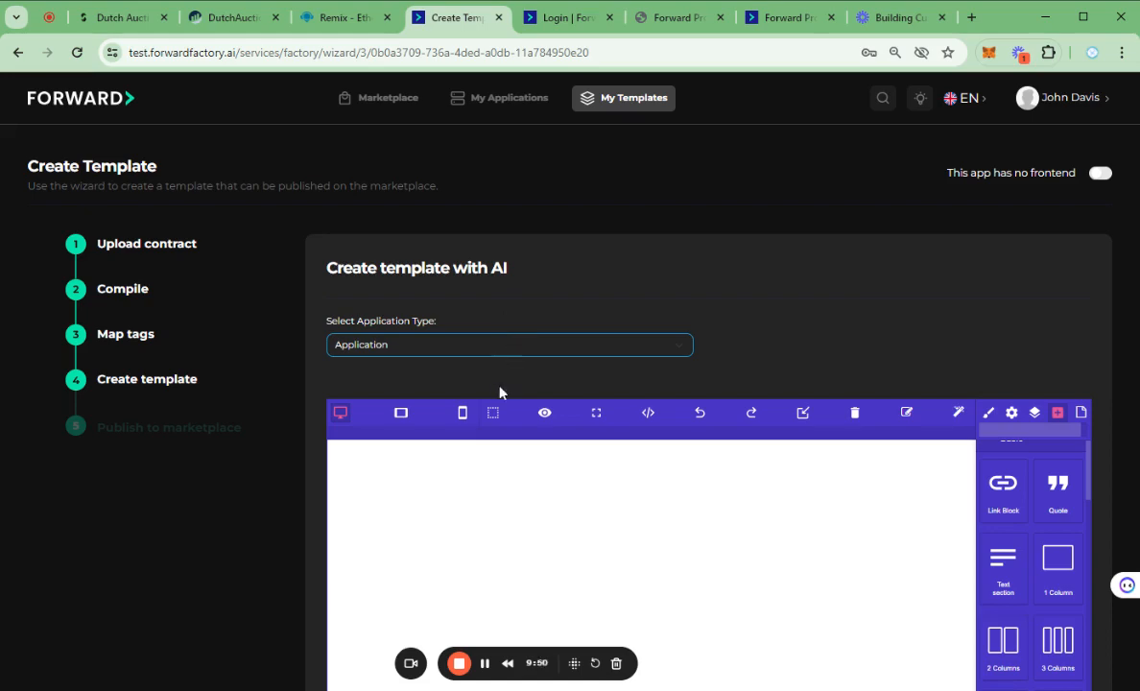
click(509, 345)
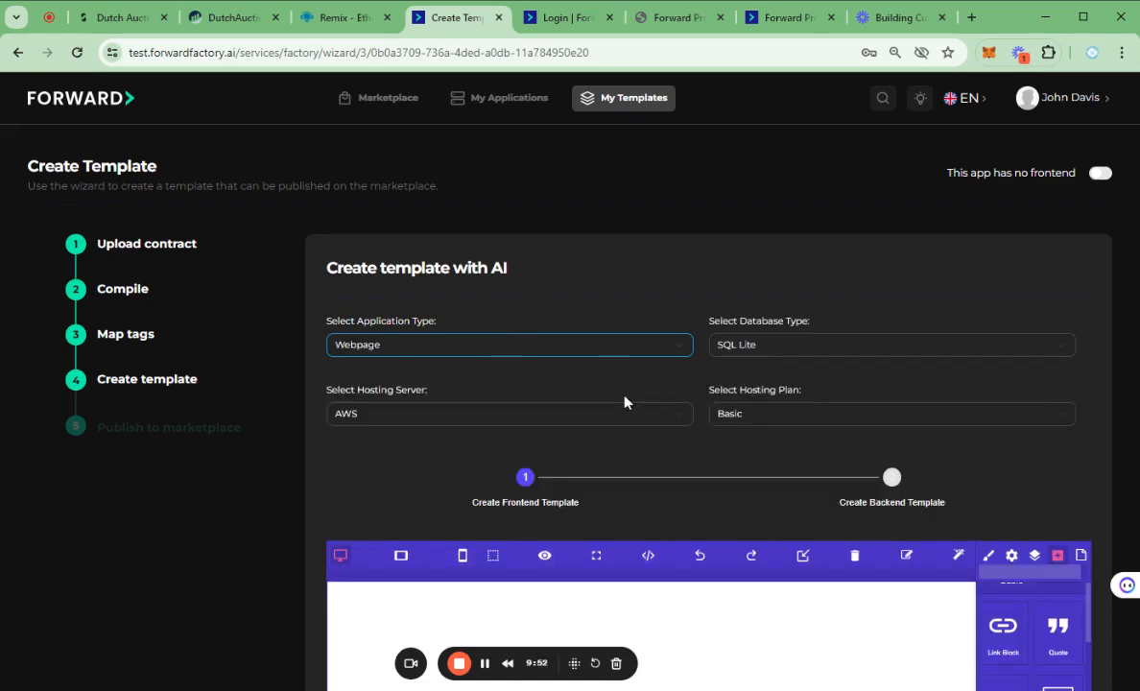
mouse_move(557, 397)
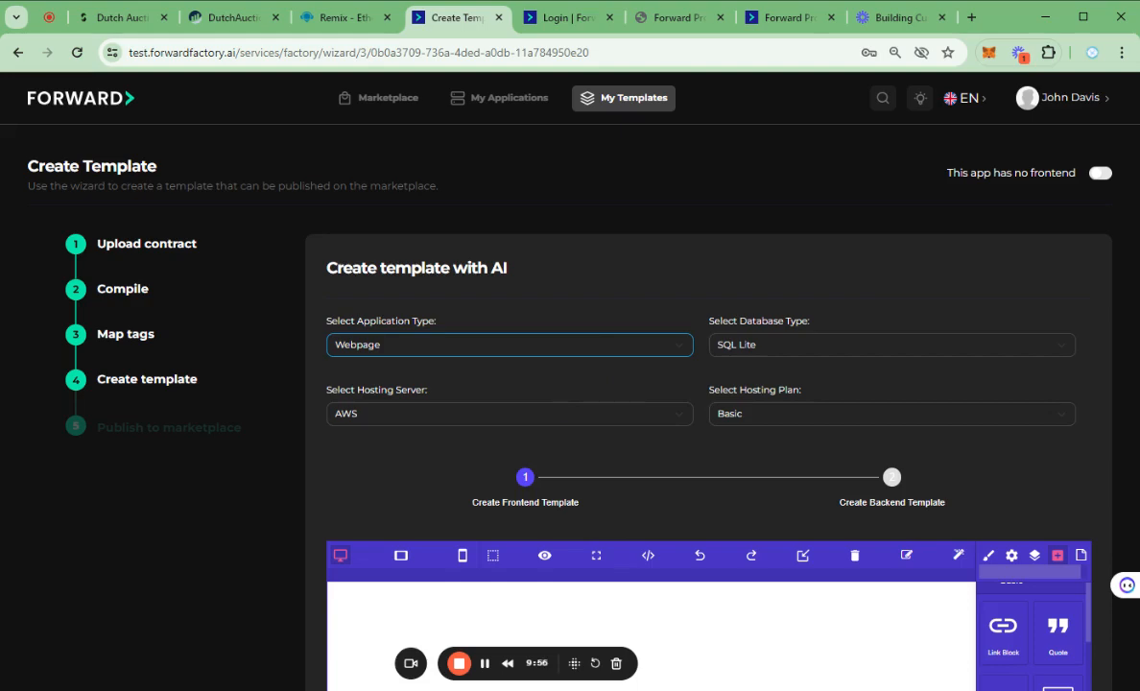
mouse_move(502, 495)
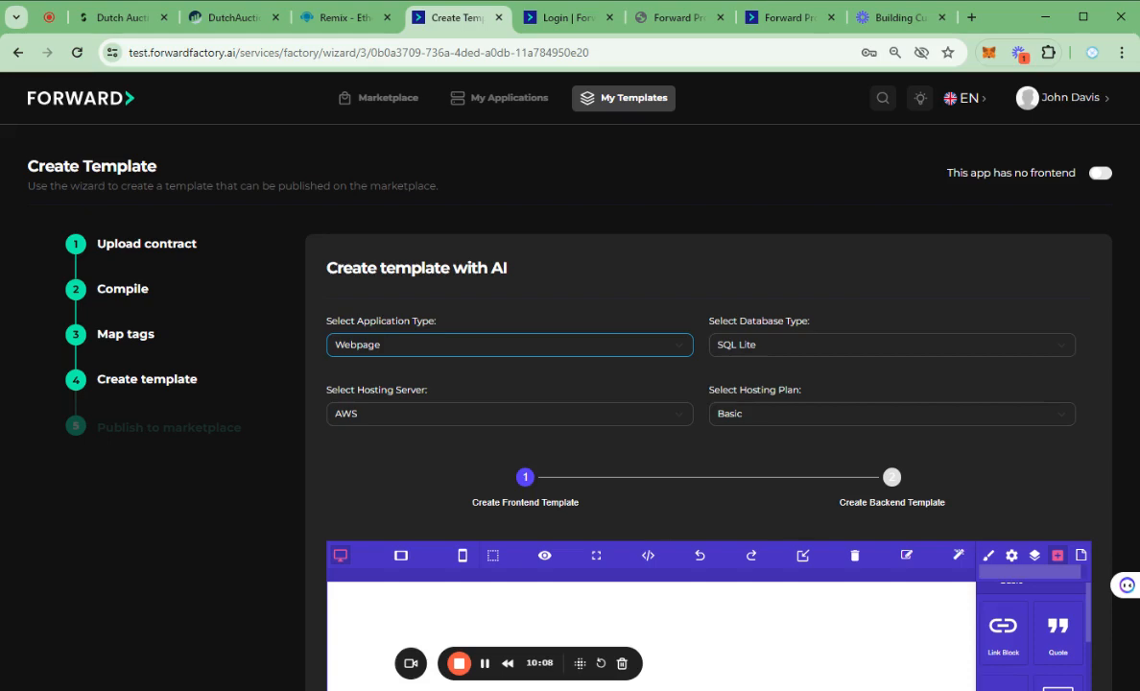
click(508, 346)
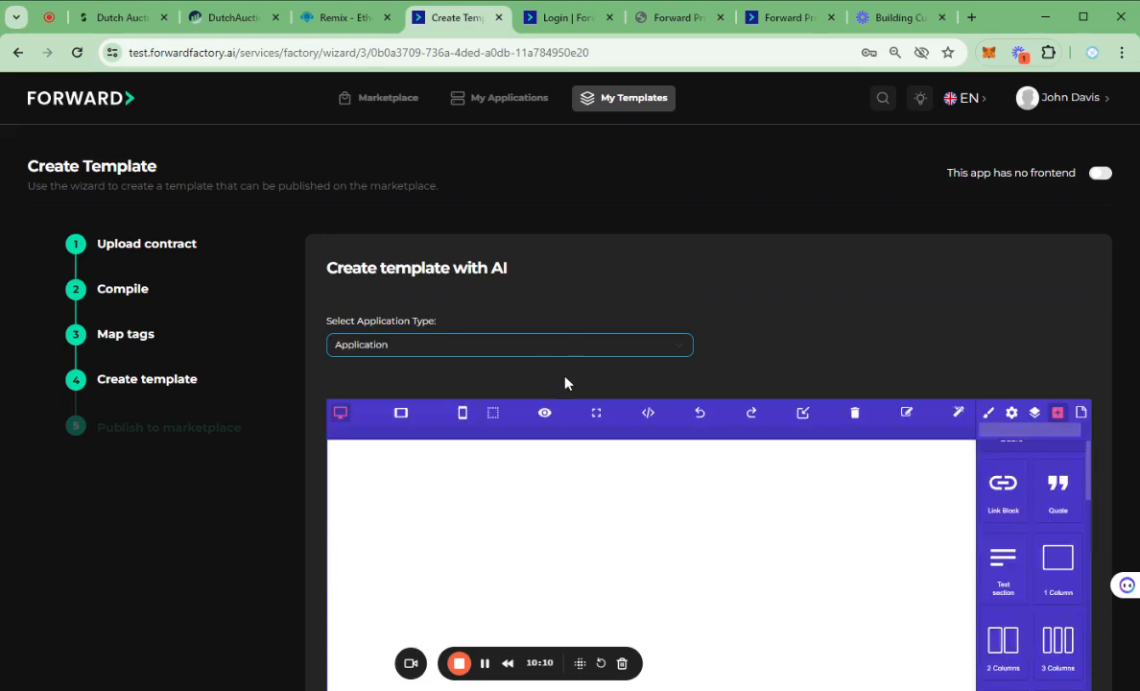
scroll(down, 3)
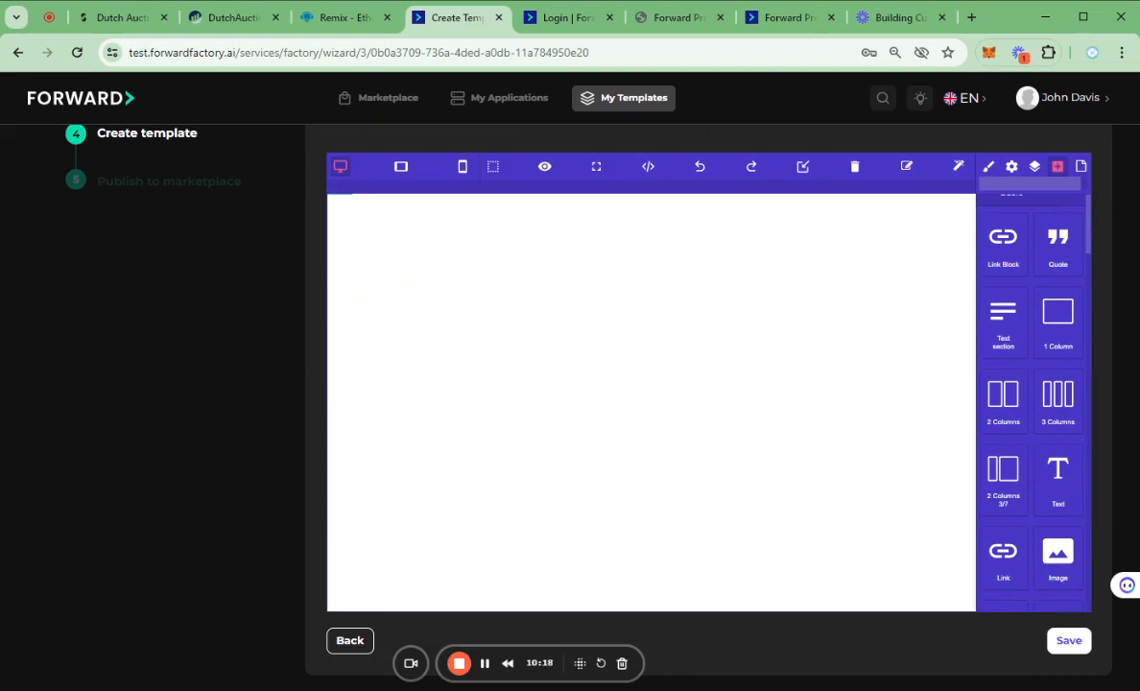
mouse_move(664, 359)
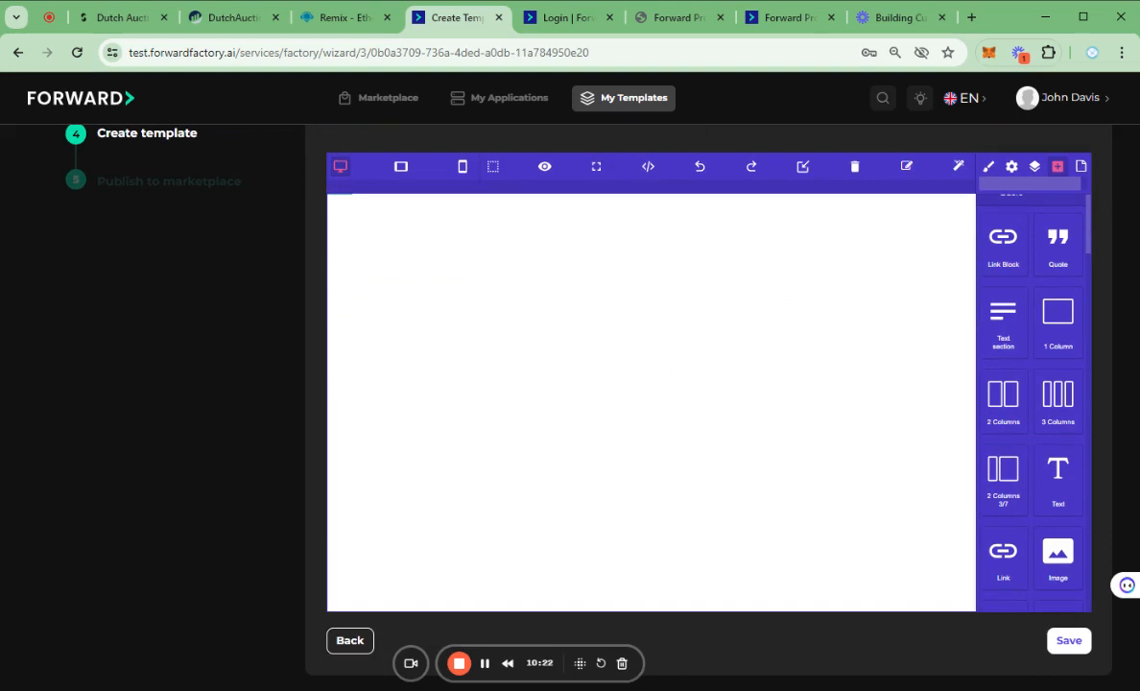
mouse_move(1082, 557)
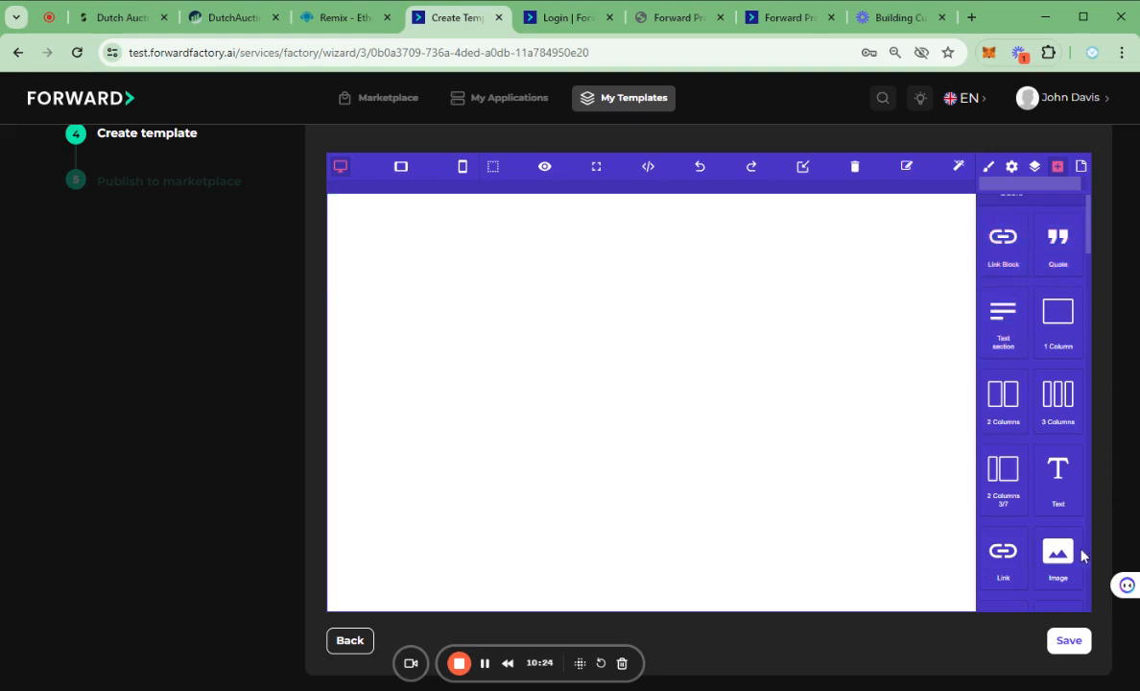
mouse_move(1132, 333)
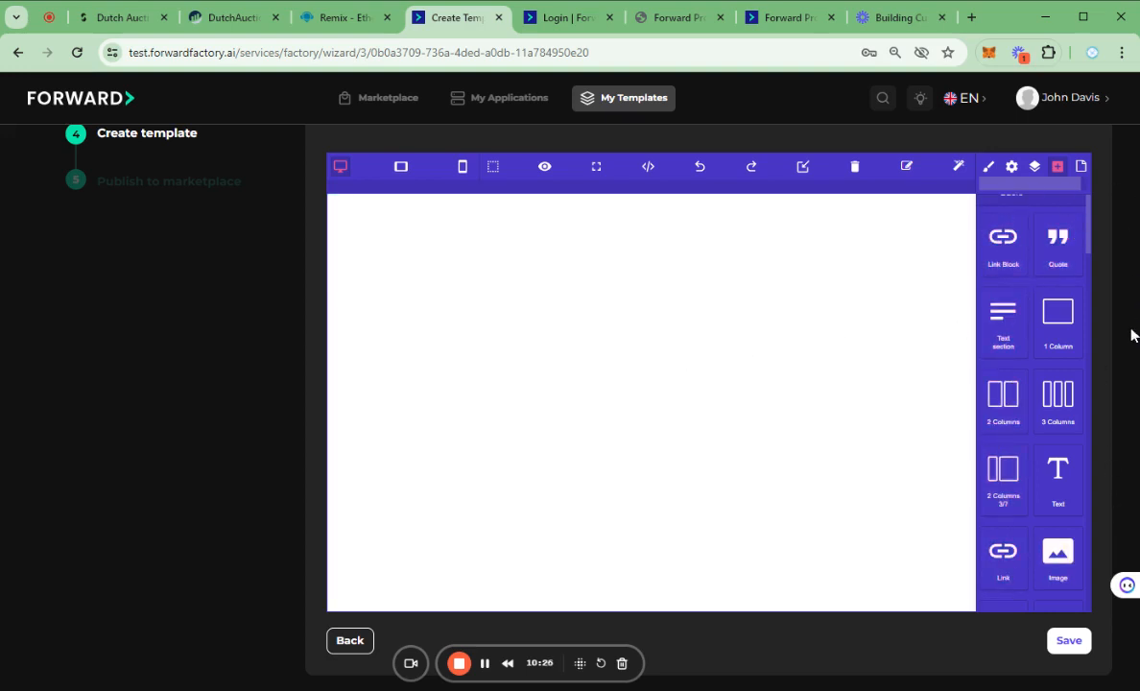
mouse_move(1074, 466)
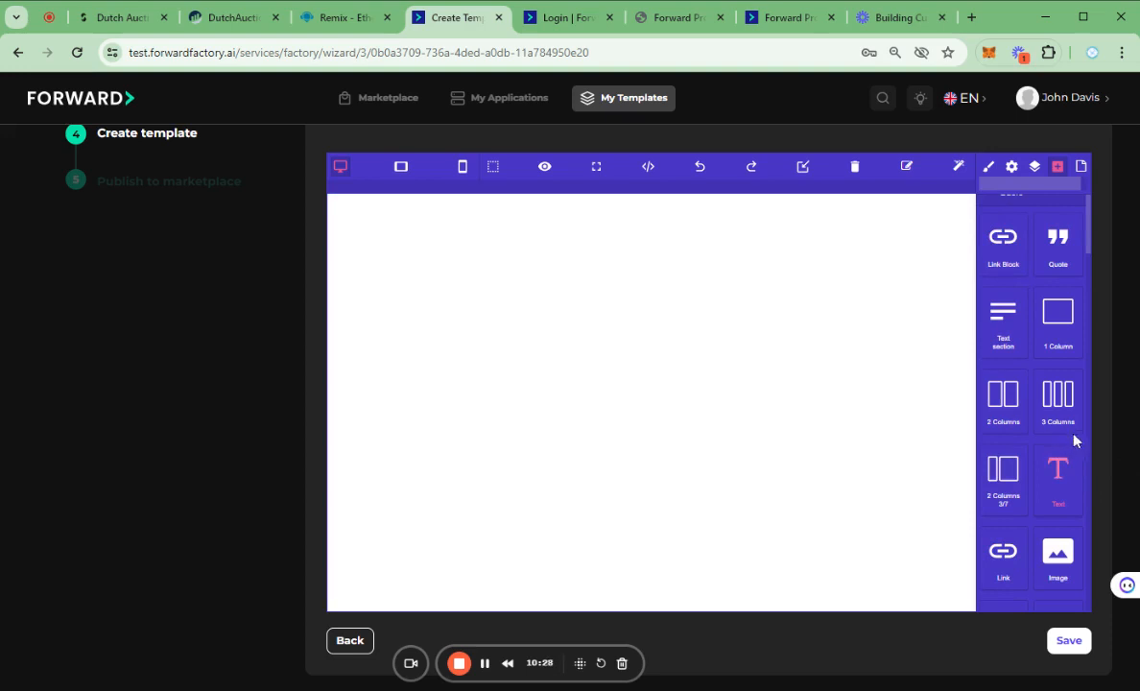
mouse_move(1058, 489)
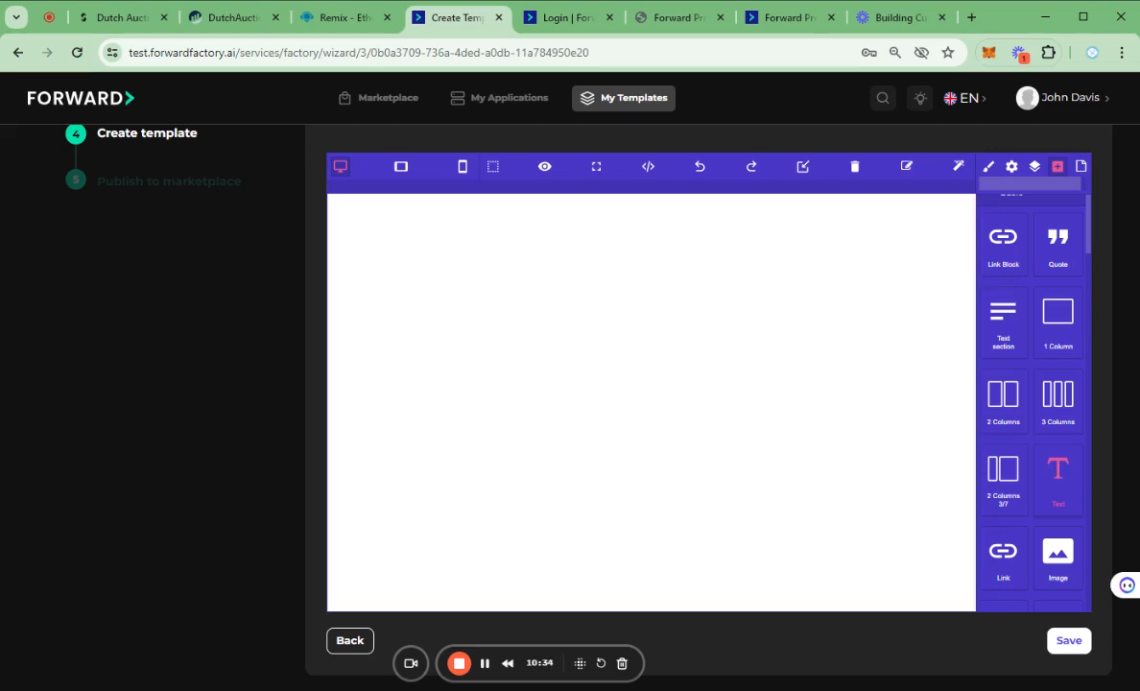
mouse_move(1063, 511)
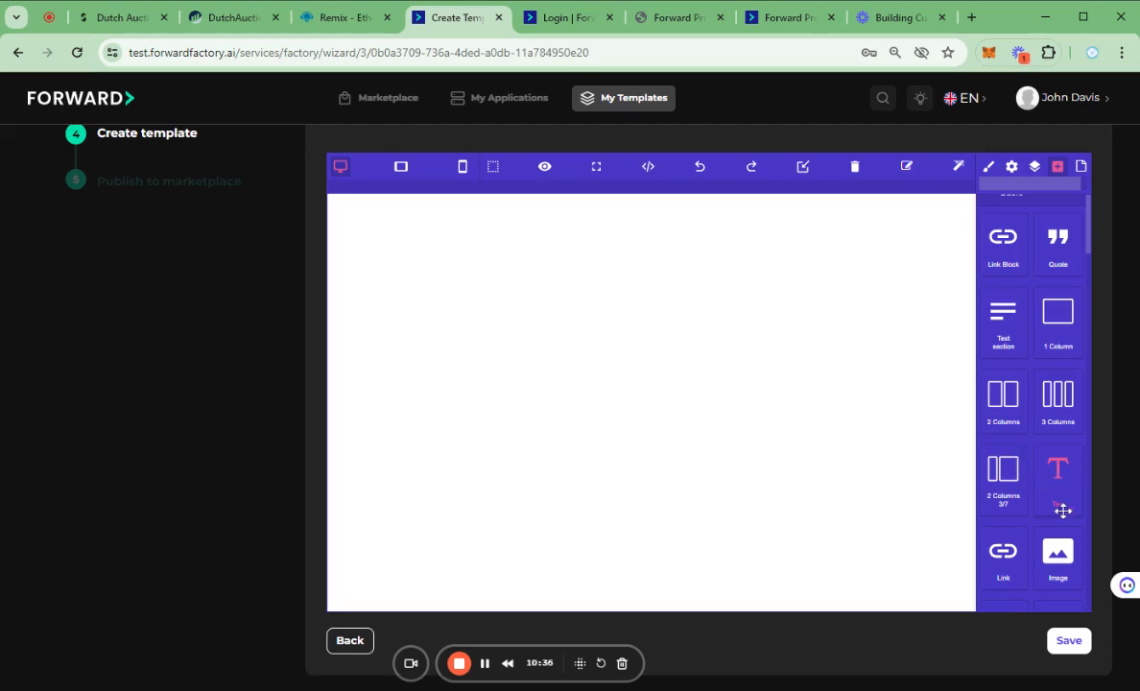
Add a text block below the image and type the title 'DutchAuction'
click(1057, 553)
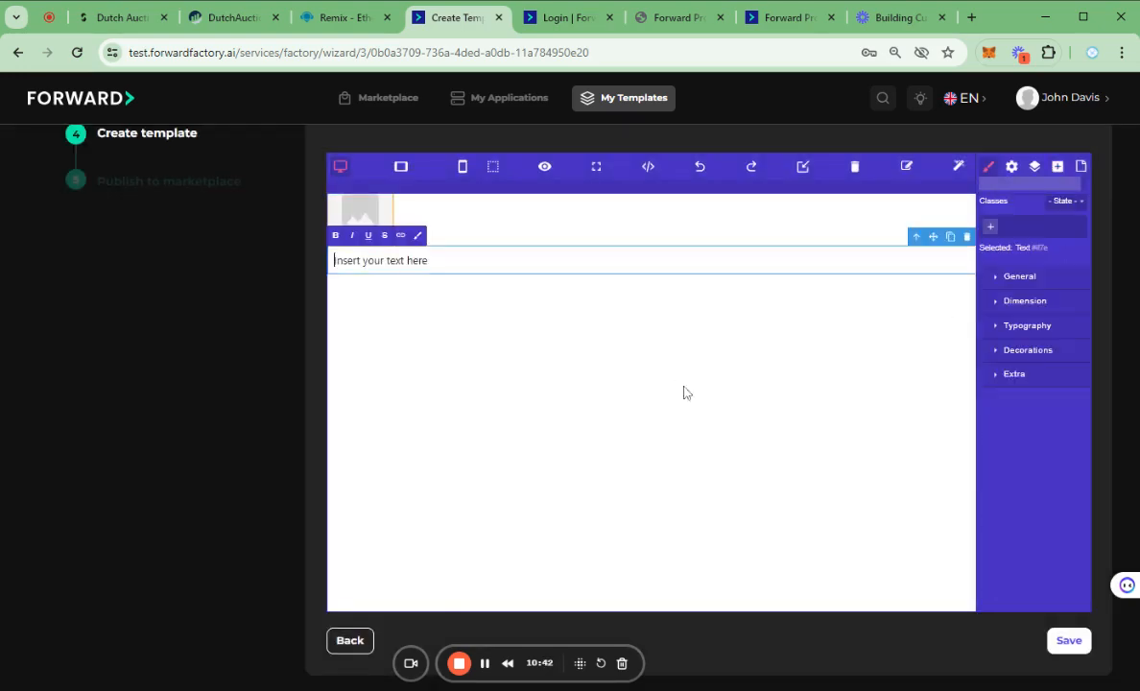
text(D)
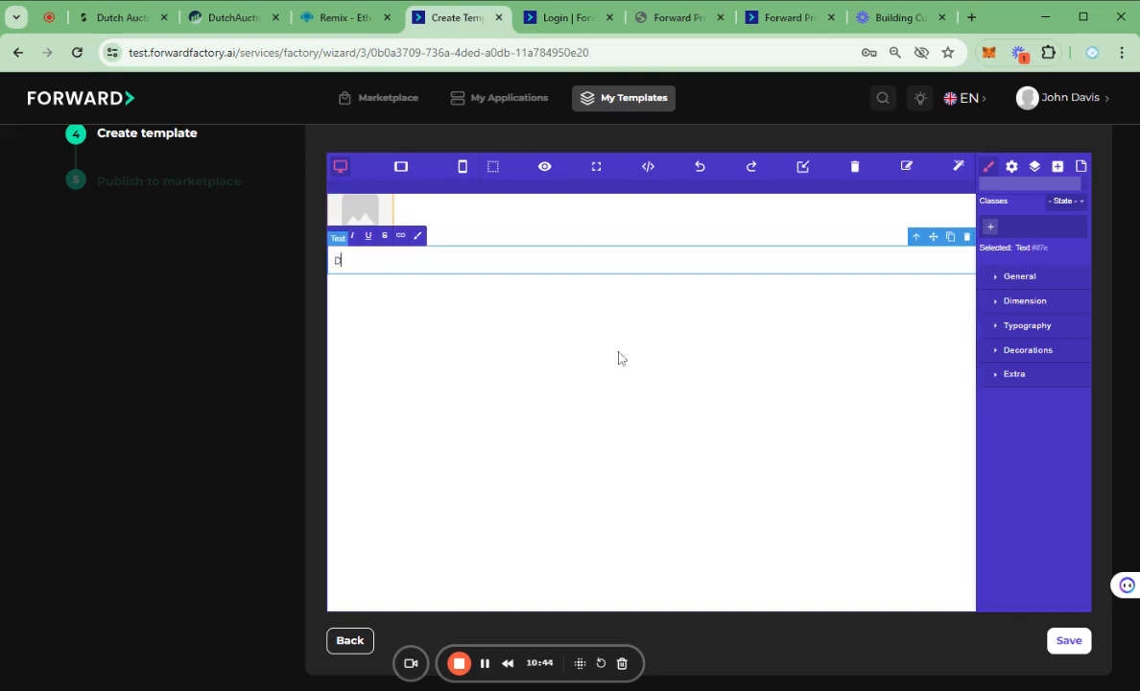
text(DutchAuction)
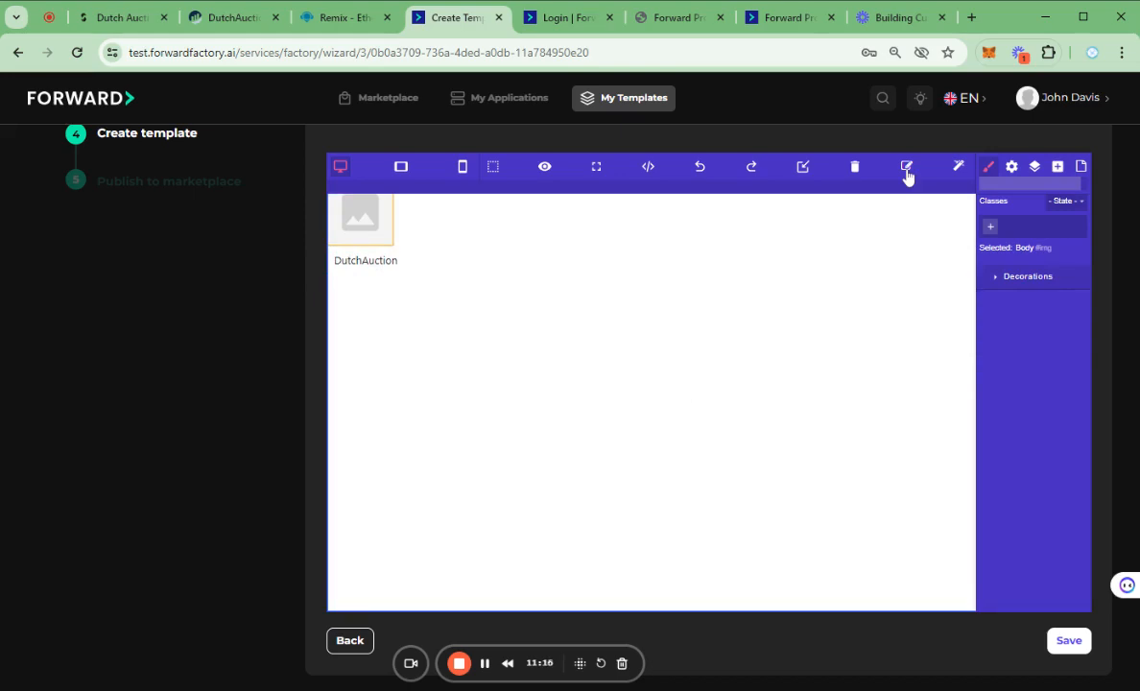
Complete the DutchAuction heading and deselect the text block via the editor toolbar
click(907, 167)
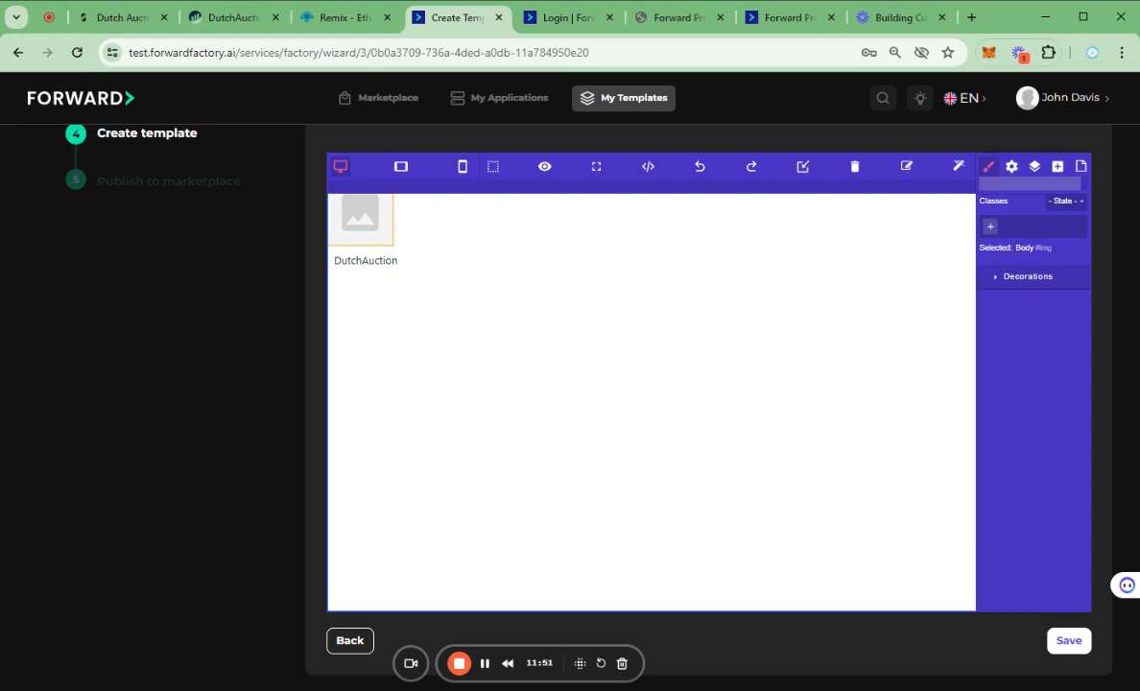
click(1058, 165)
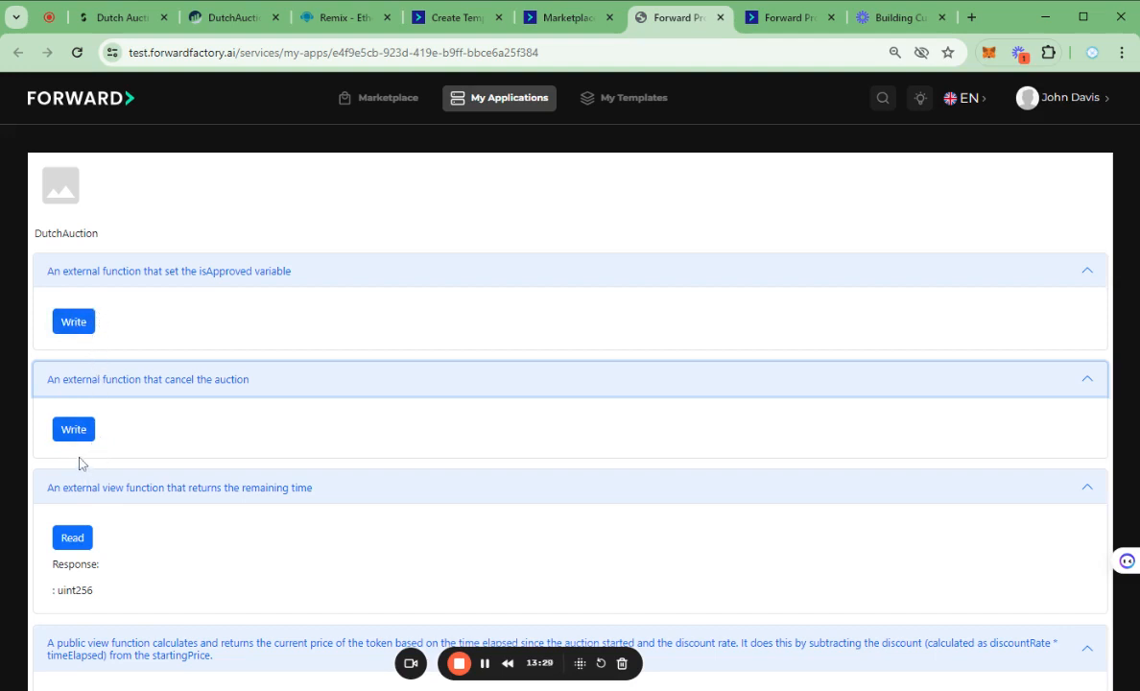
mouse_move(80, 641)
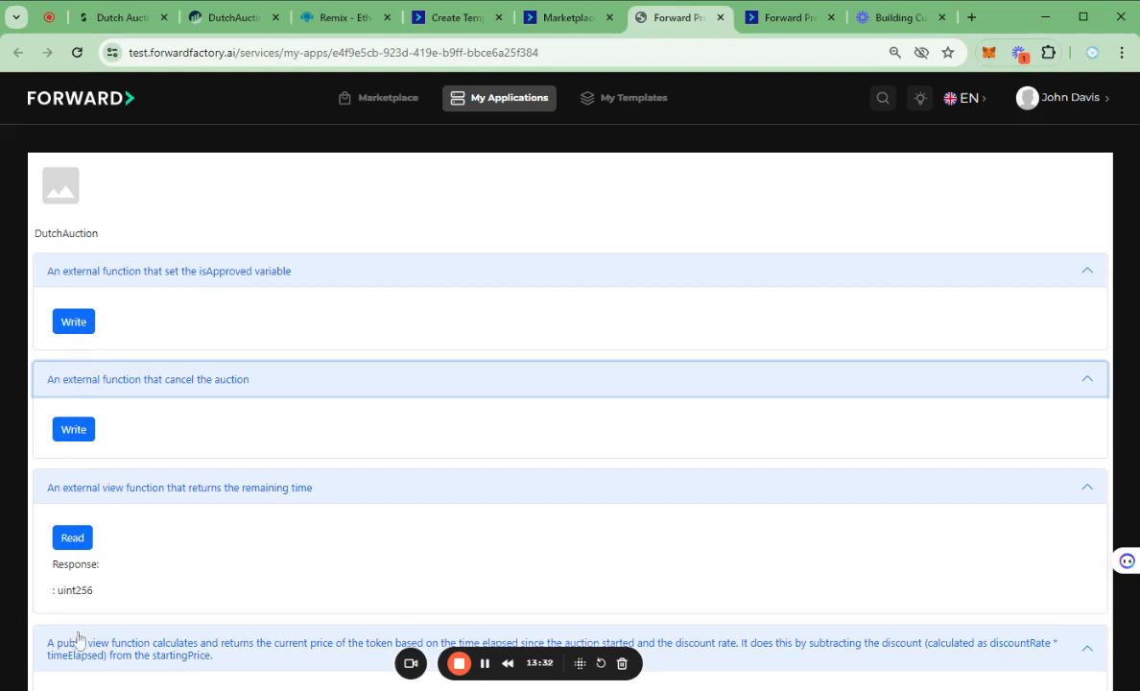
scroll(down, 3)
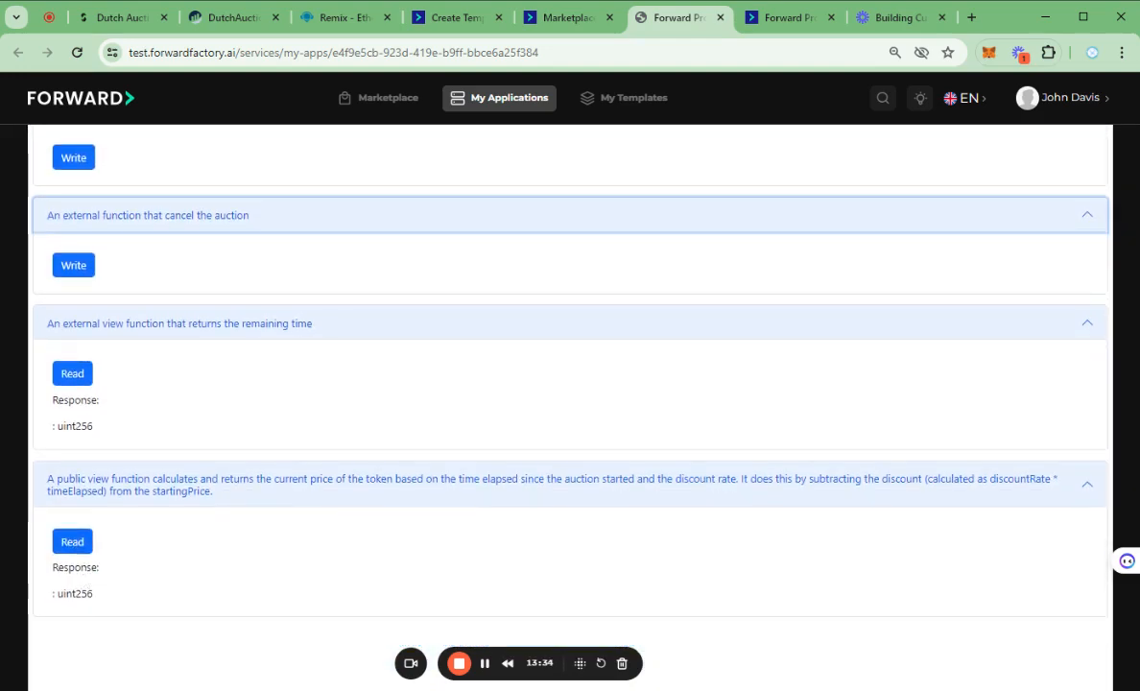
mouse_move(114, 590)
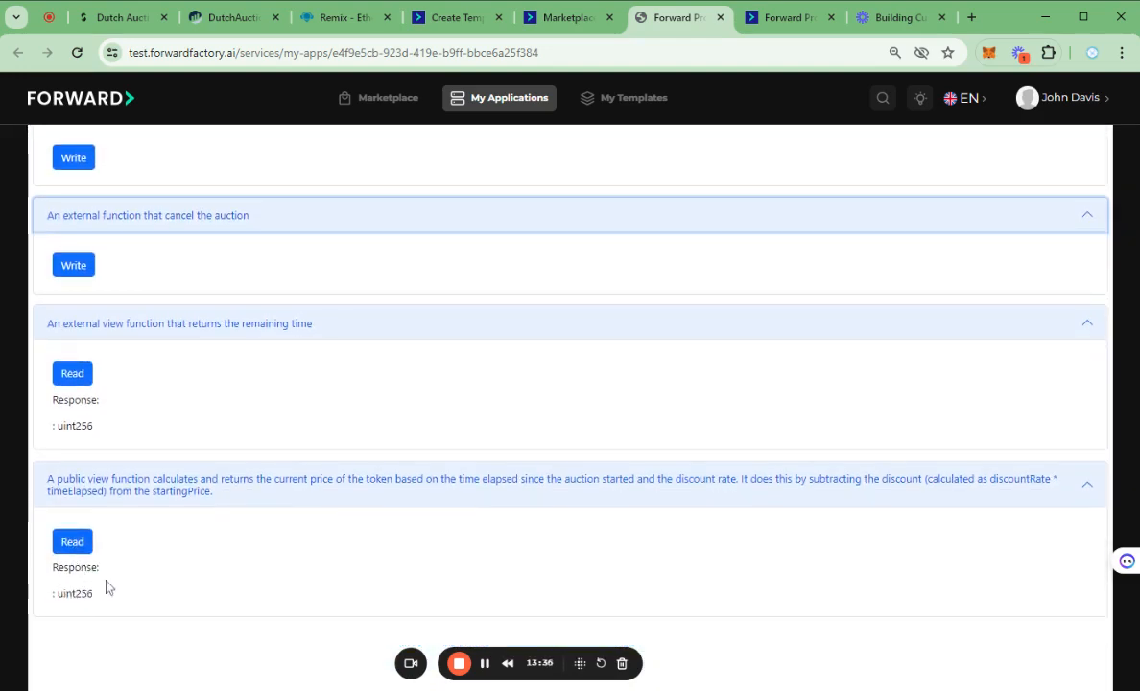
click(71, 373)
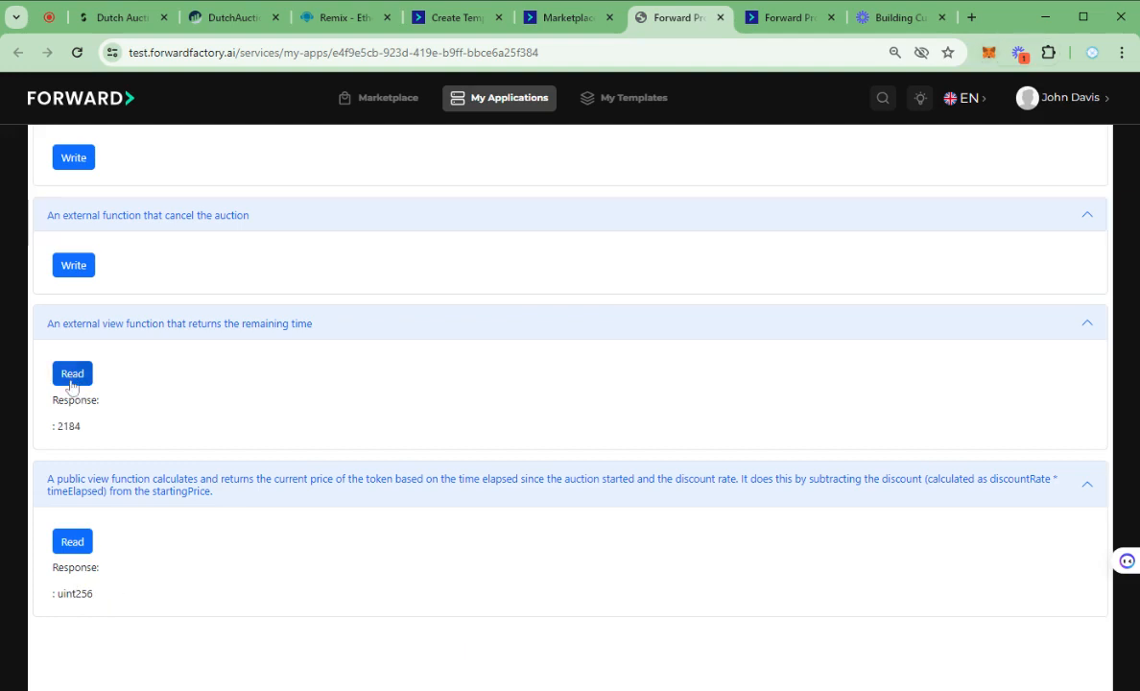
mouse_move(86, 422)
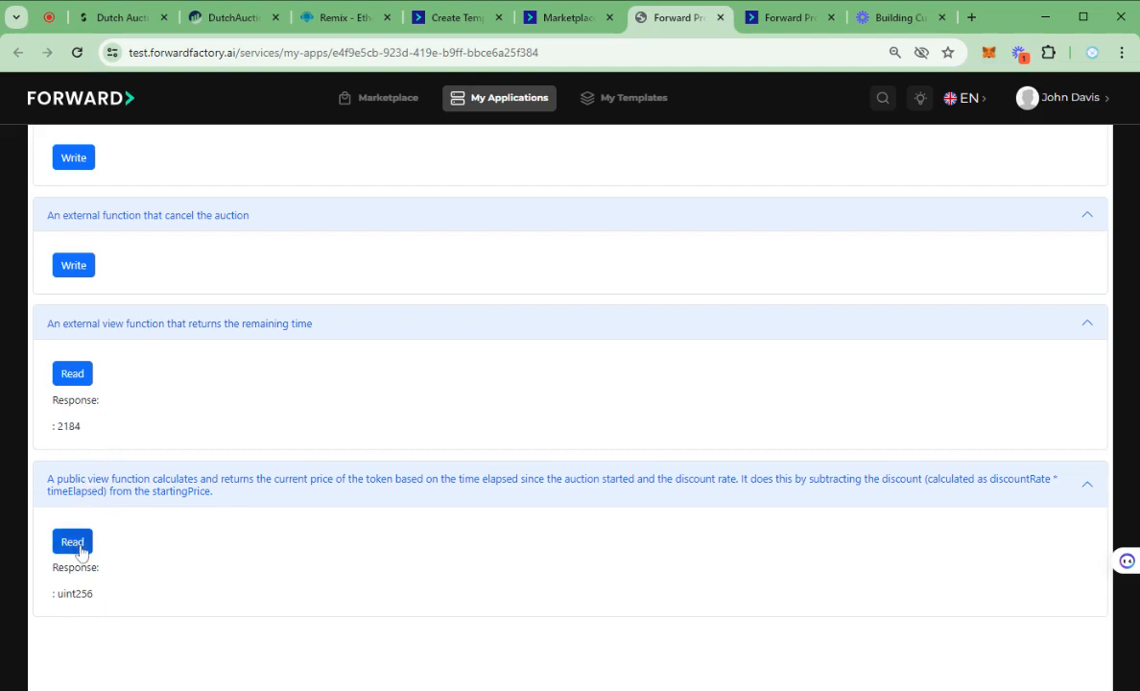
click(71, 541)
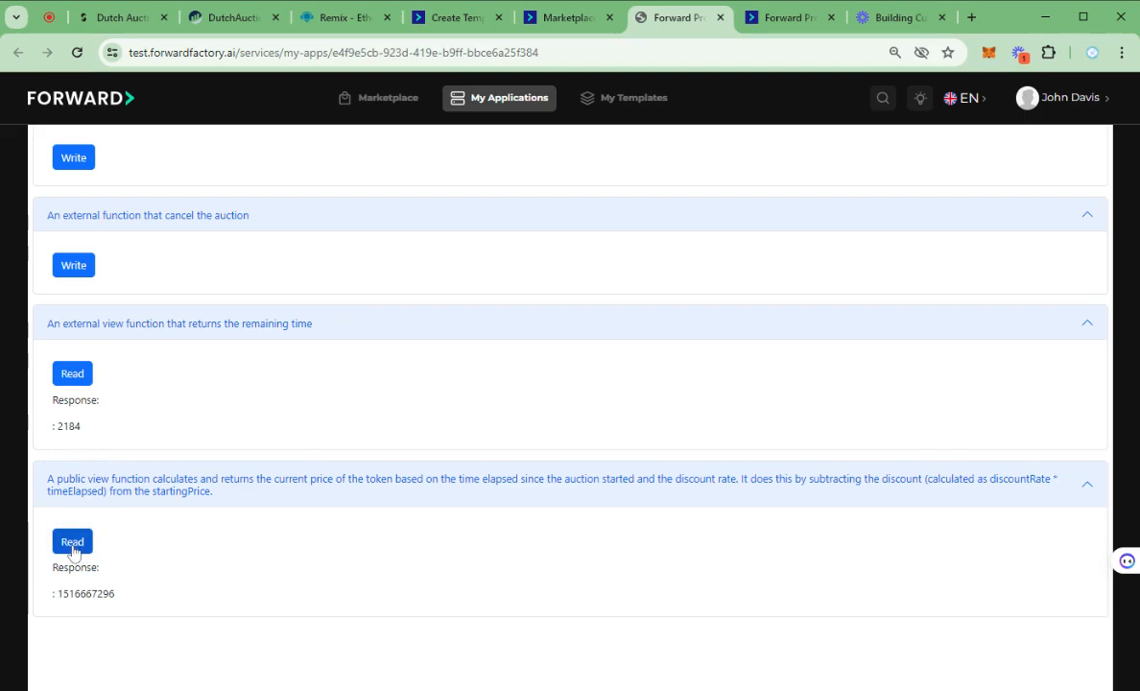
click(71, 541)
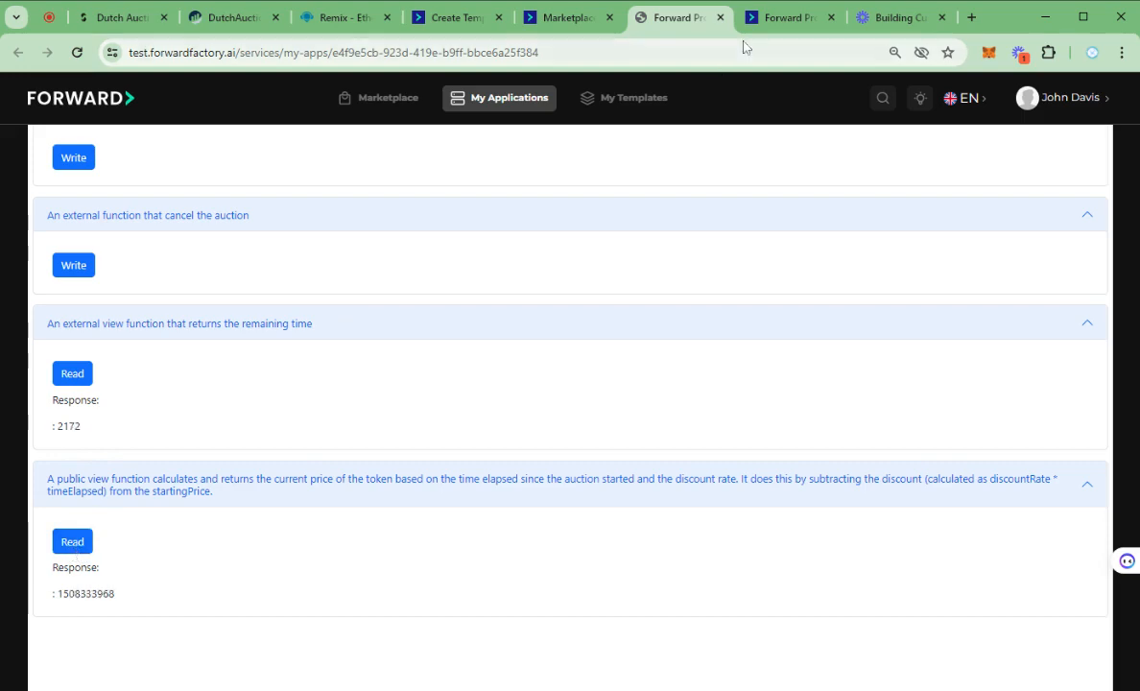
click(787, 18)
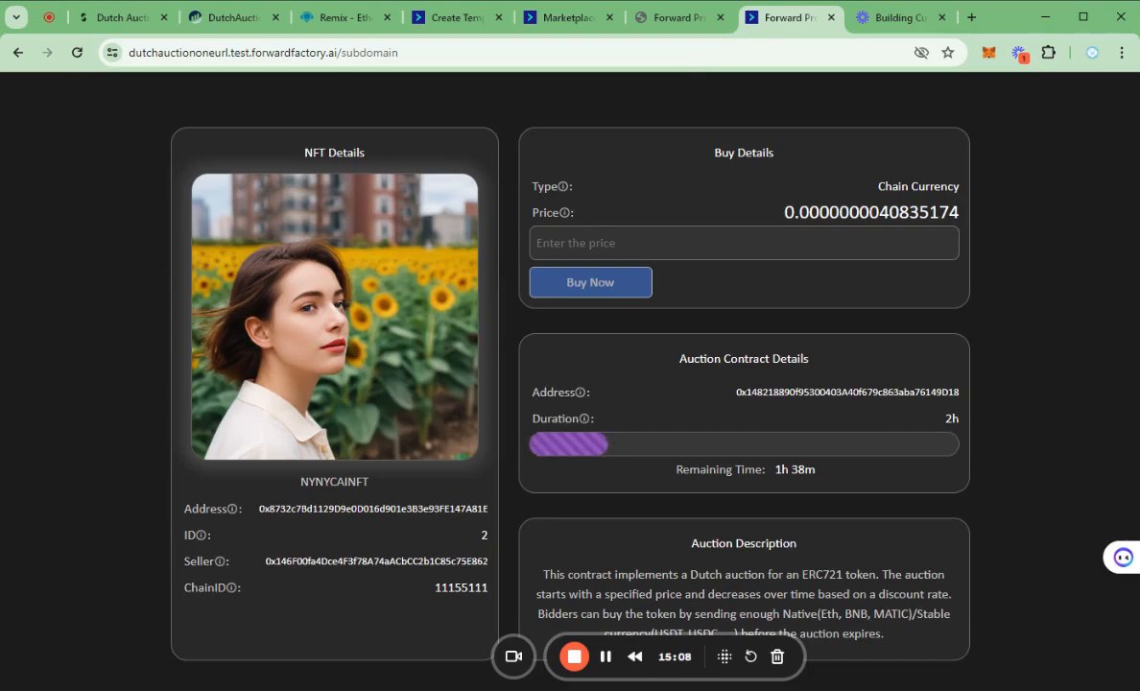
mouse_move(278, 159)
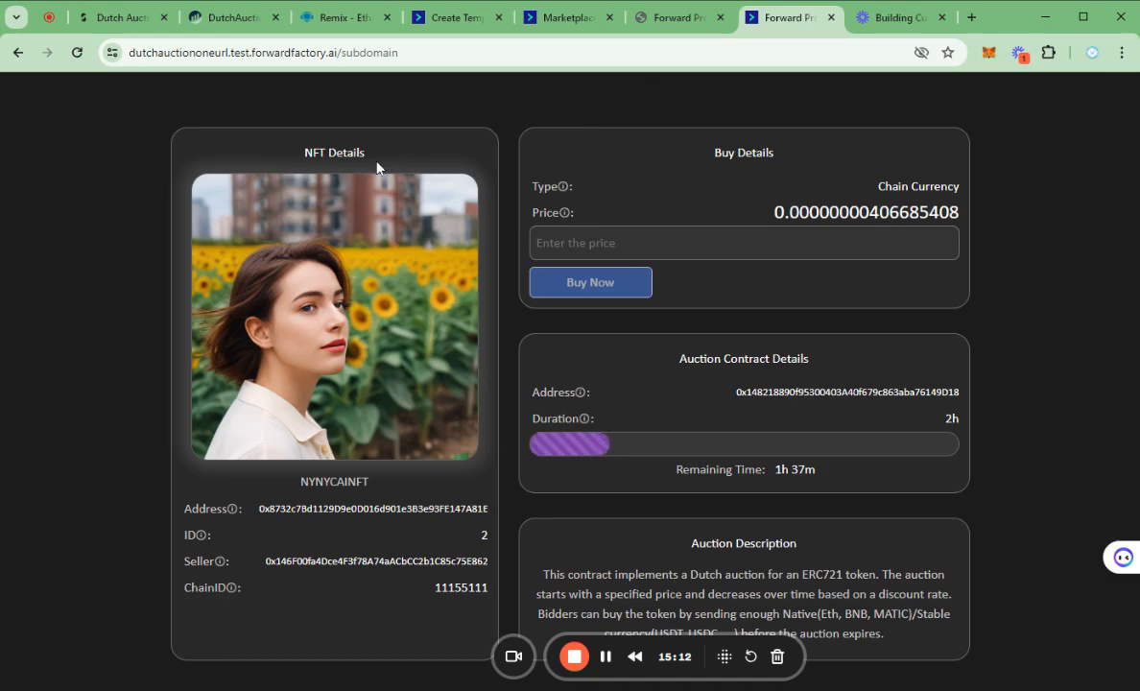
mouse_move(218, 453)
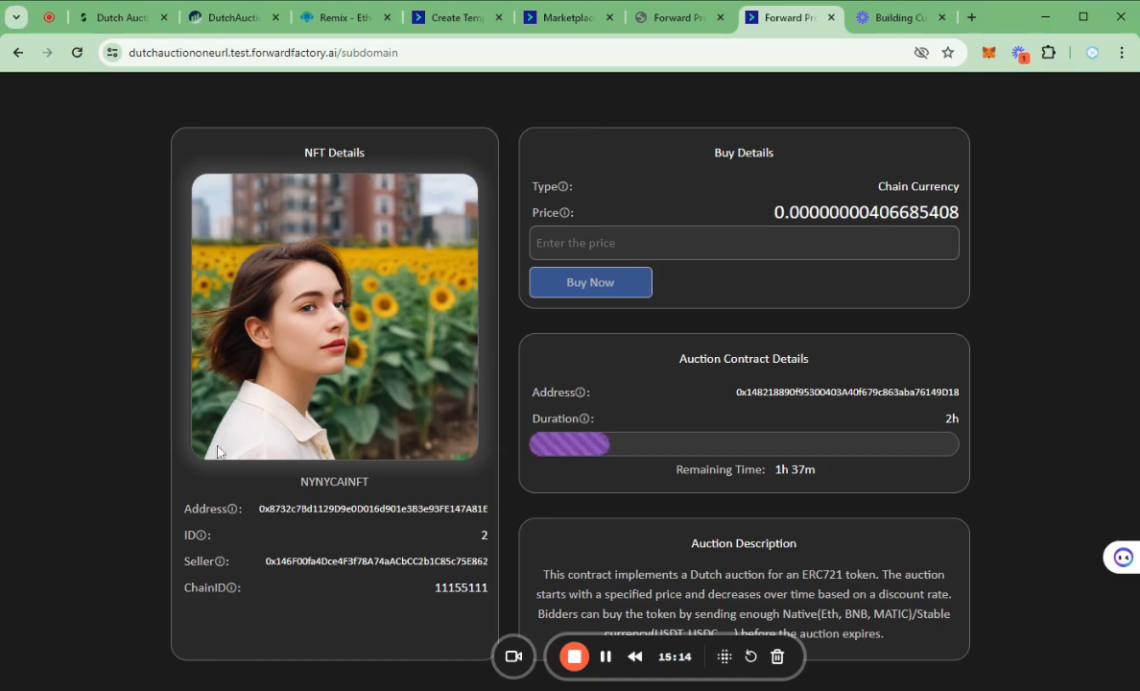
mouse_move(449, 532)
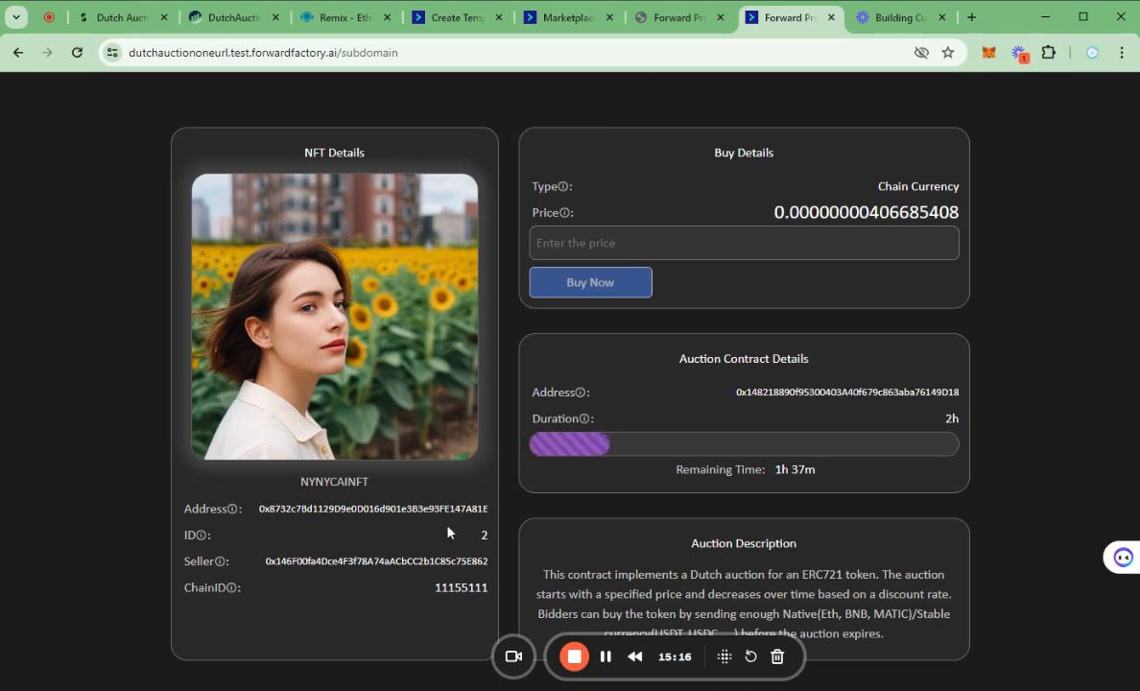
mouse_move(387, 589)
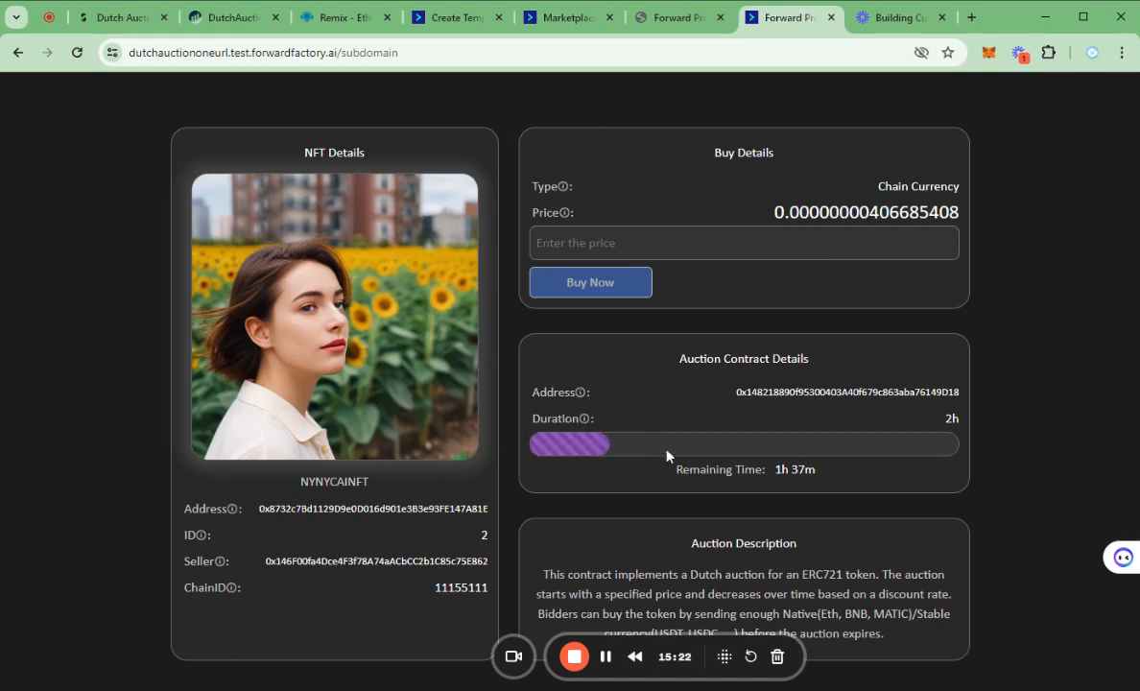
mouse_move(687, 491)
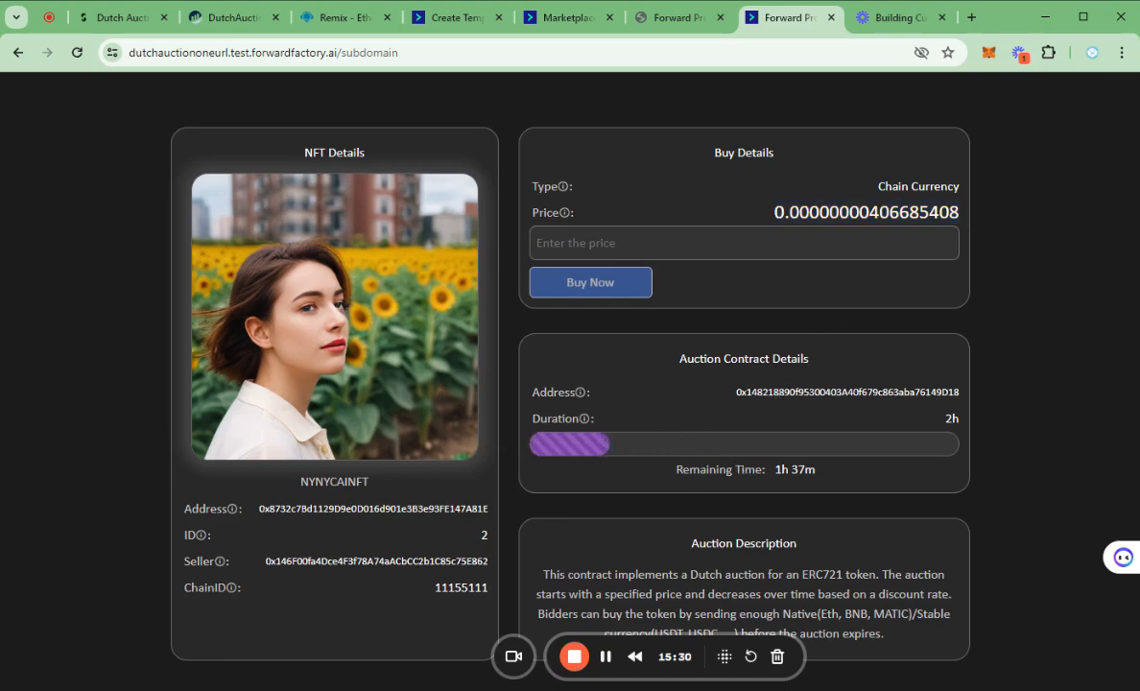
mouse_move(836, 476)
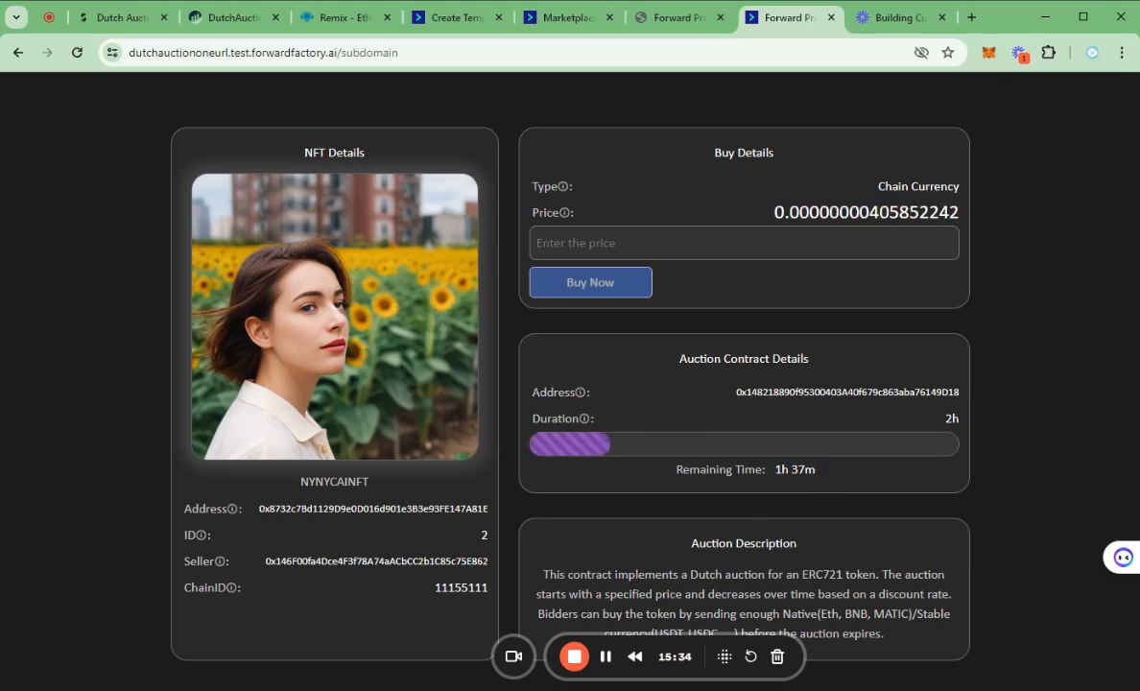
mouse_move(806, 430)
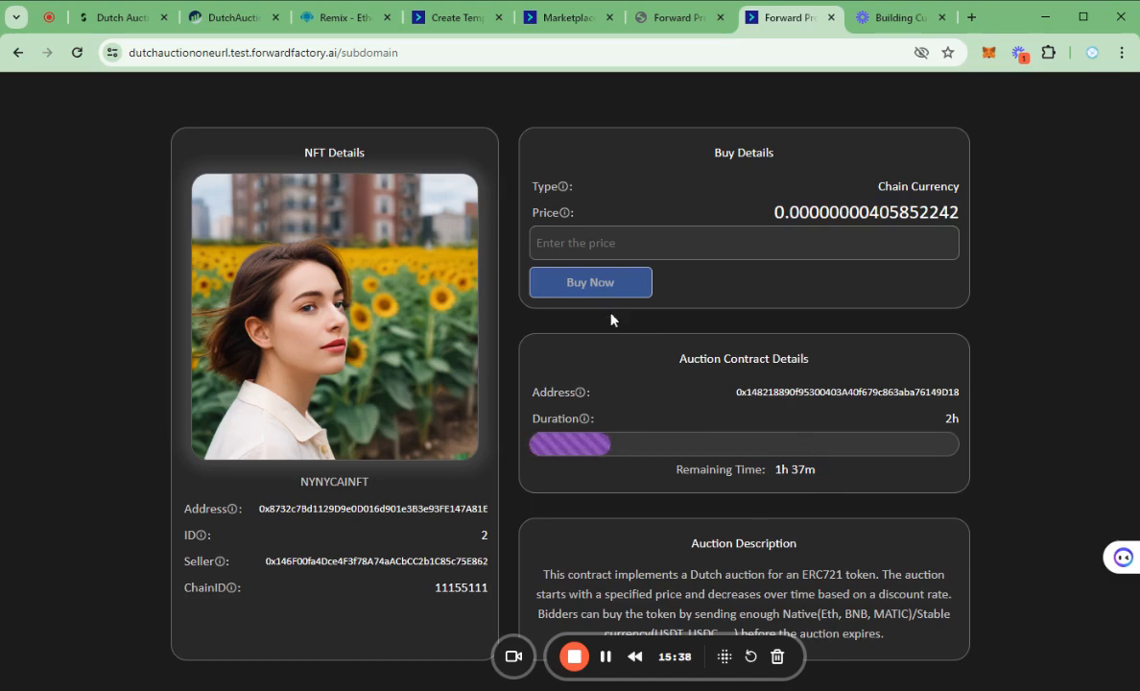
mouse_move(635, 365)
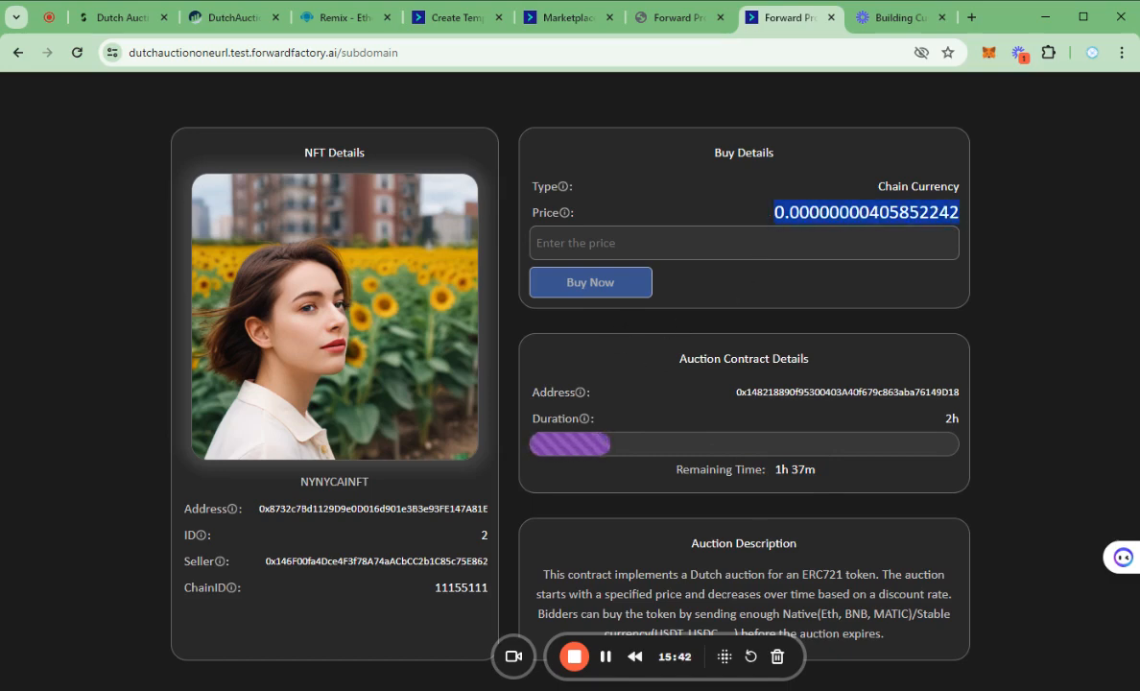
Leave the test page, return to the Create Template wizard and save the page design
click(846, 280)
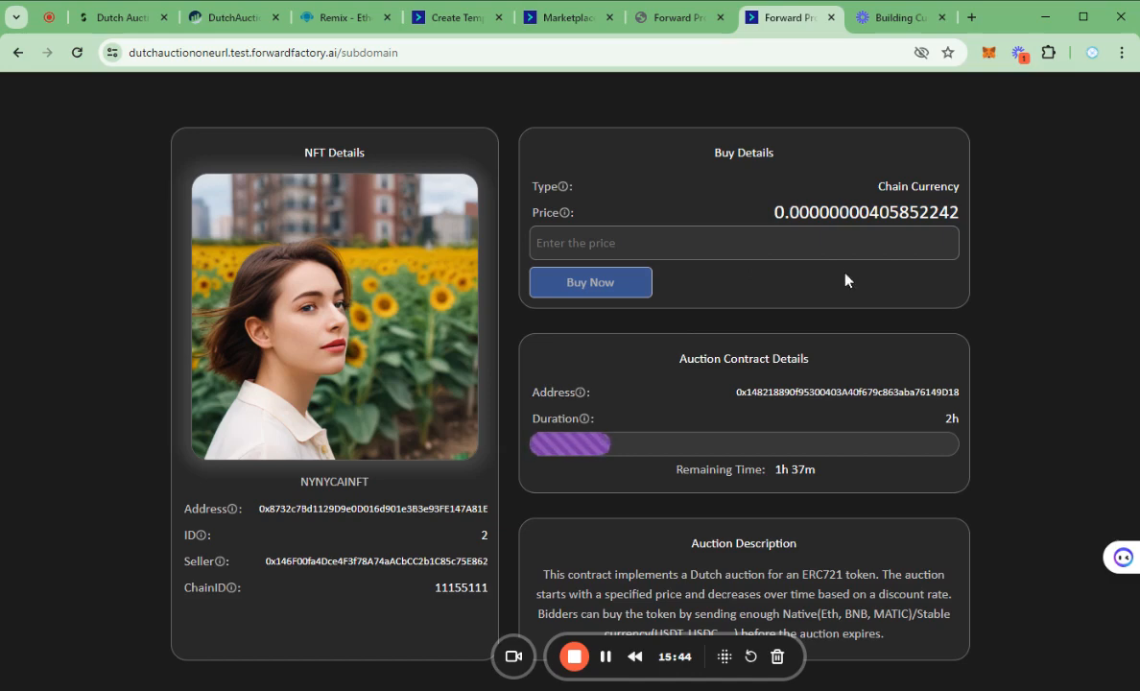
mouse_move(831, 322)
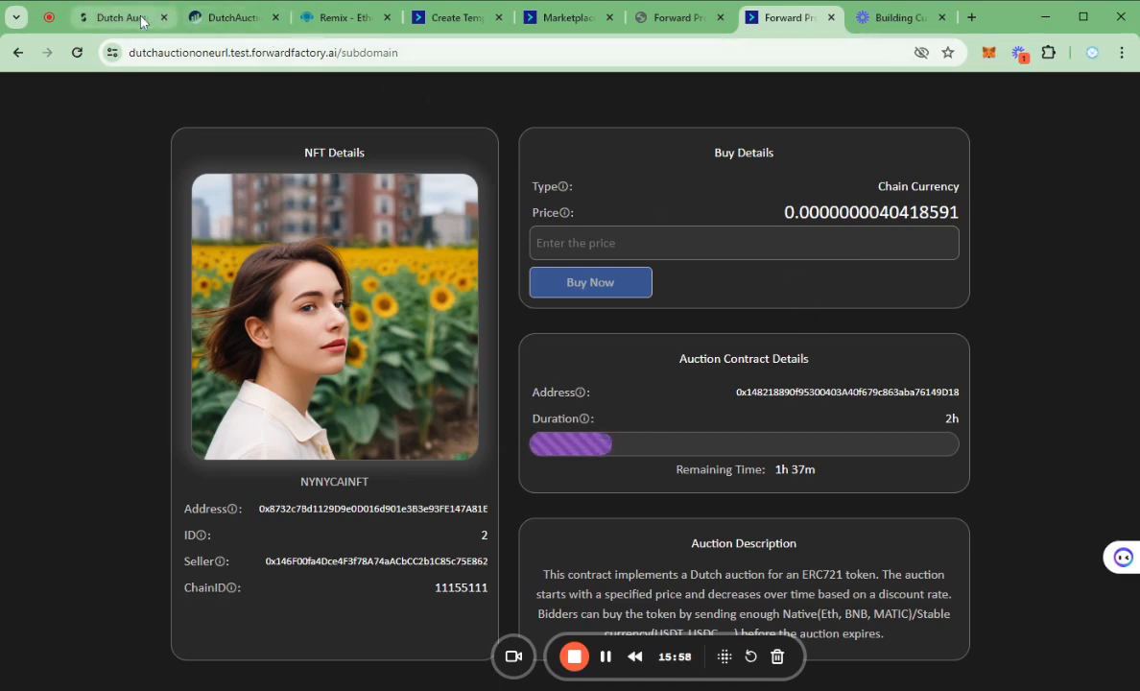
click(450, 17)
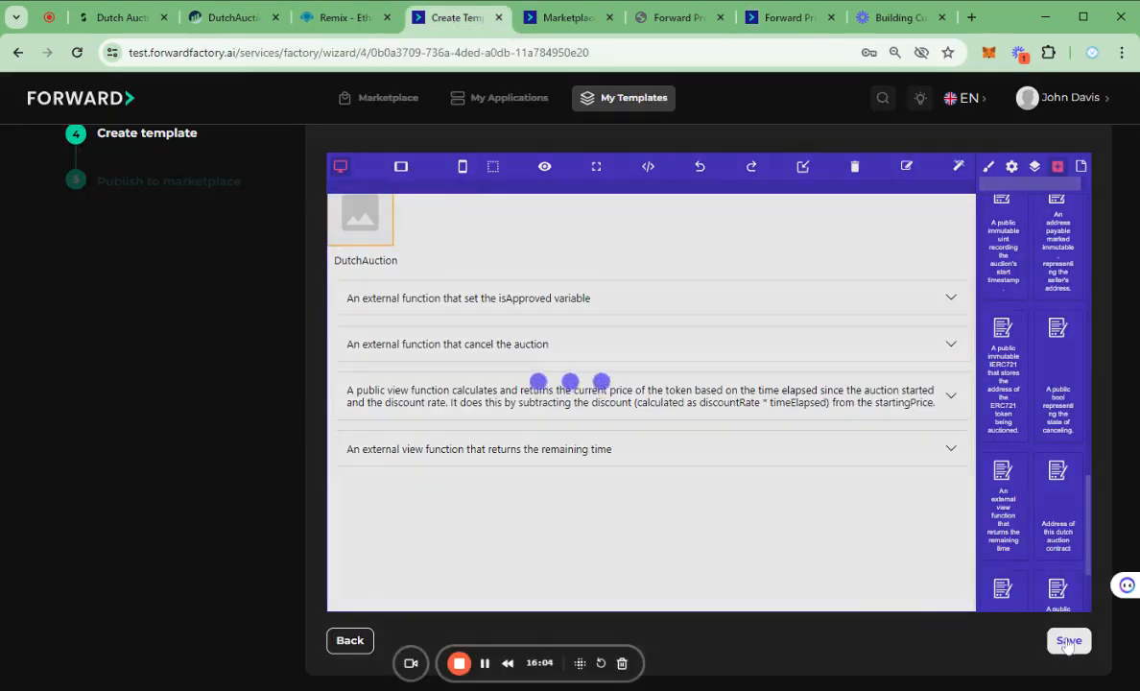
click(1067, 641)
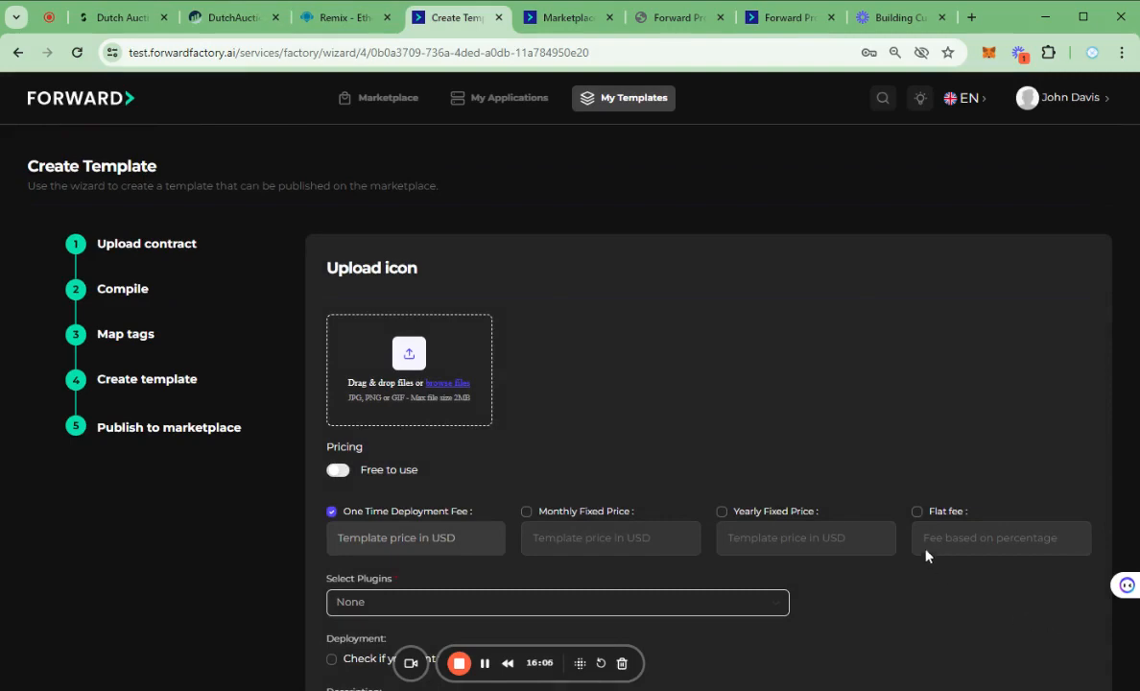
mouse_move(913, 543)
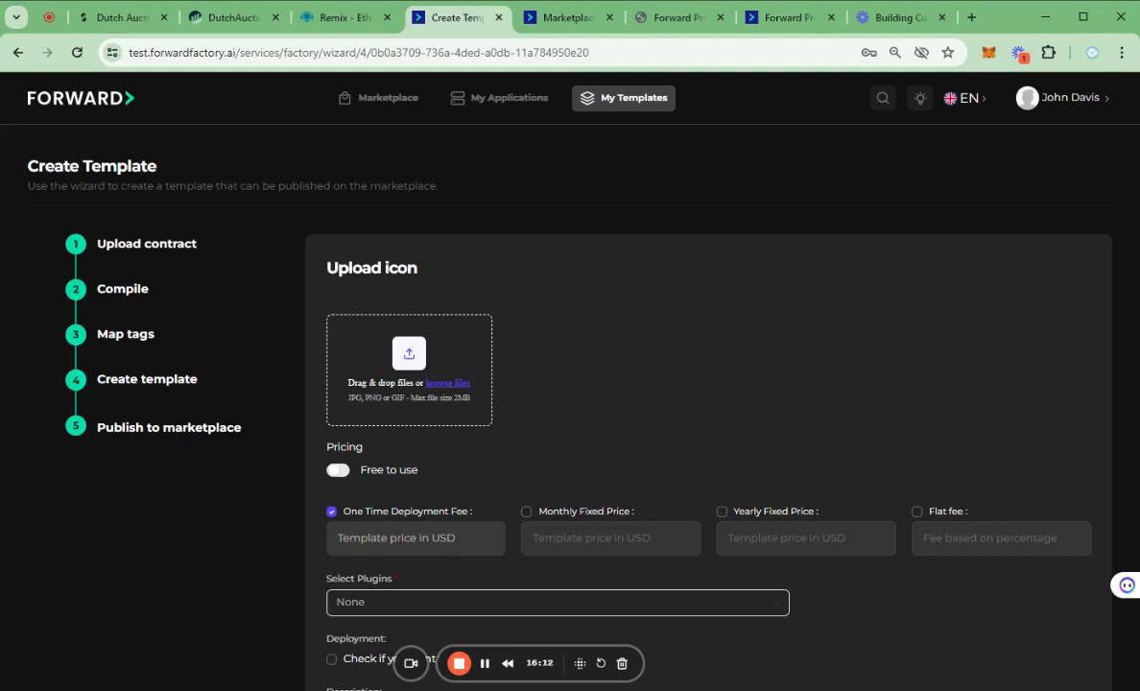
mouse_move(618, 412)
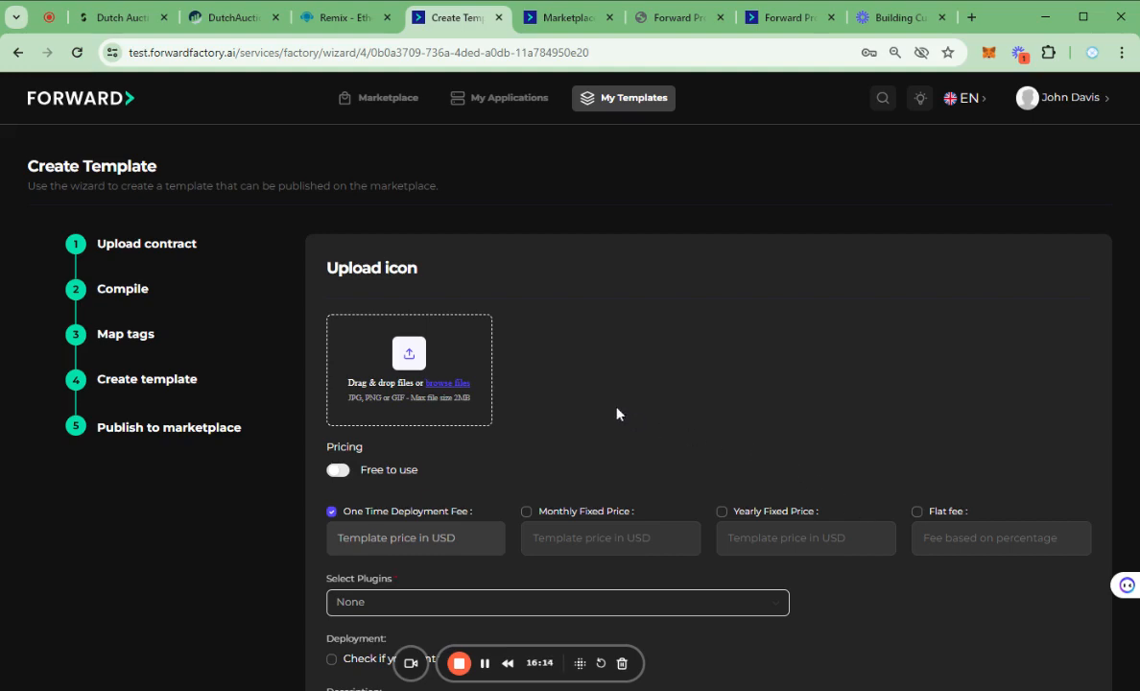
mouse_move(395, 366)
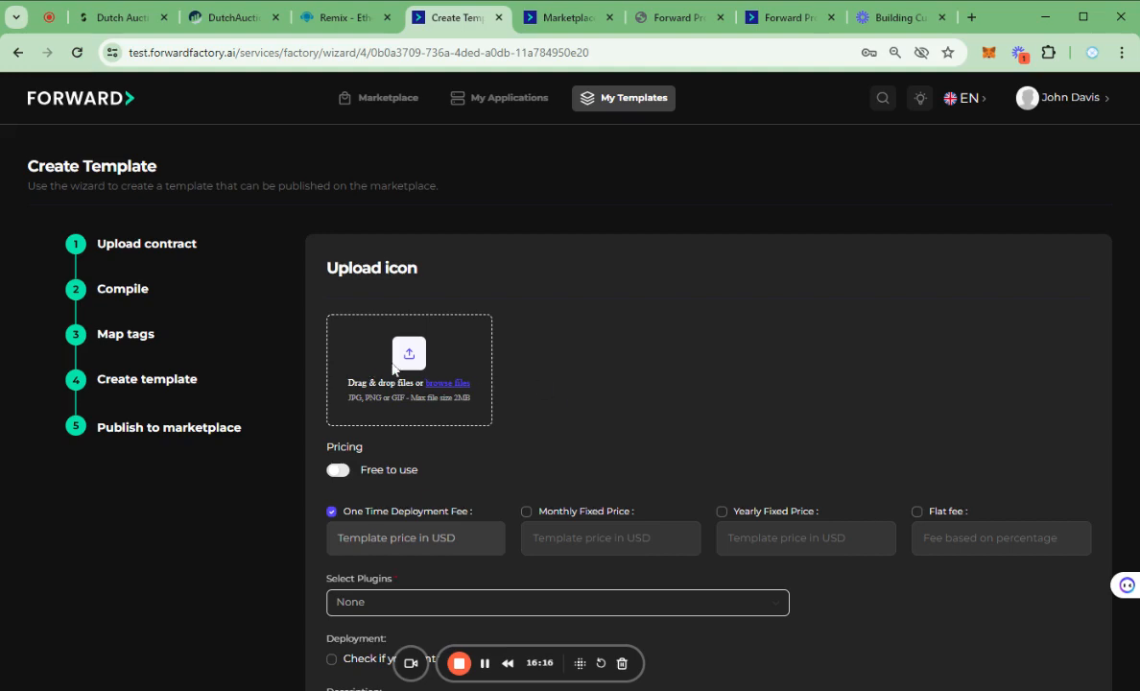
scroll(down, 3)
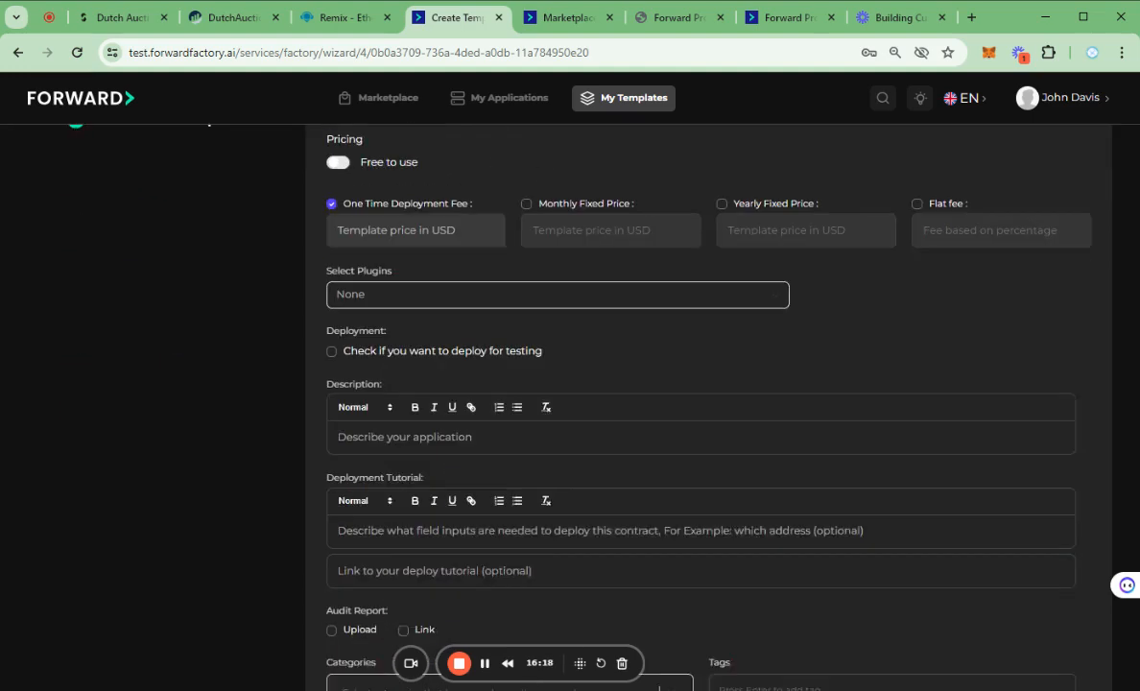
scroll(down, 3)
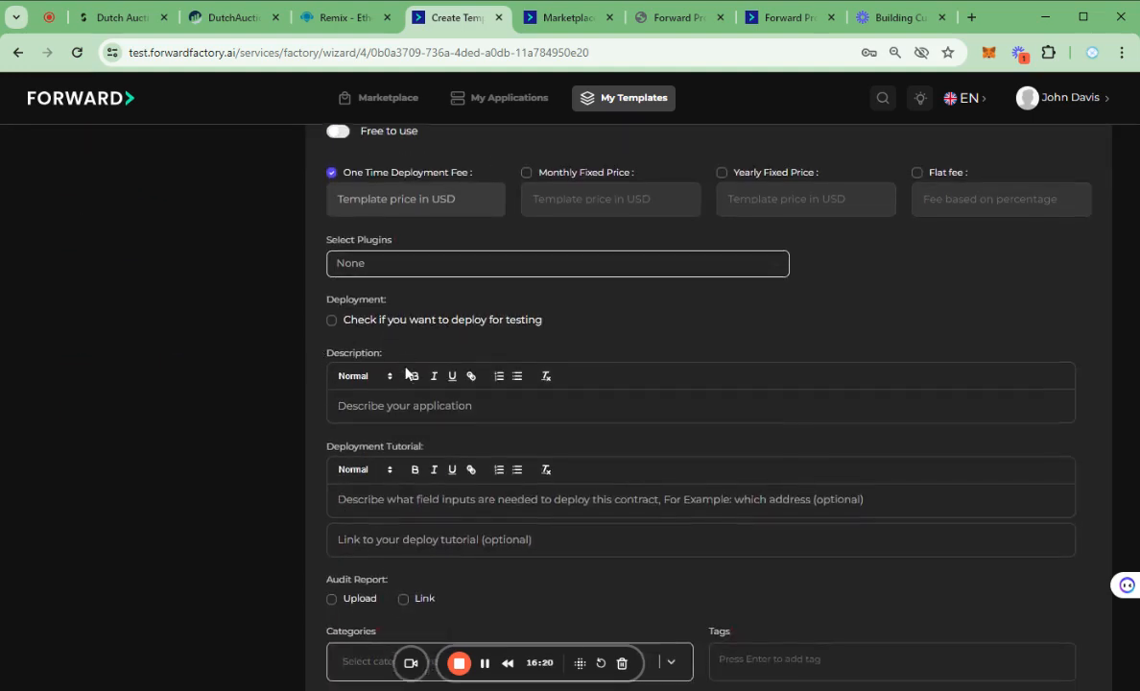
scroll(down, 3)
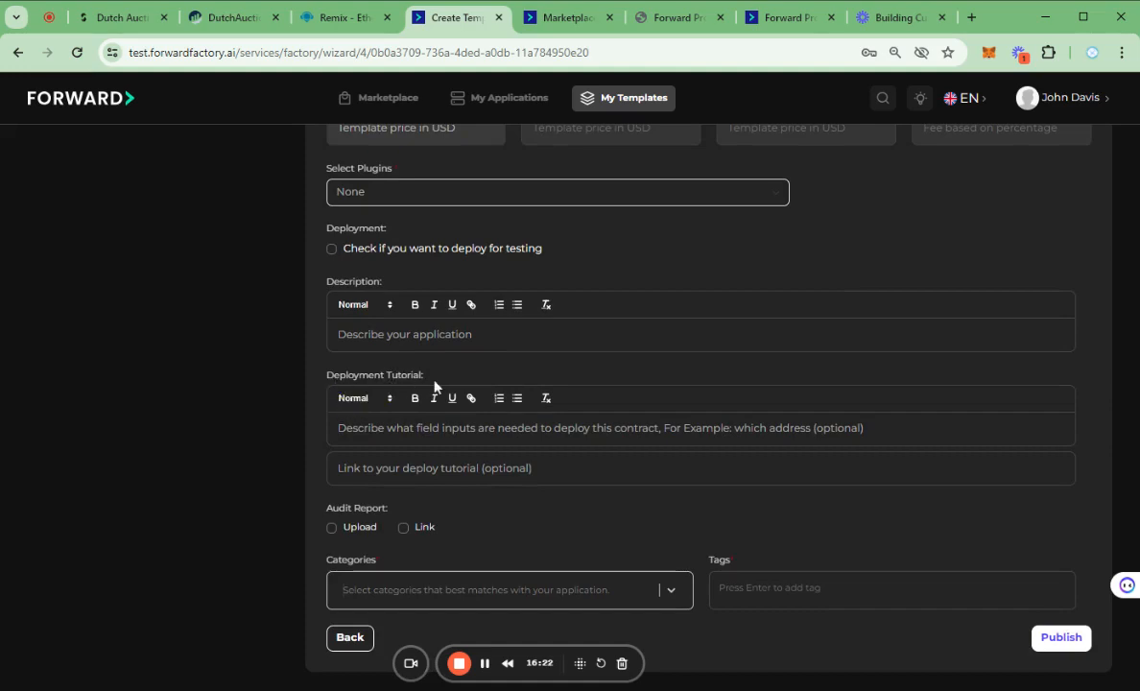
mouse_move(405, 518)
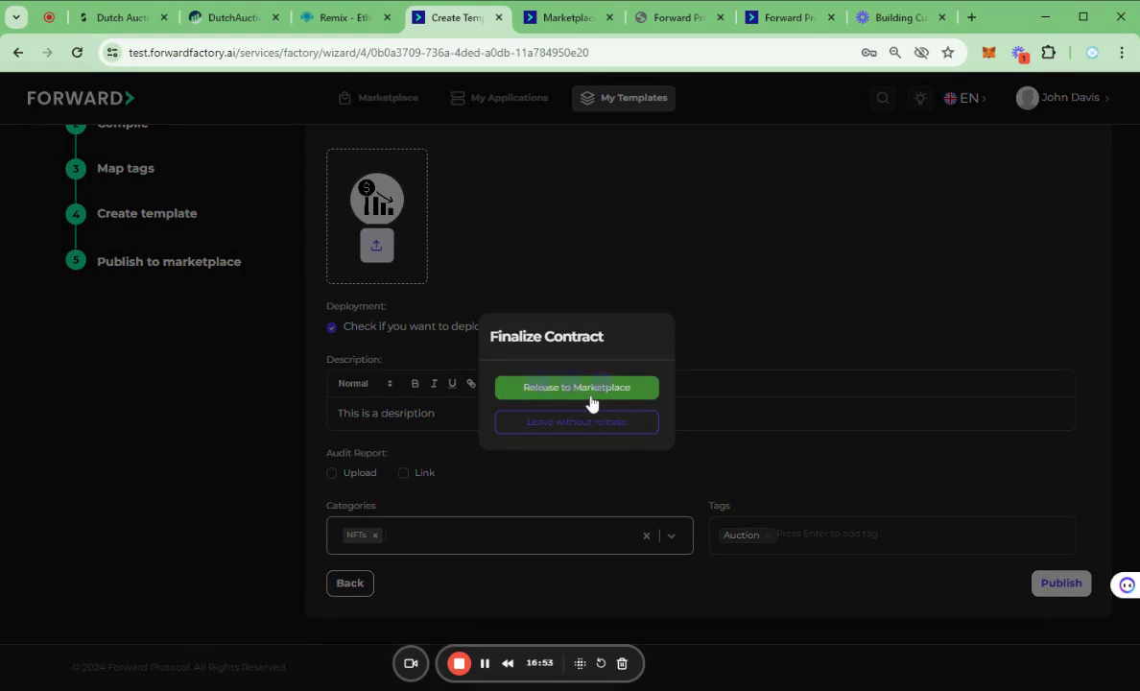
Release the DutchAuction template to the marketplace from the Finalize Contract dialog
click(575, 388)
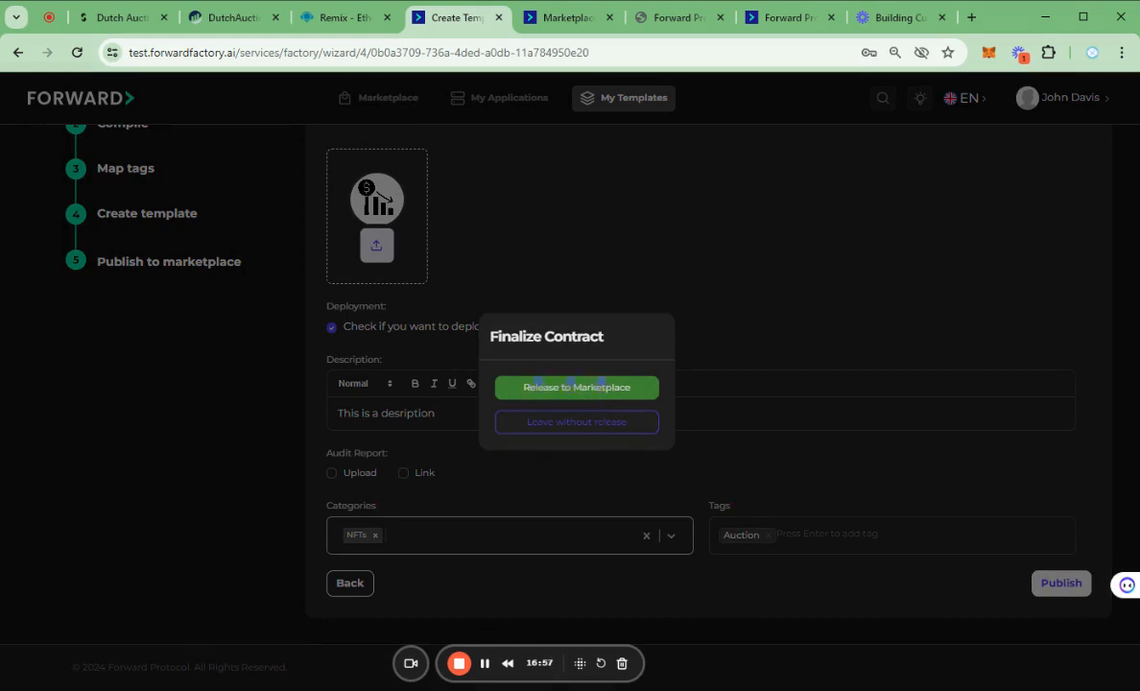
click(576, 387)
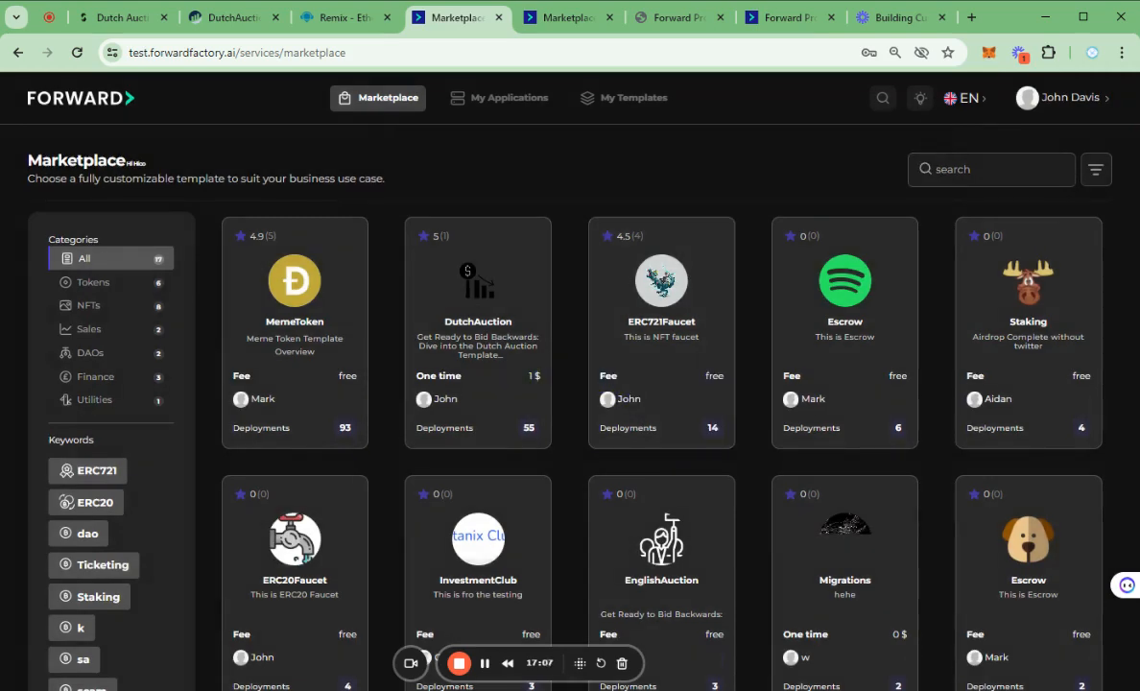
Scroll the marketplace listings down to the new DutchAuction card
scroll(down, 3)
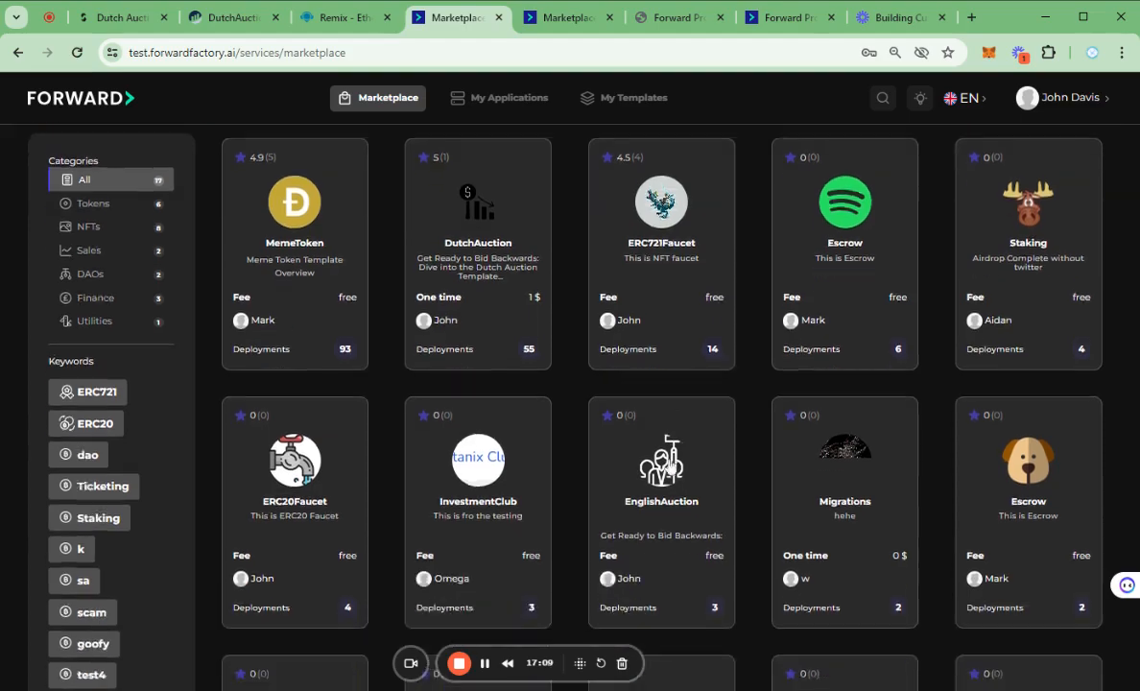
scroll(down, 3)
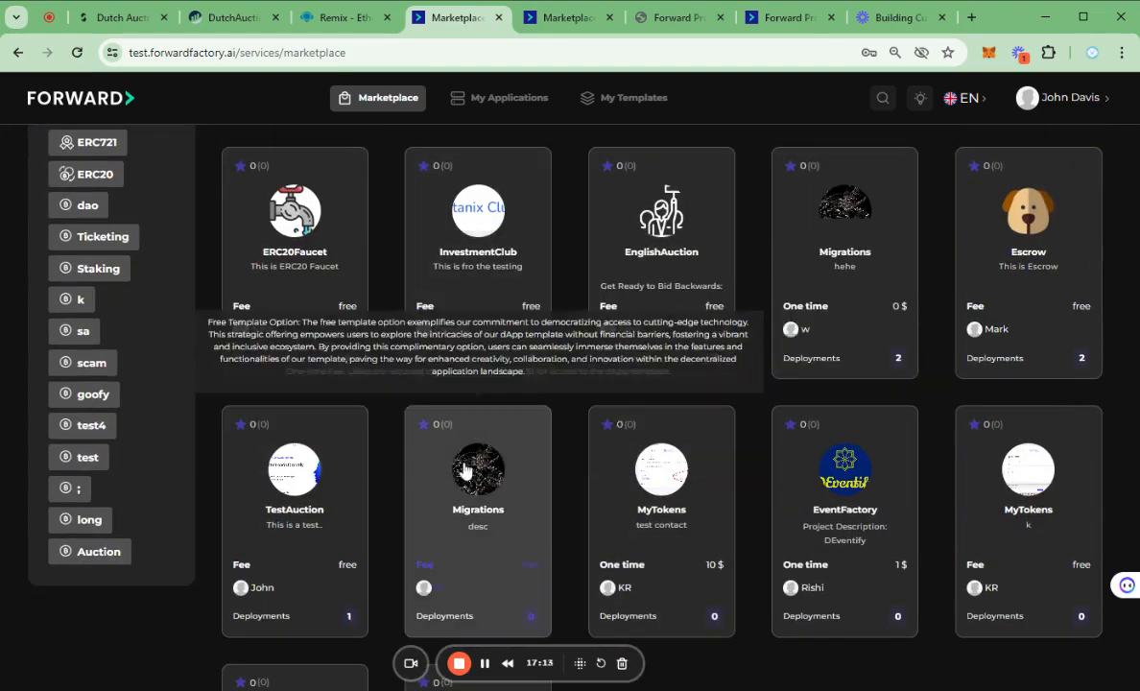
scroll(down, 3)
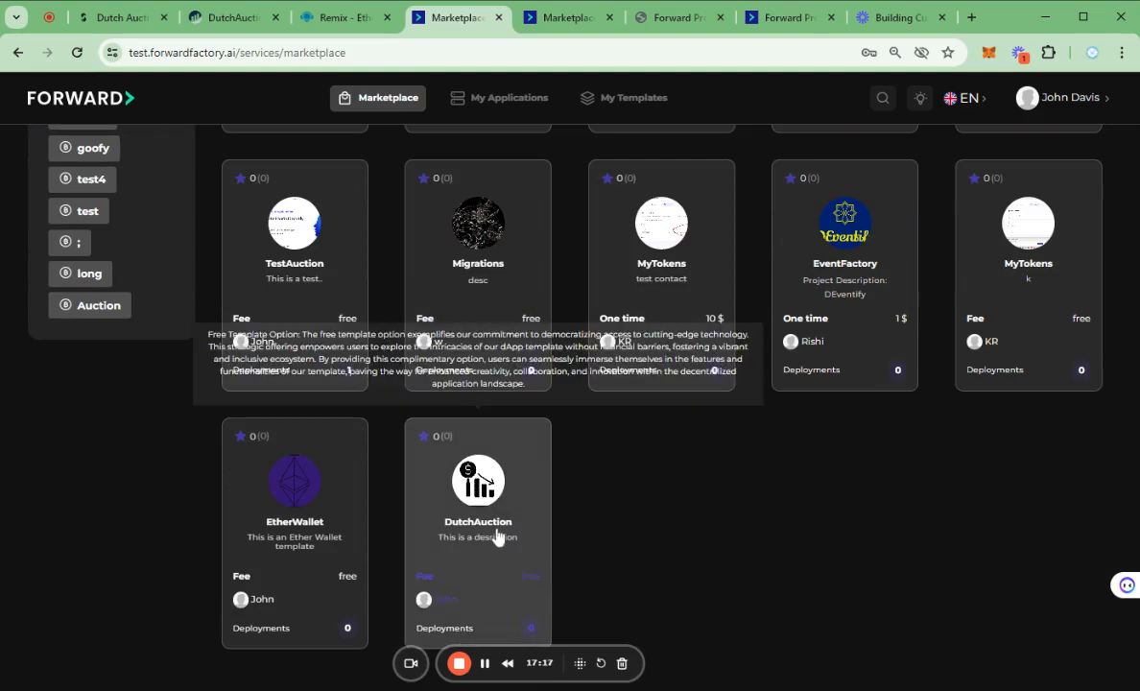
mouse_move(506, 537)
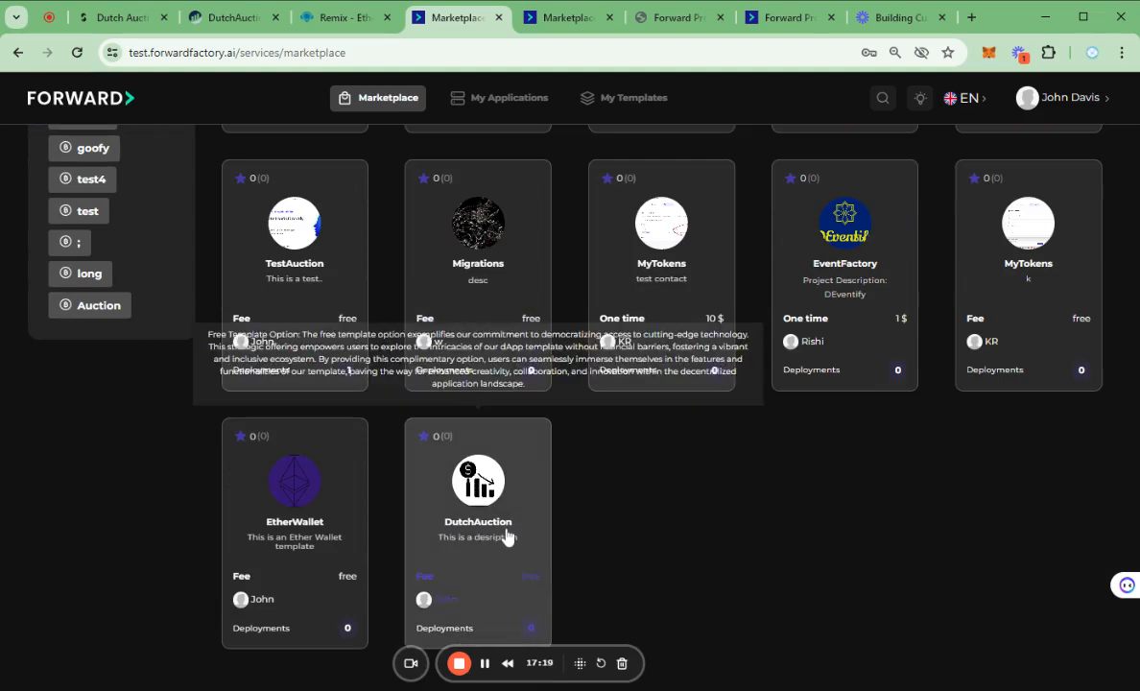